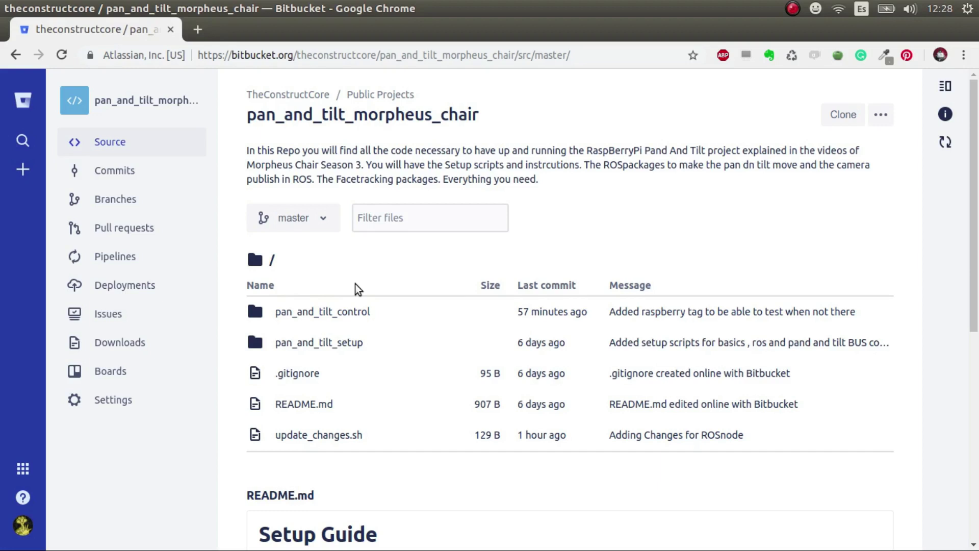
mouse_move(358, 204)
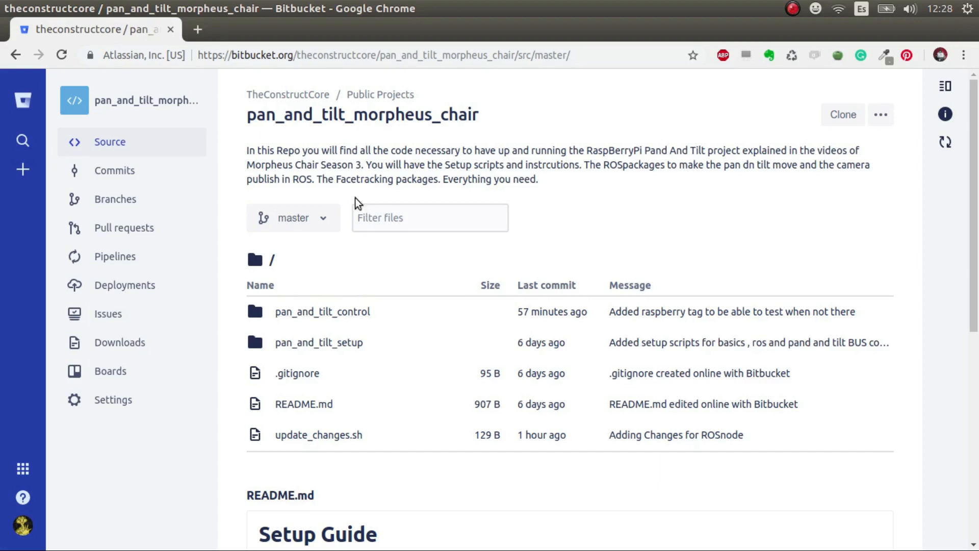
mouse_move(297, 373)
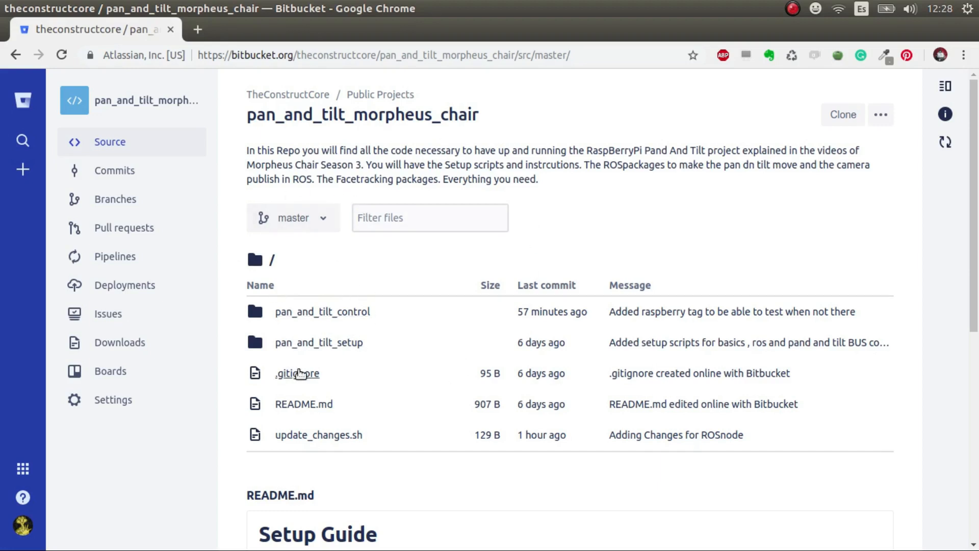
mouse_move(306, 365)
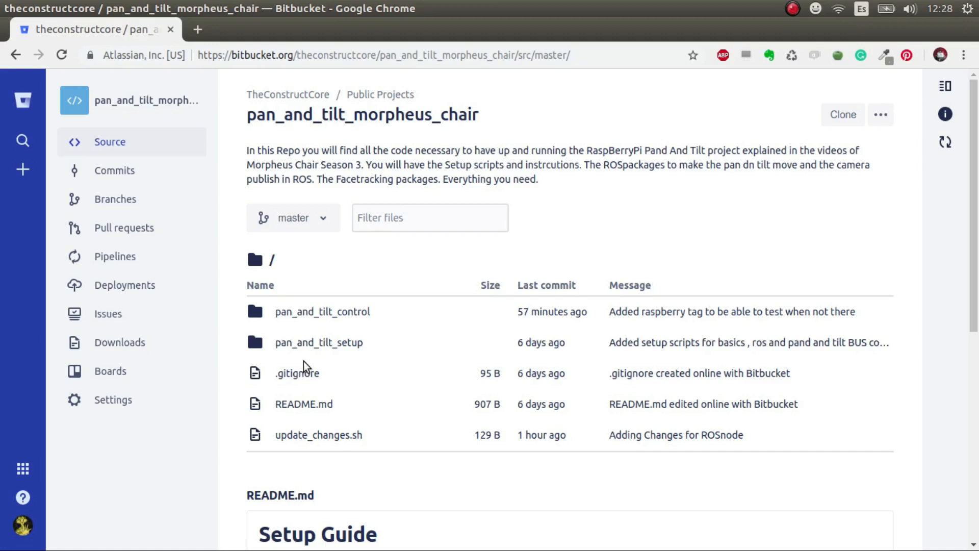
mouse_move(380, 292)
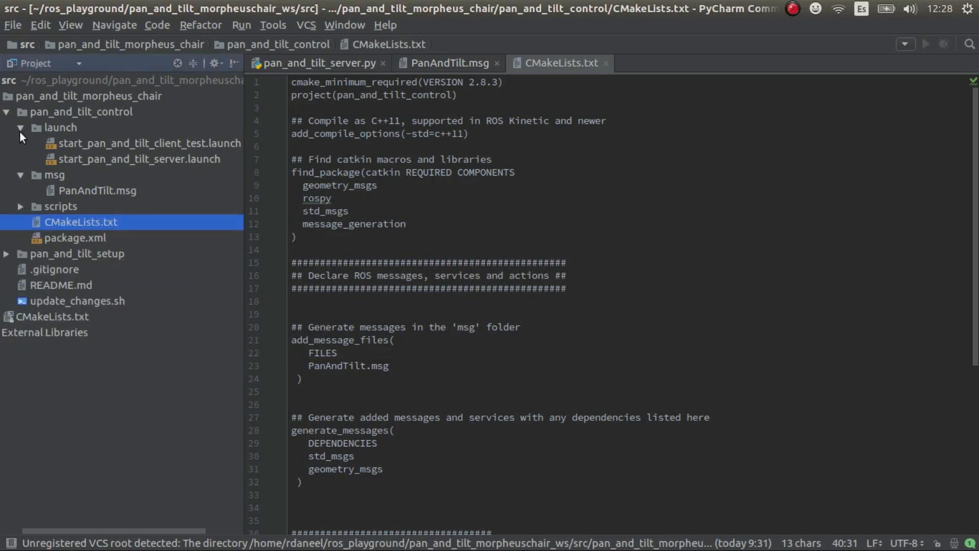
- Collapse launch and msg, expand scripts to list main.py, client test, move, server and PCA9685 scripts
left_click(21, 128)
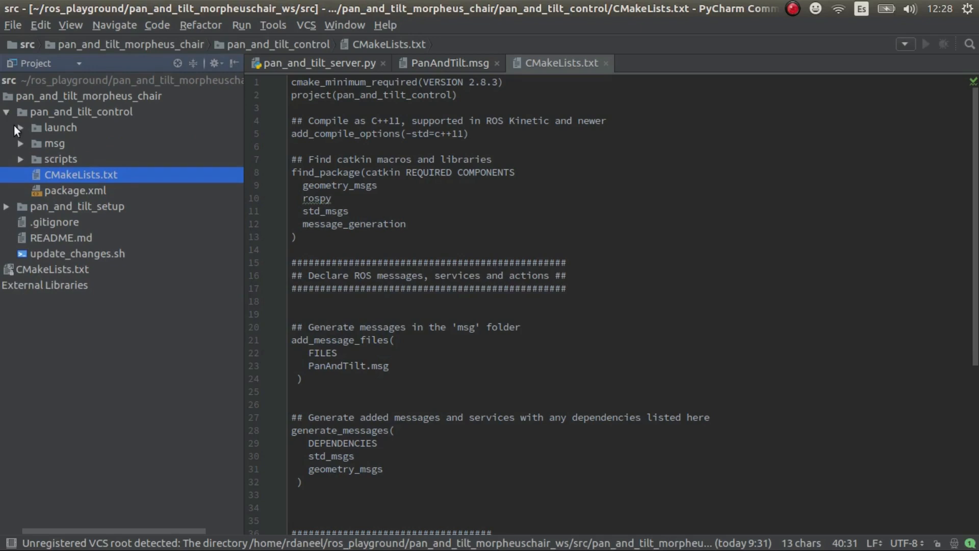
left_click(22, 159)
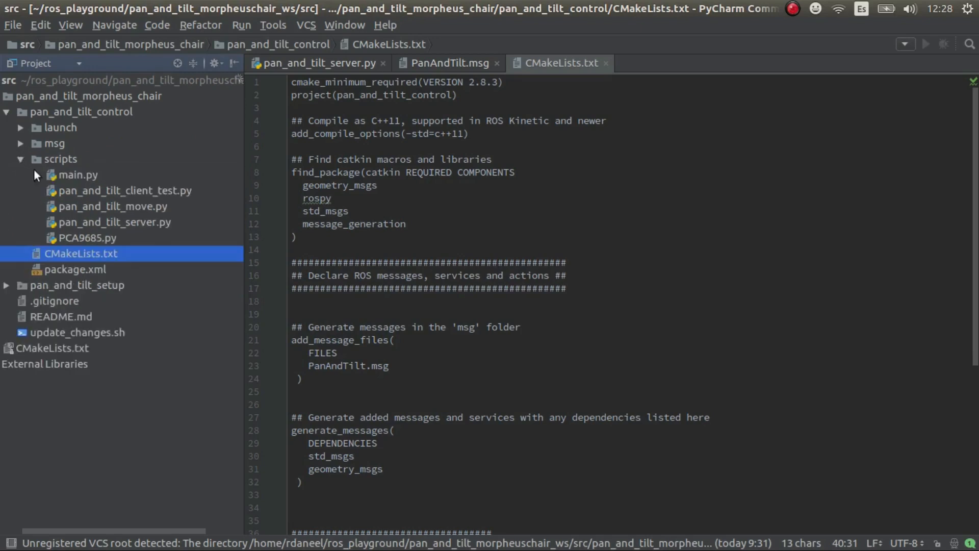
mouse_move(59, 201)
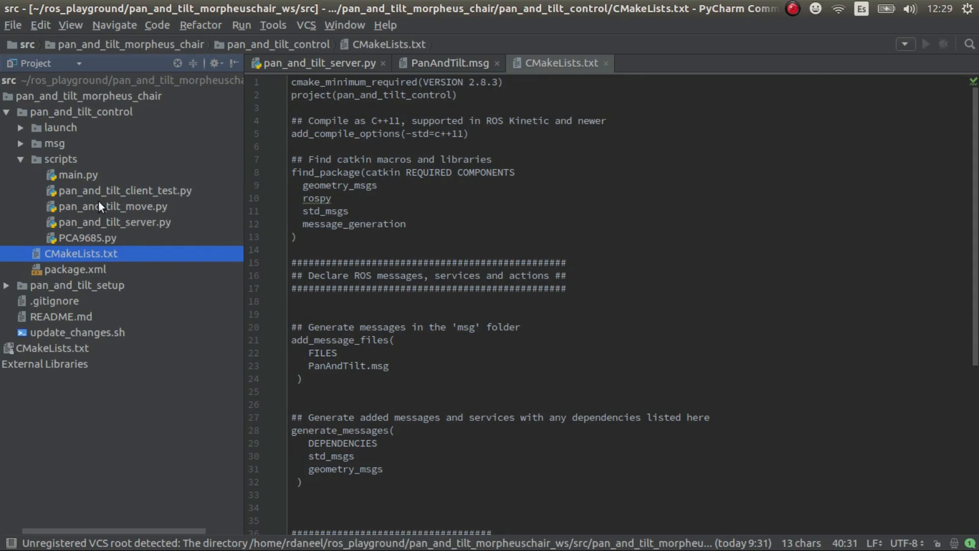
mouse_move(133, 199)
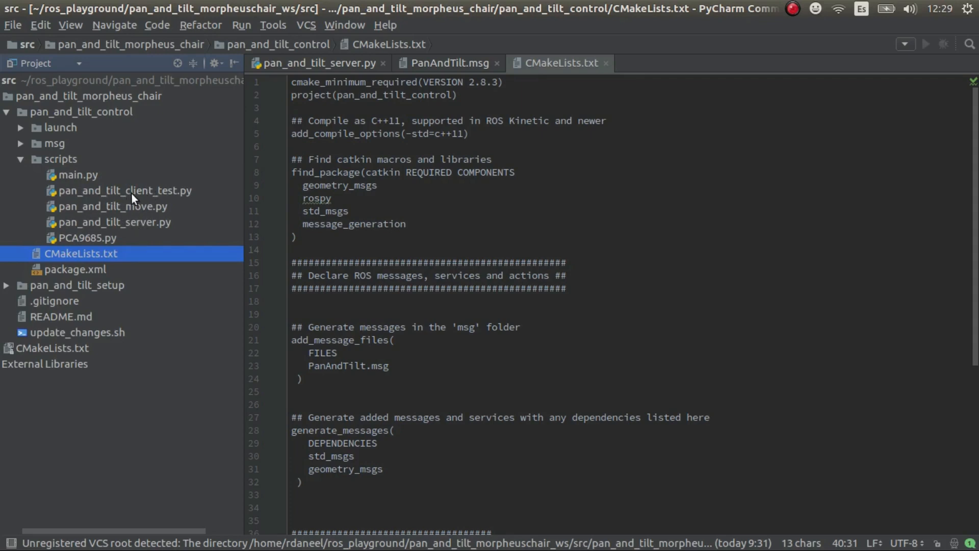
mouse_move(164, 196)
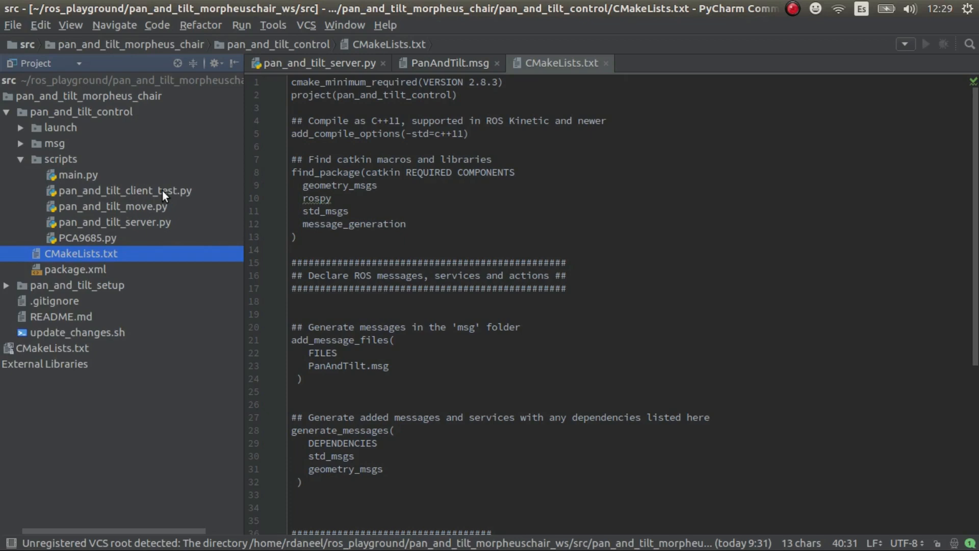
- View pan_and_tilt_server.py's subscriber setup and highlight the pan_and_tilt_callback reference
left_click(115, 221)
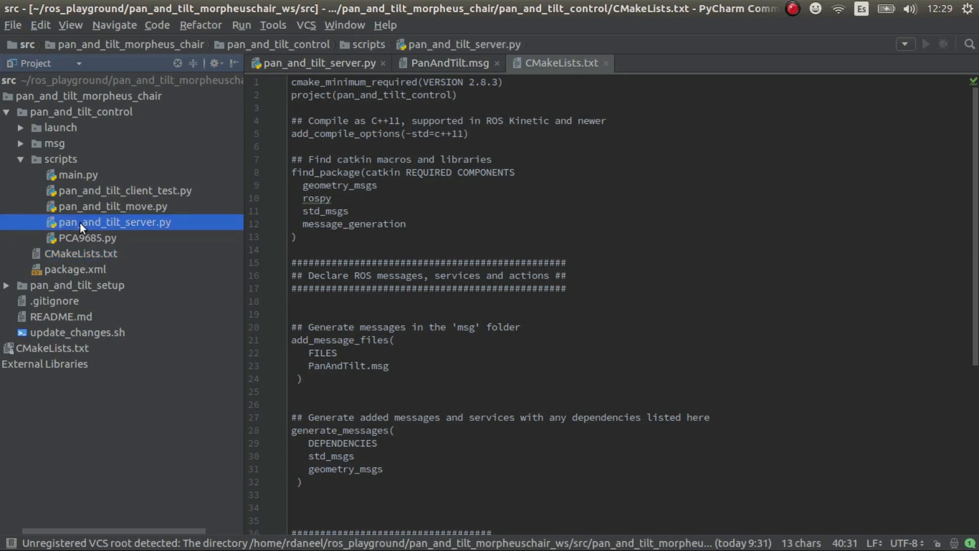
mouse_move(161, 206)
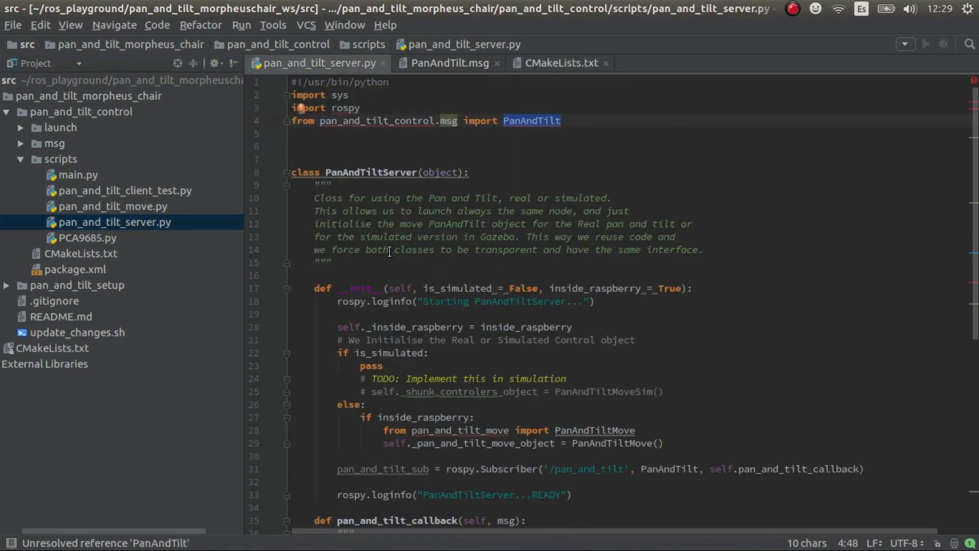
scroll("down", 3)
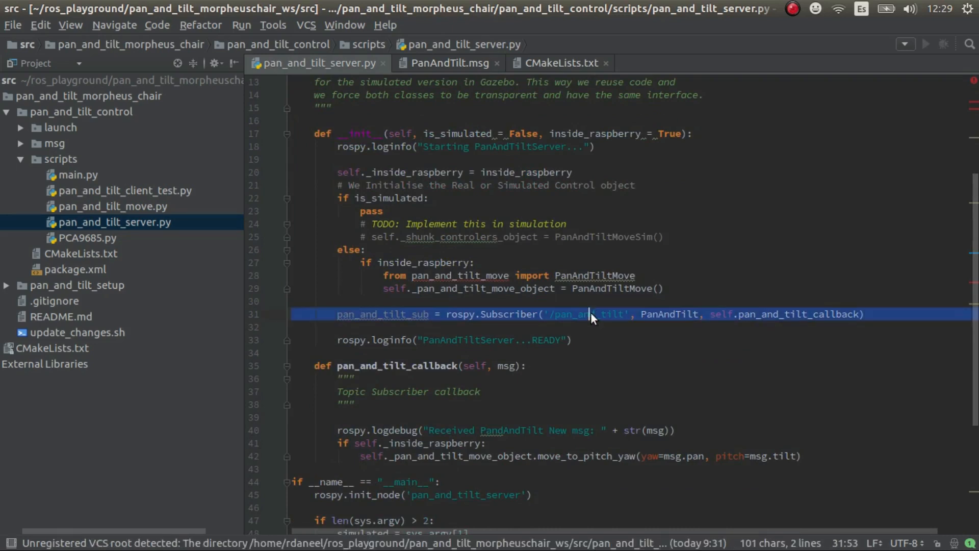
left_click(570, 296)
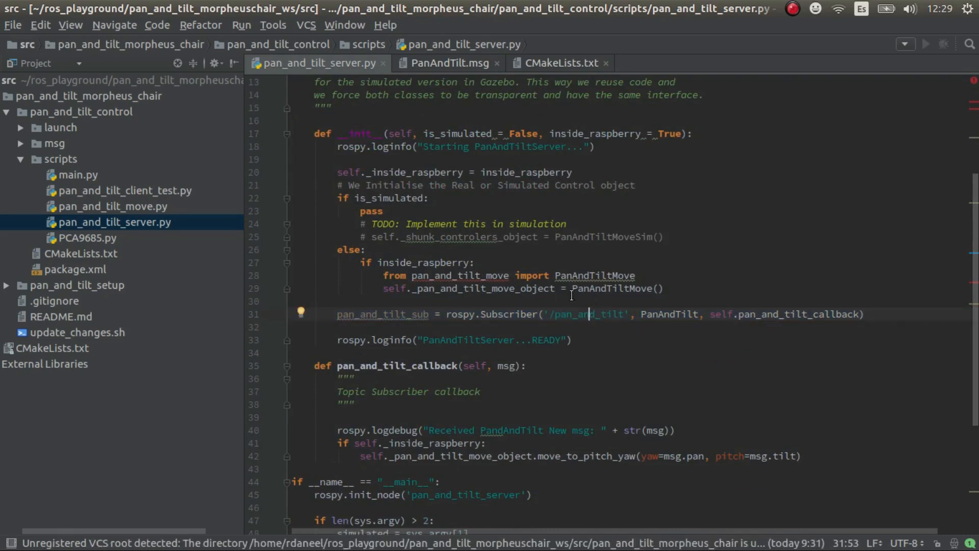
mouse_move(622, 323)
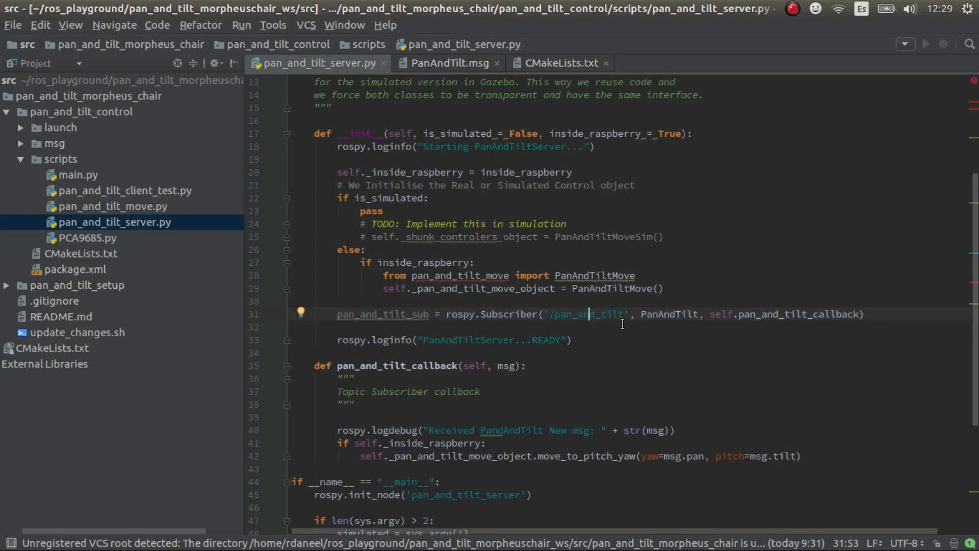
double_click(797, 314)
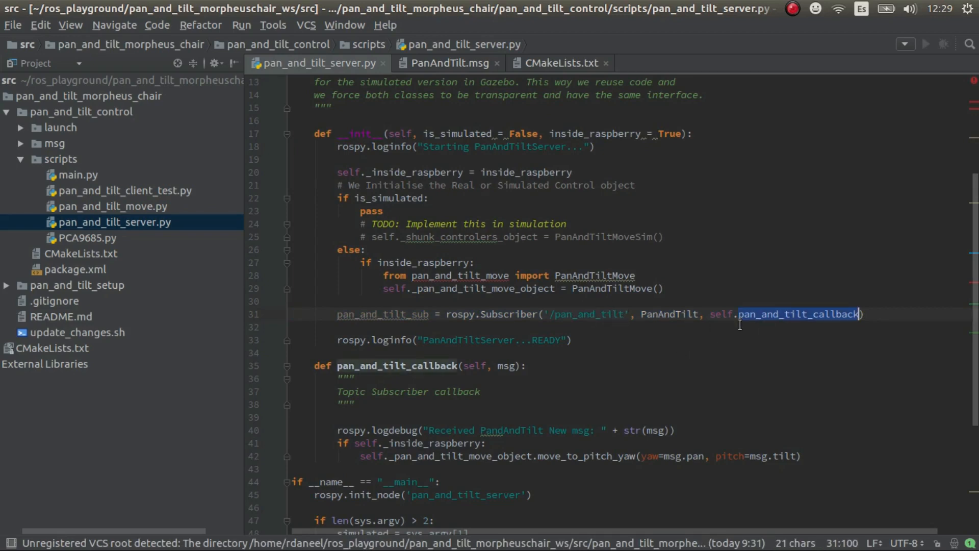
- Review the callback body, highlighting the logged msg and the move_to_pitch_yaw call
scroll("down", 3)
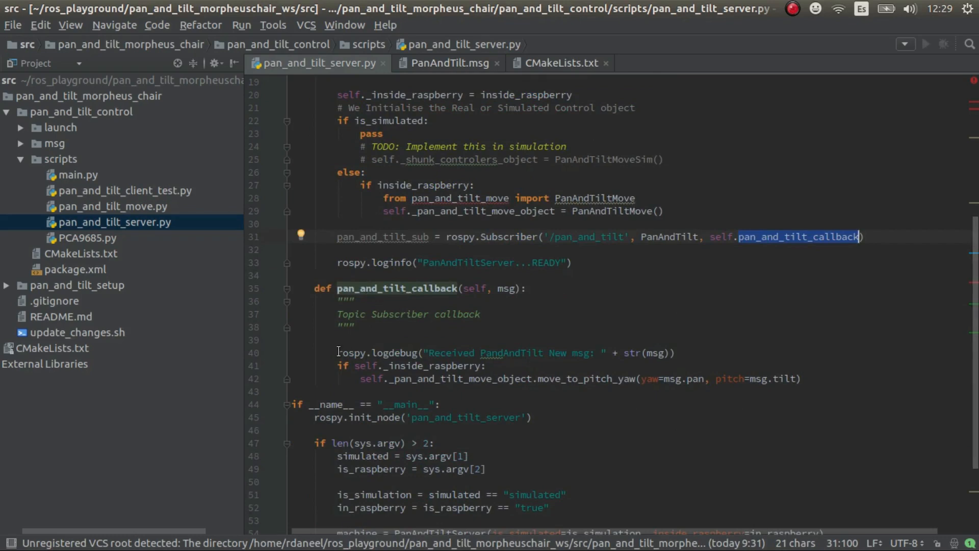
mouse_move(361, 368)
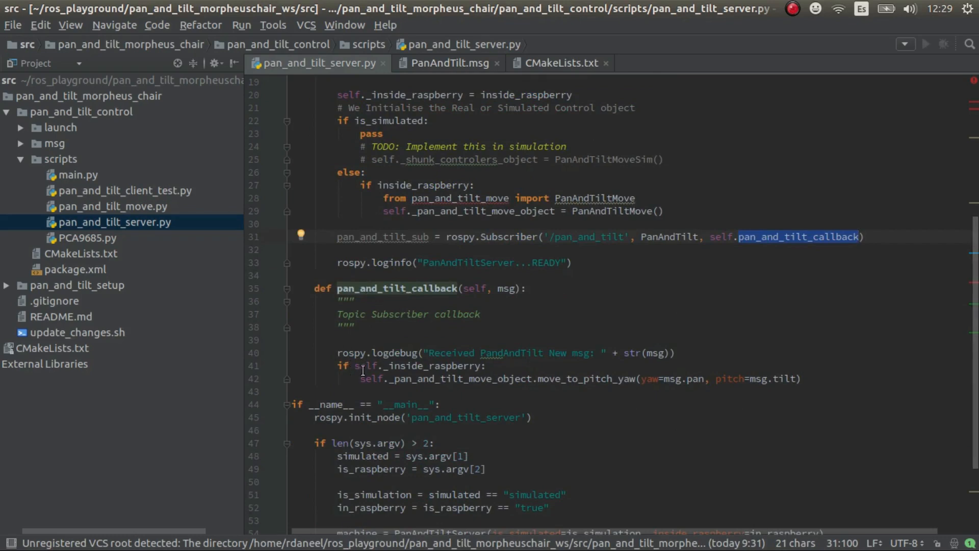
double_click(654, 353)
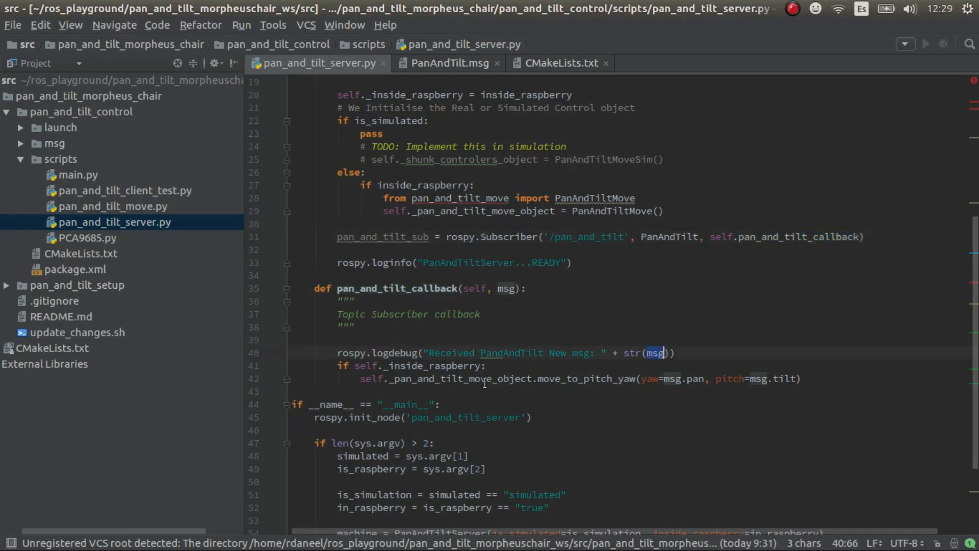
left_click(586, 379)
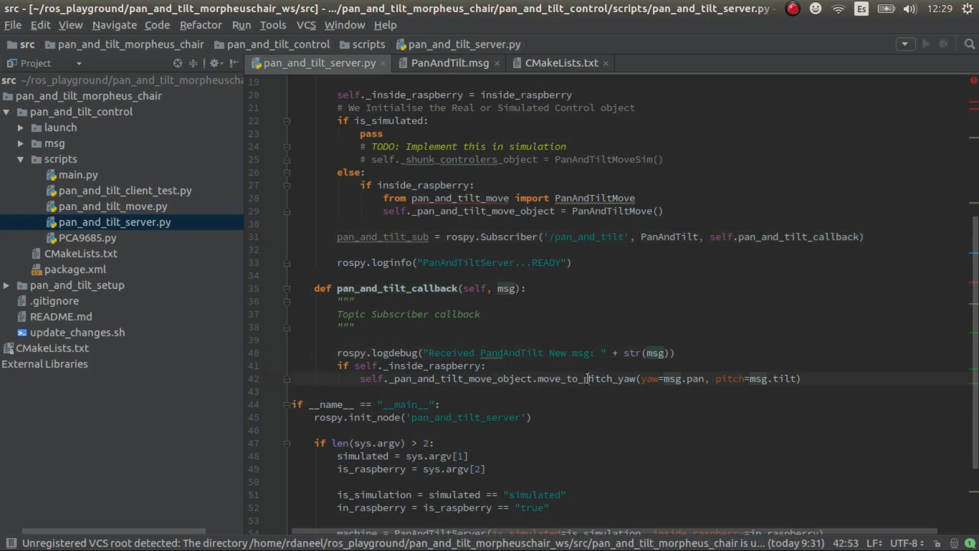
double_click(585, 378)
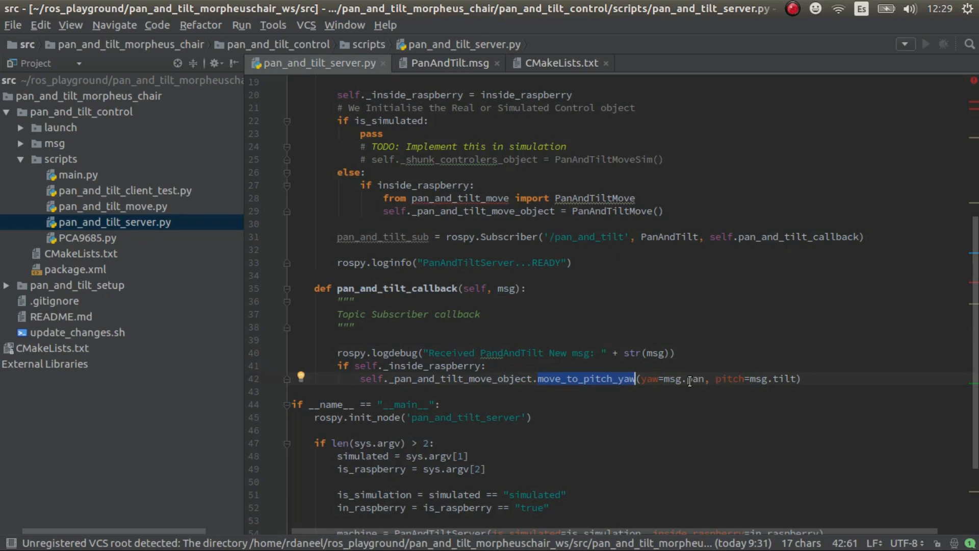
mouse_move(605, 384)
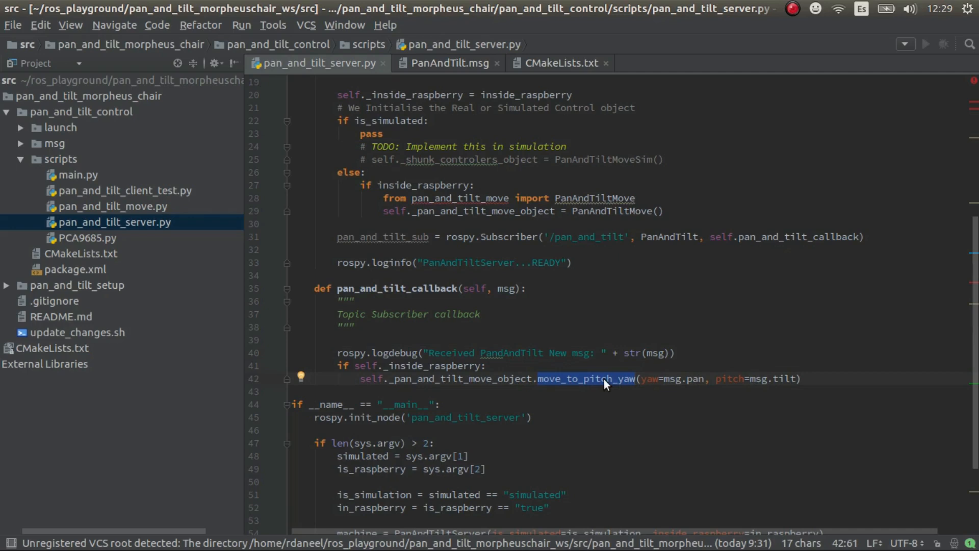
mouse_move(579, 345)
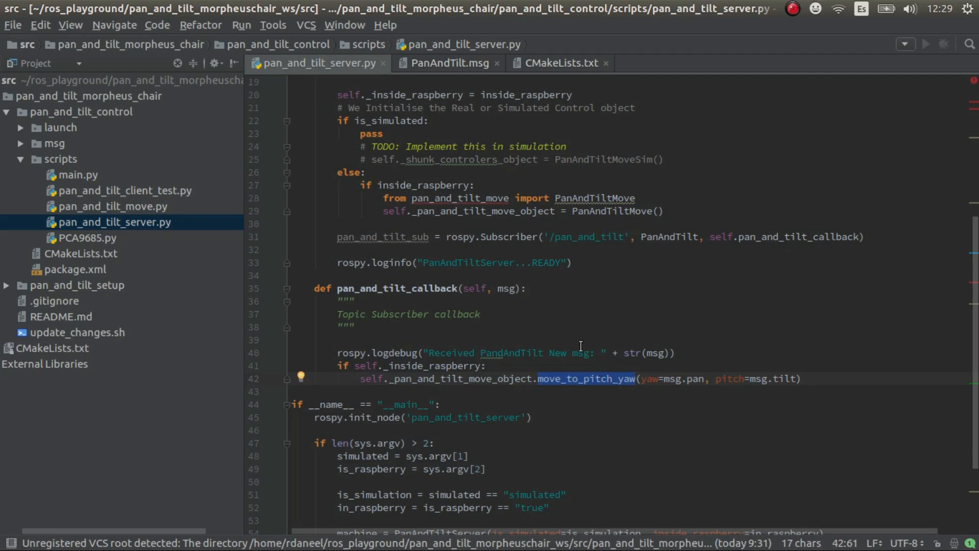
scroll("up", 3)
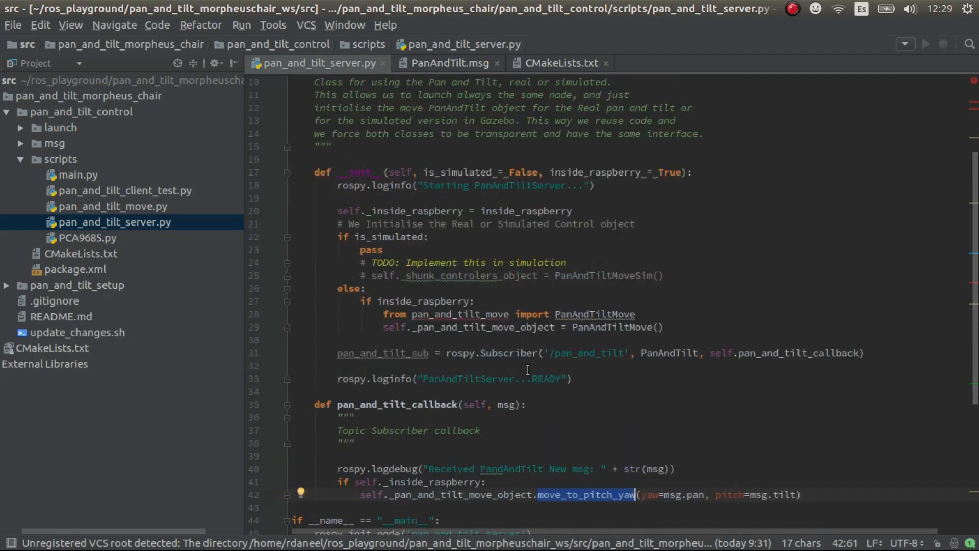
scroll("up", 3)
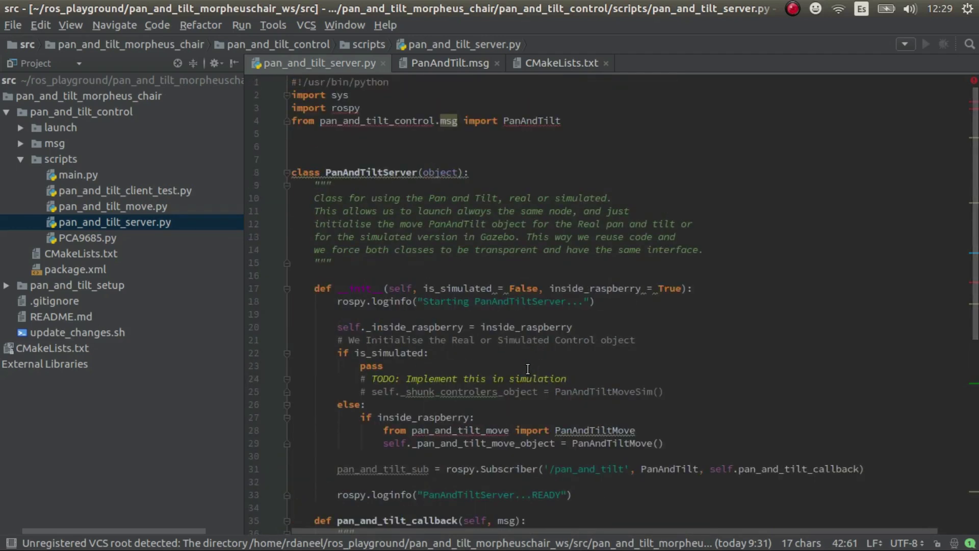
mouse_move(518, 398)
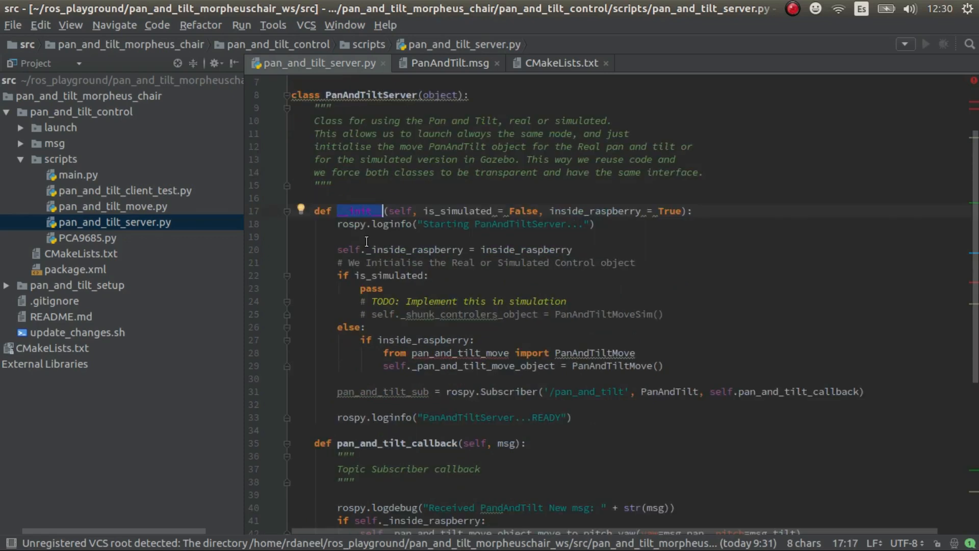
mouse_move(453, 209)
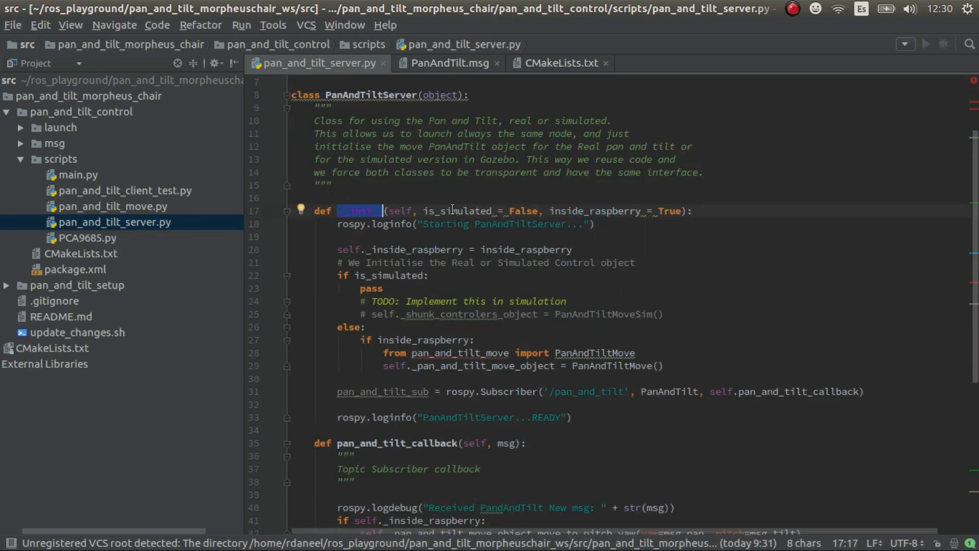
double_click(593, 210)
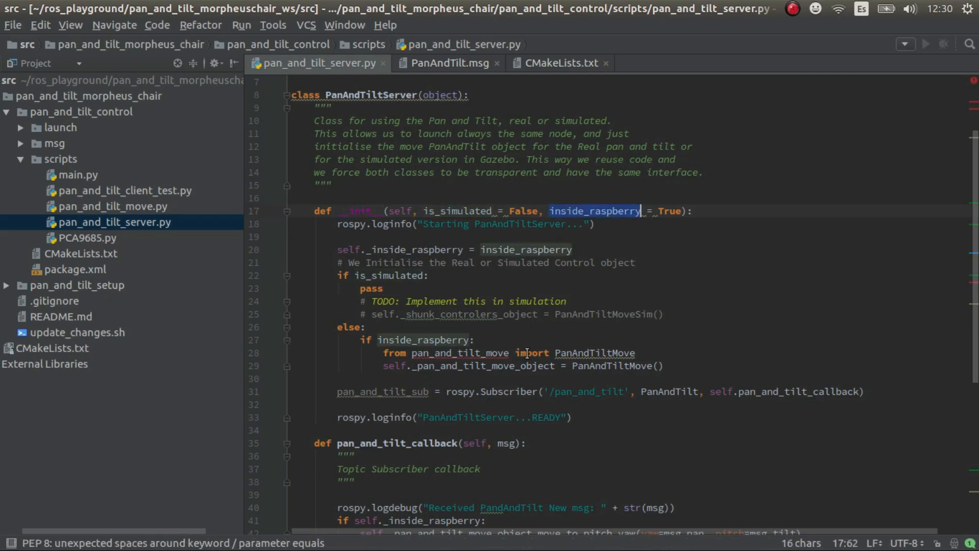
double_click(458, 210)
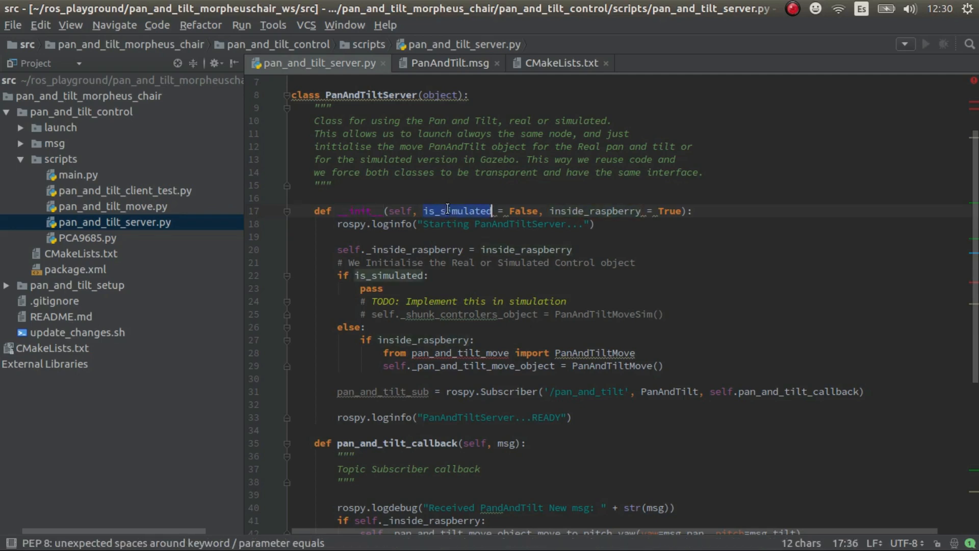
double_click(593, 211)
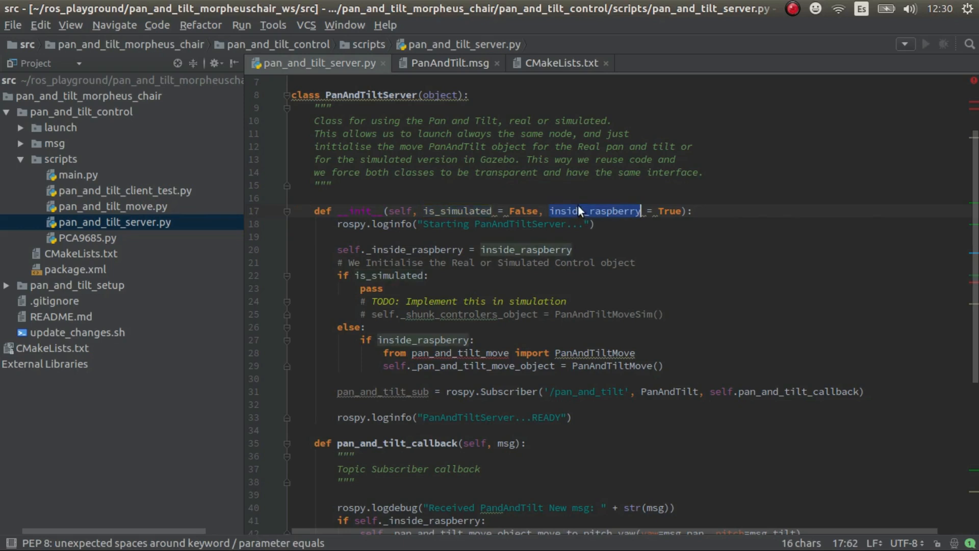
mouse_move(577, 197)
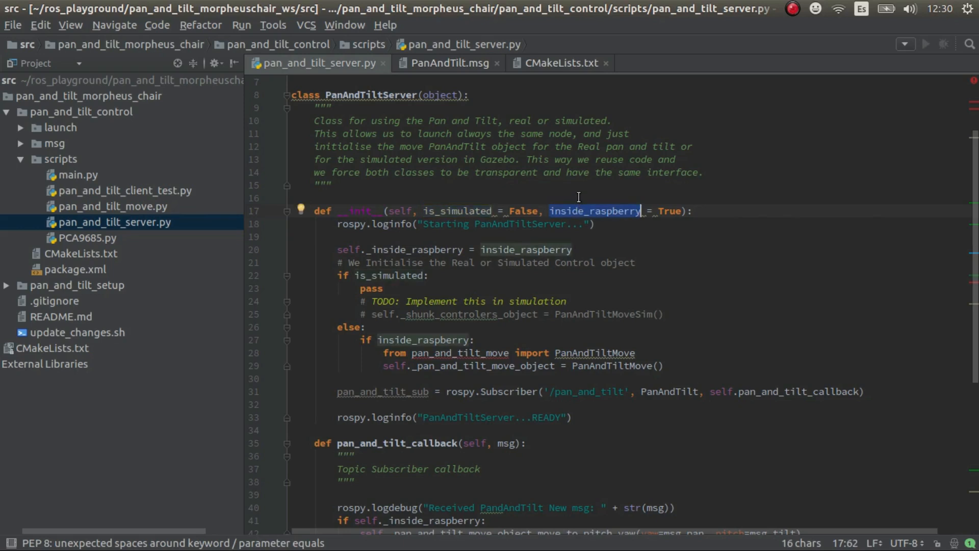
left_click(462, 210)
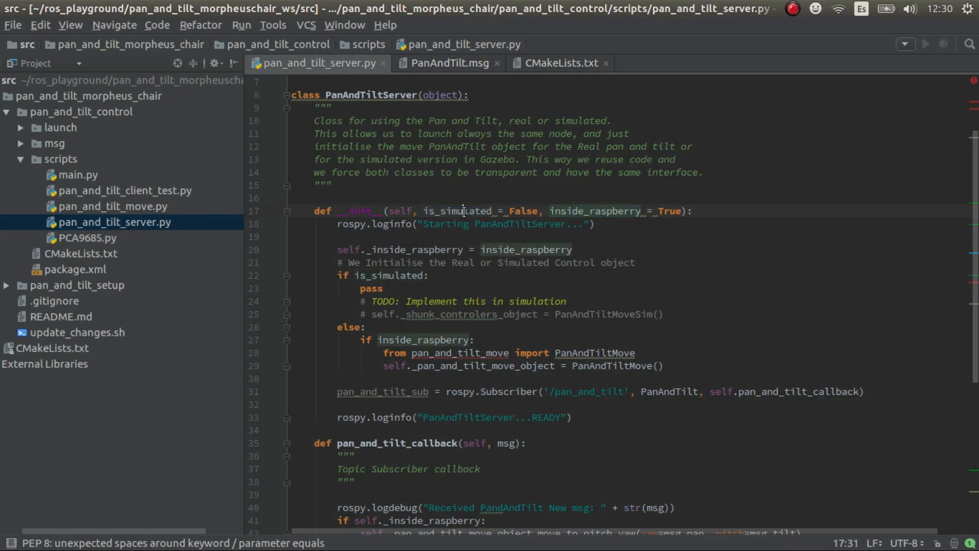
double_click(455, 210)
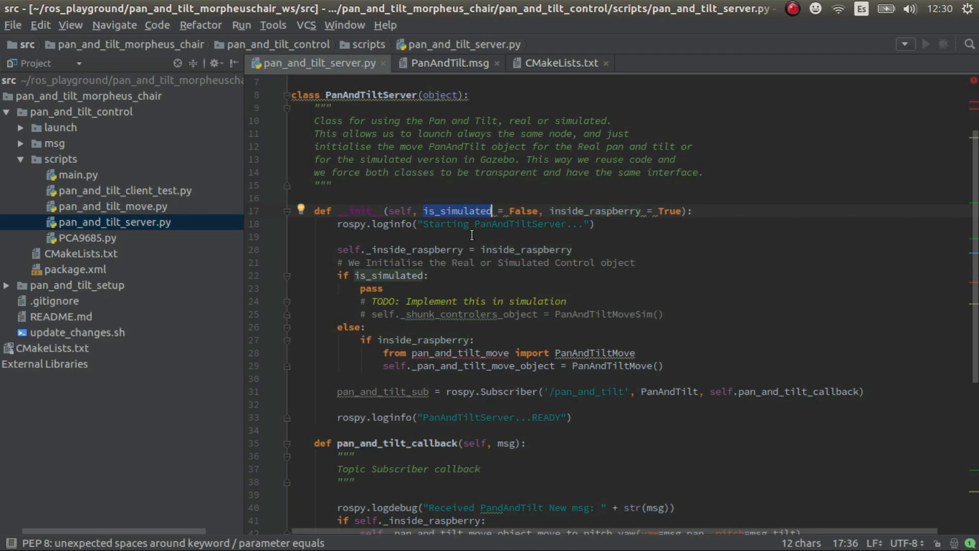
mouse_move(462, 212)
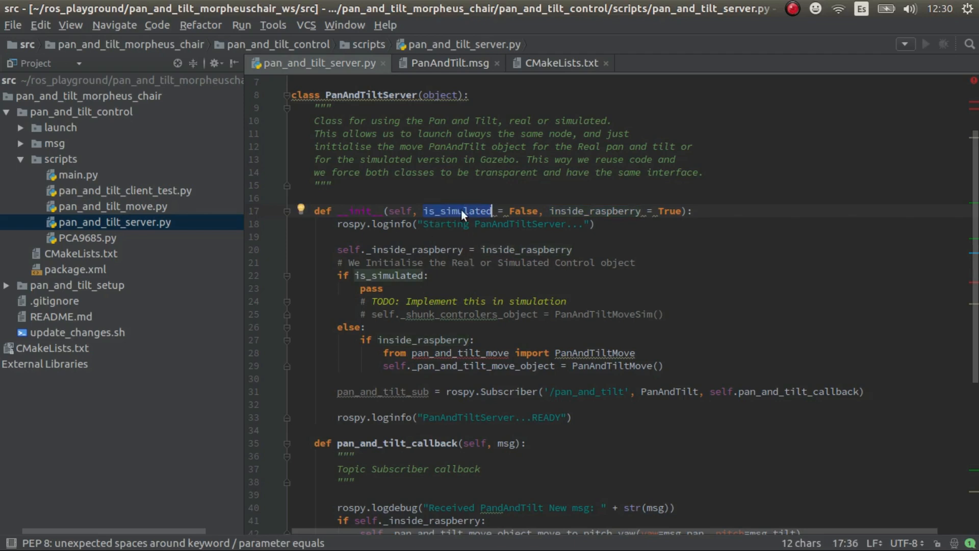
mouse_move(359, 154)
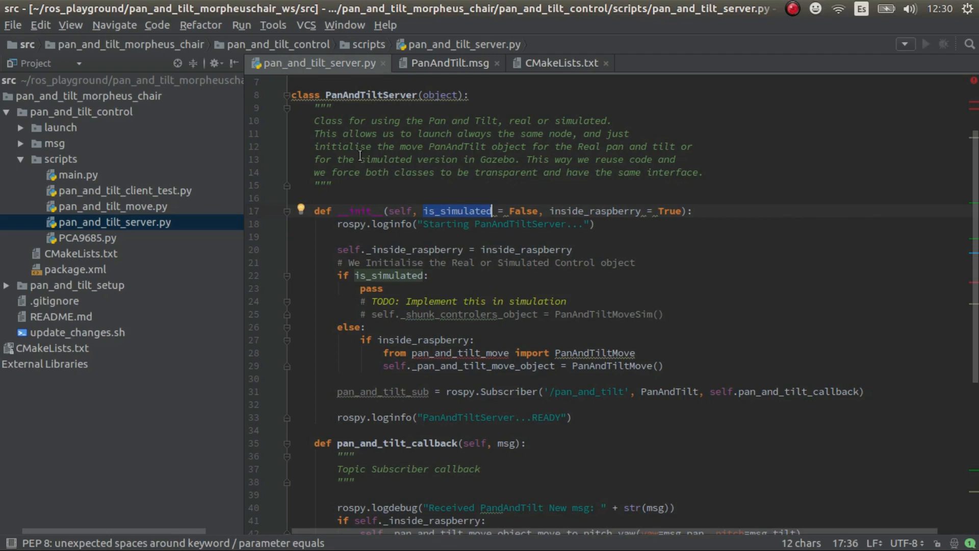
mouse_move(435, 328)
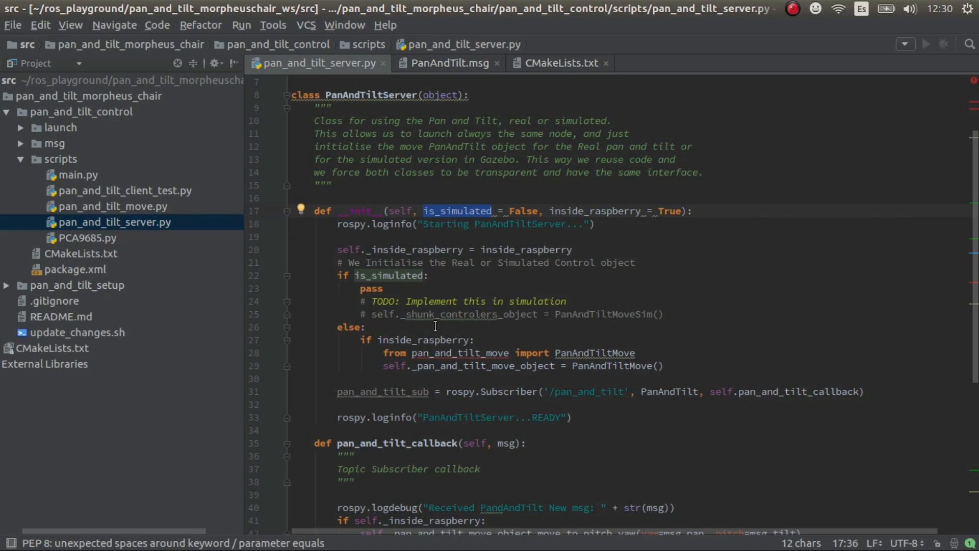
mouse_move(438, 300)
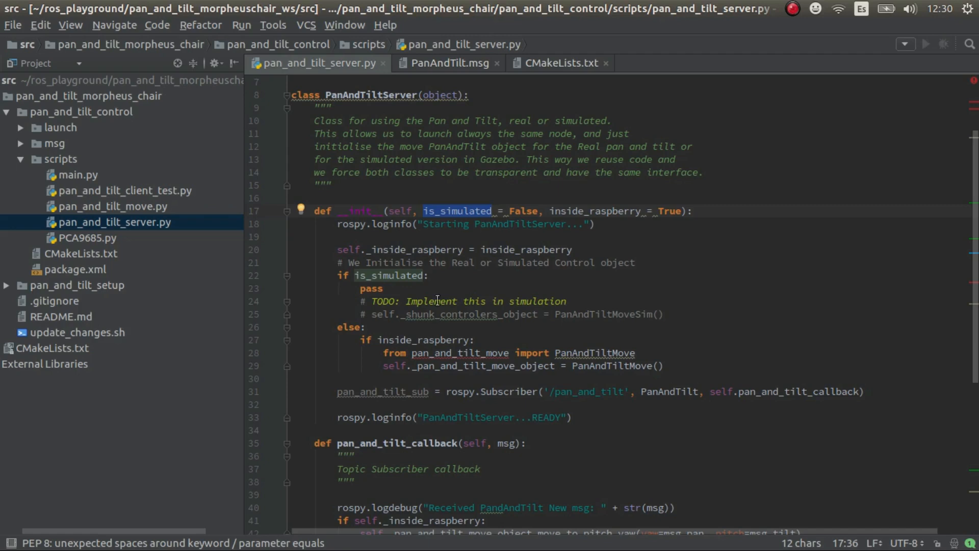
double_click(524, 211)
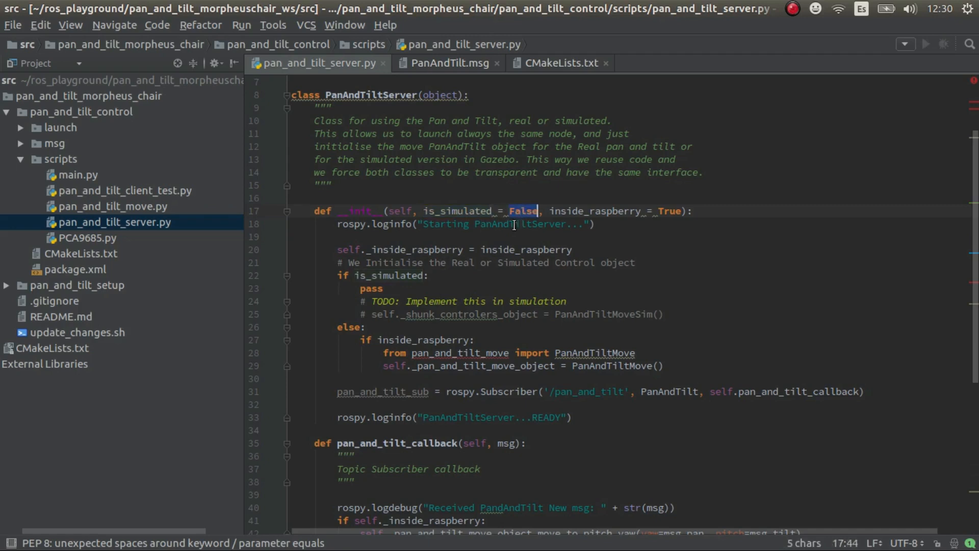
mouse_move(511, 243)
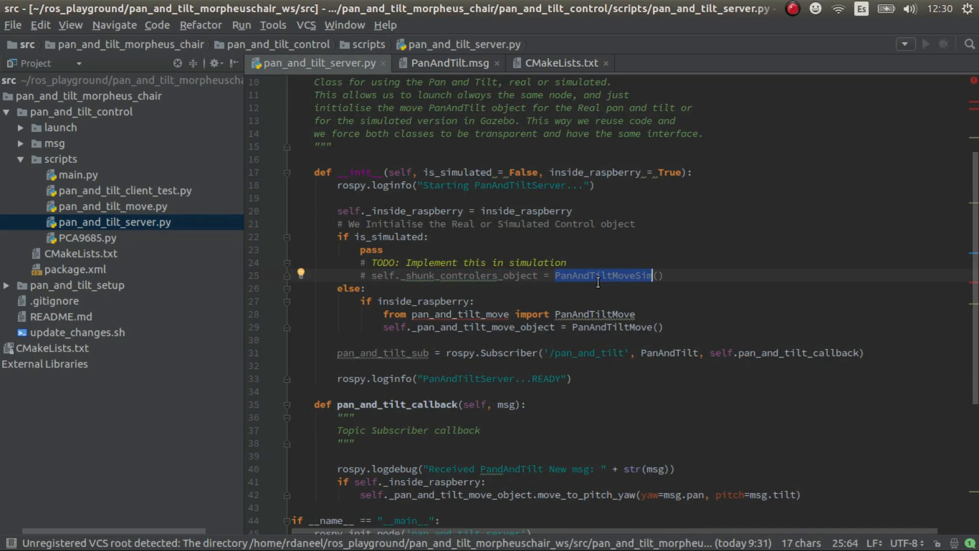
mouse_move(596, 279)
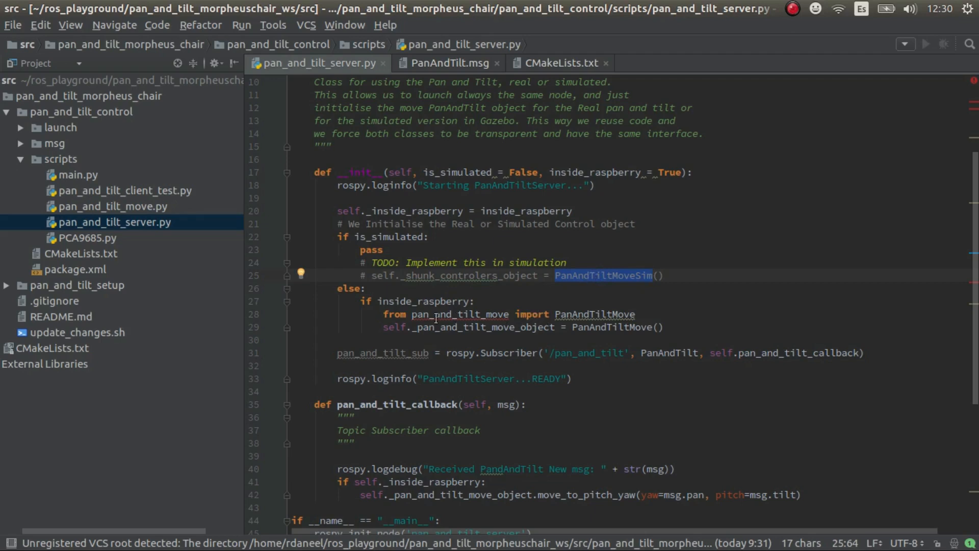
left_click(357, 280)
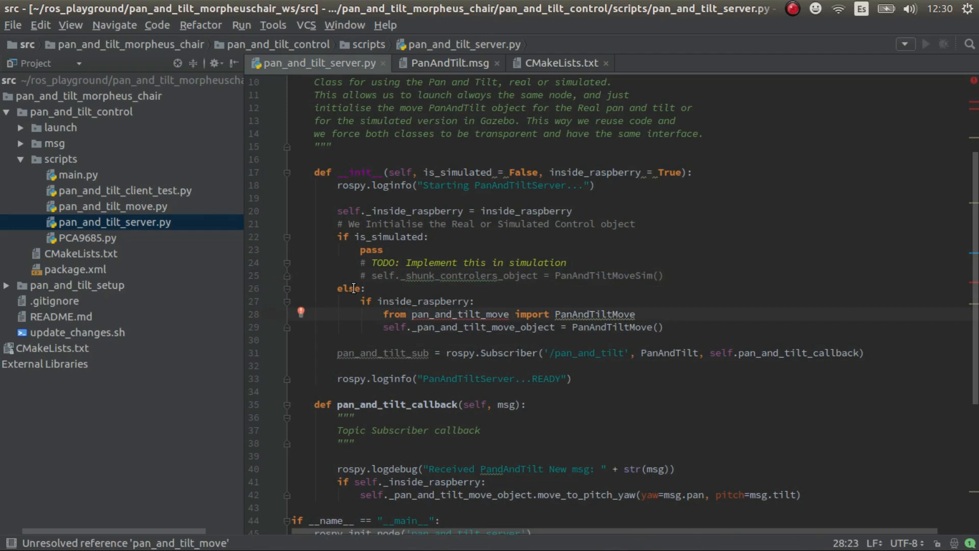
double_click(423, 301)
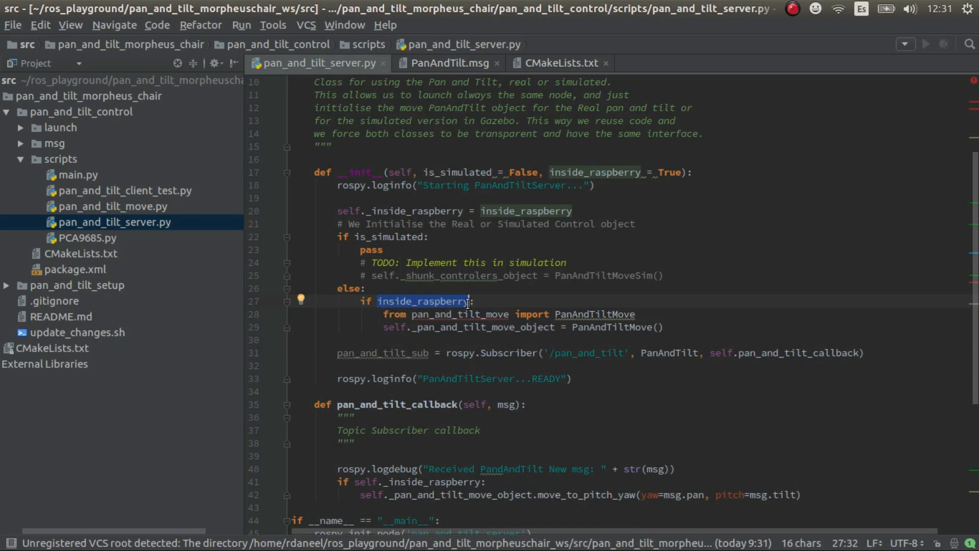
mouse_move(580, 180)
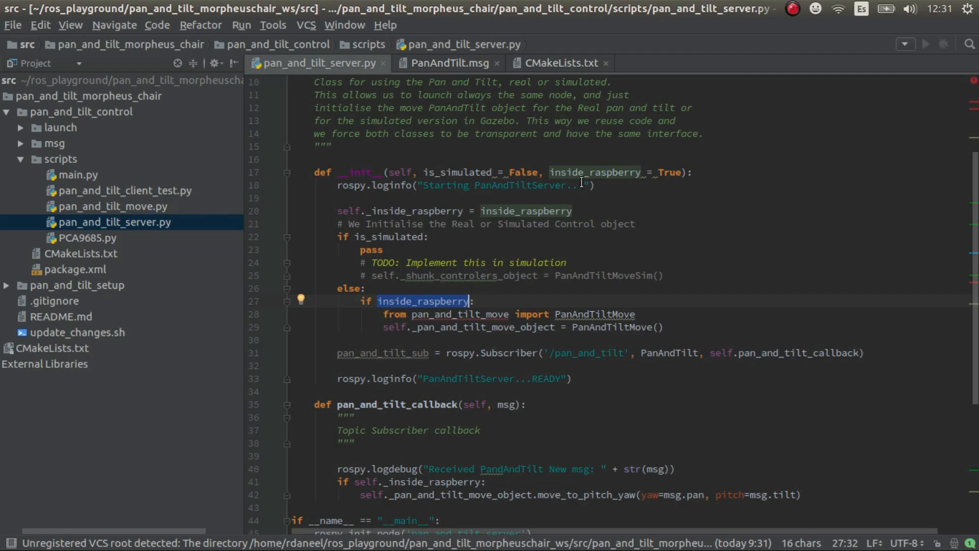
mouse_move(582, 181)
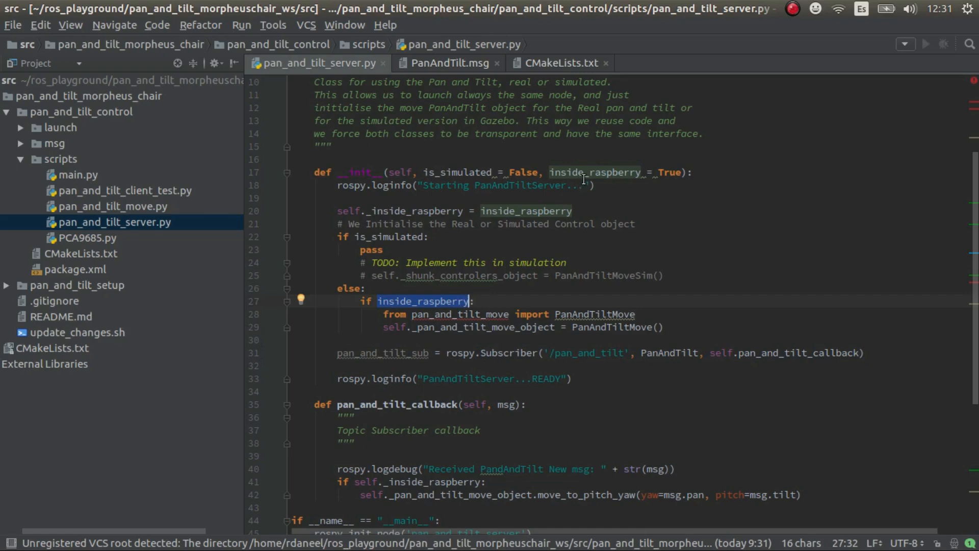
mouse_move(559, 198)
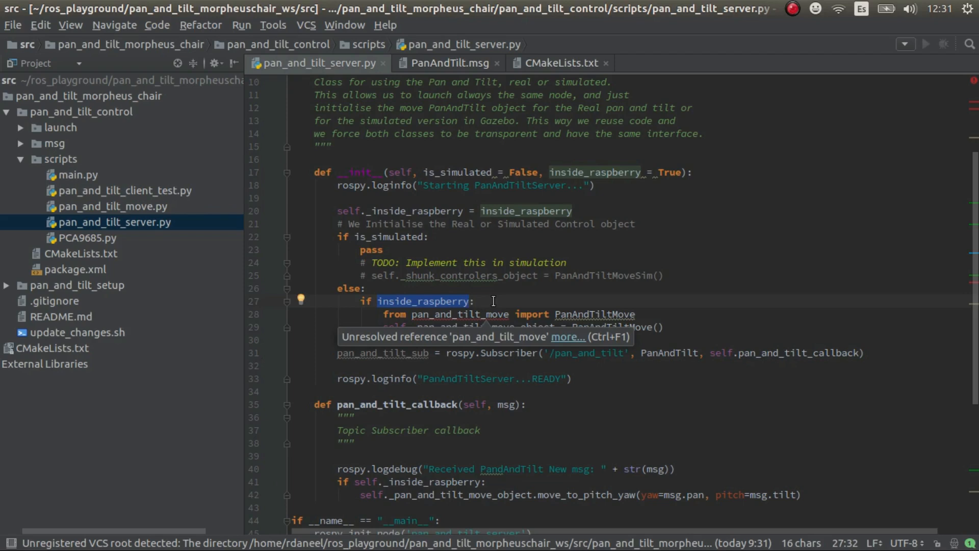
mouse_move(477, 310)
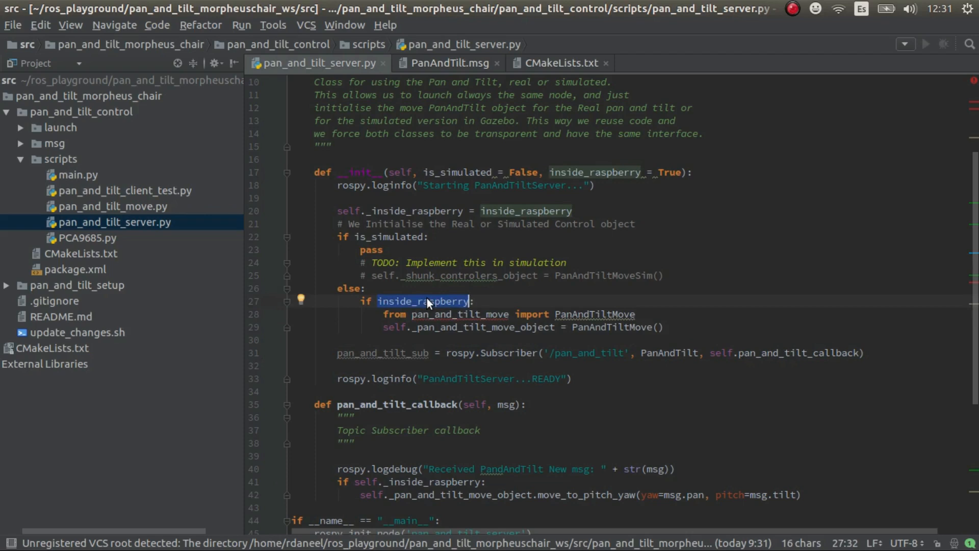
mouse_move(435, 310)
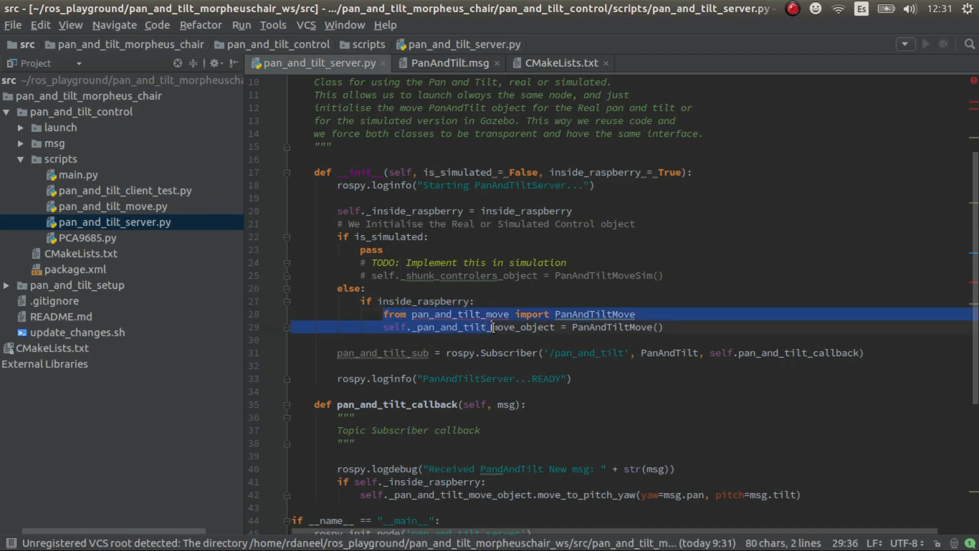
double_click(594, 314)
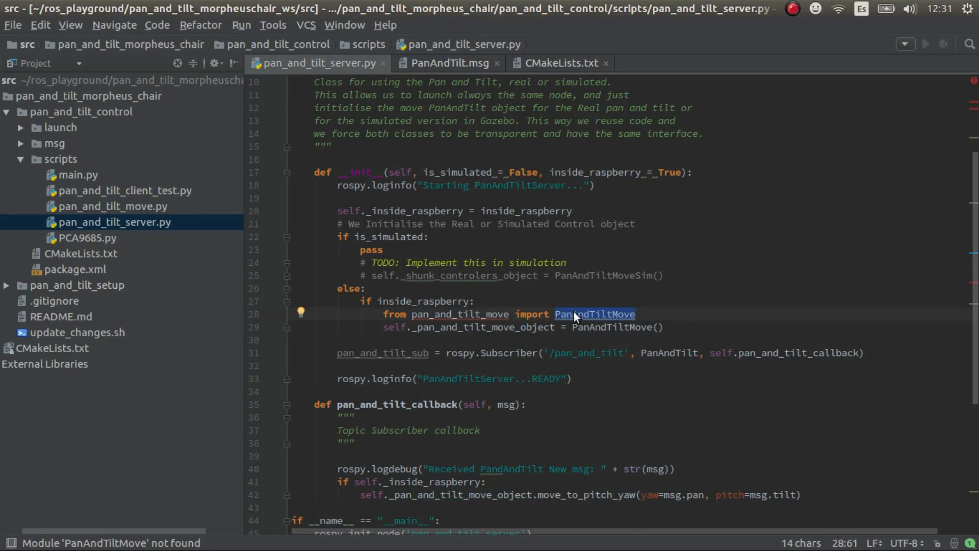
left_click(511, 327)
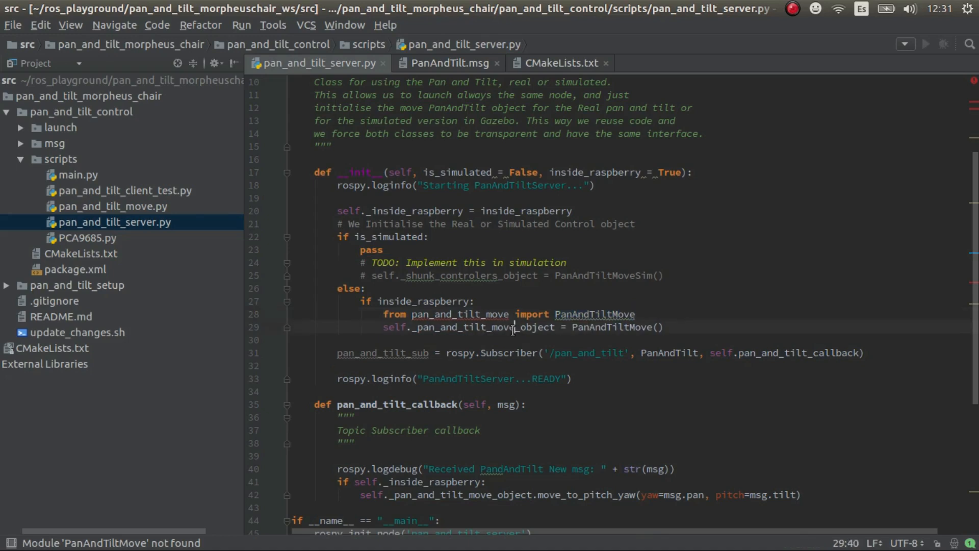
double_click(612, 326)
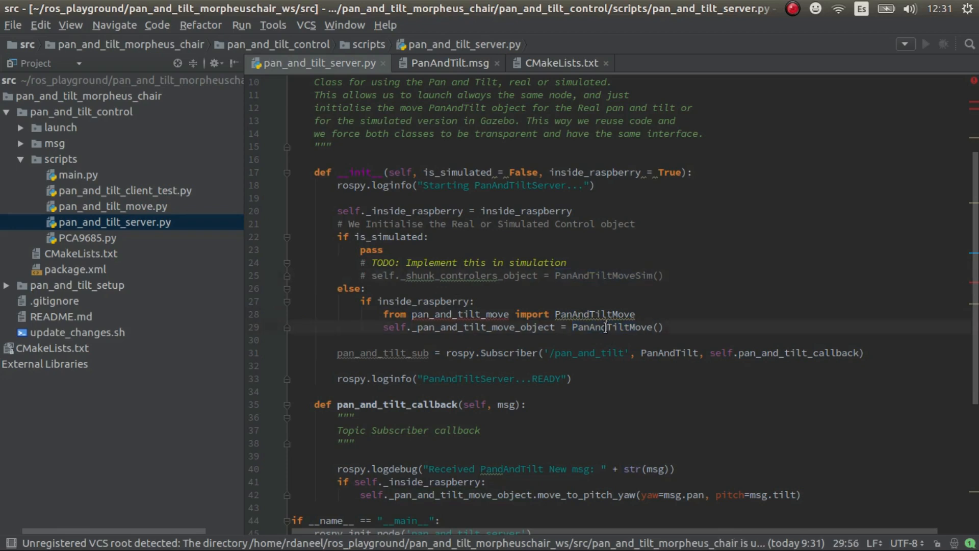
double_click(467, 275)
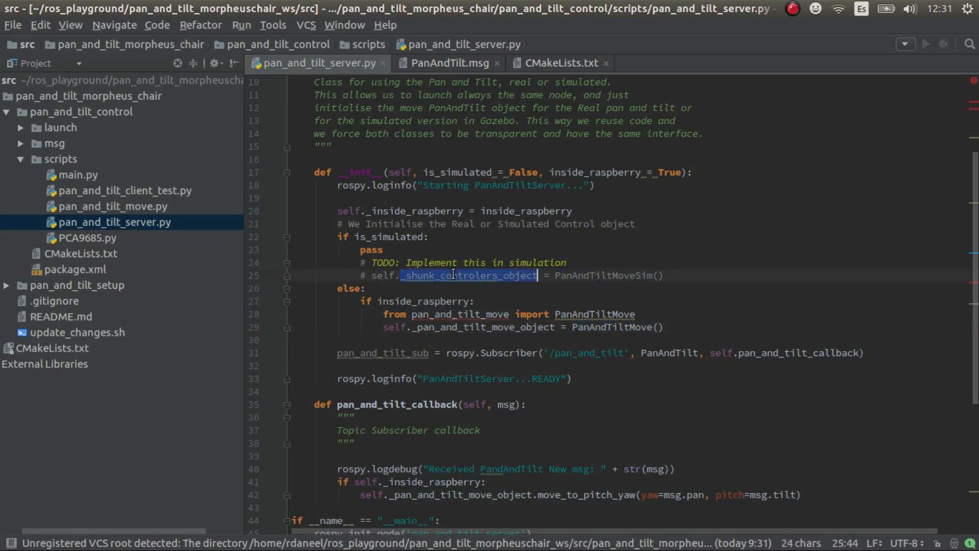
scroll("down", 3)
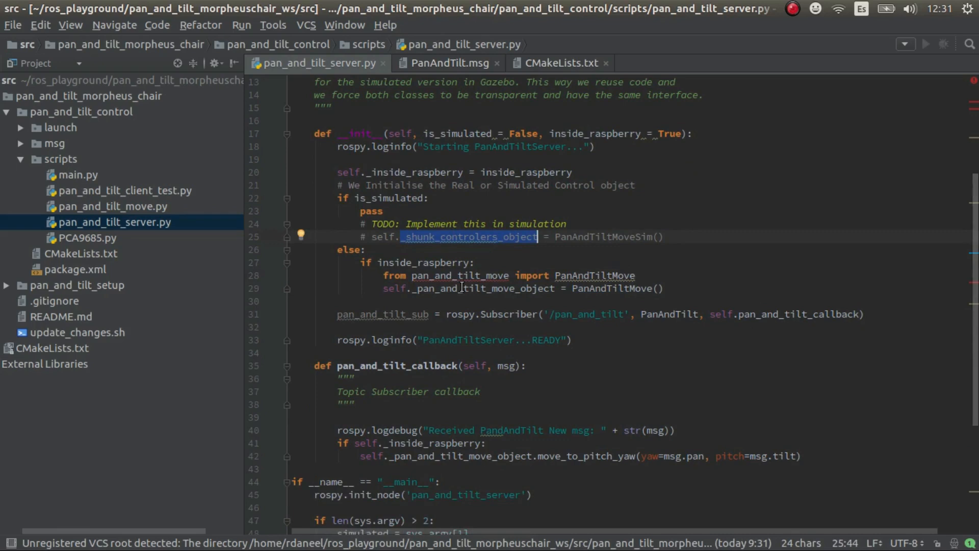
mouse_move(462, 280)
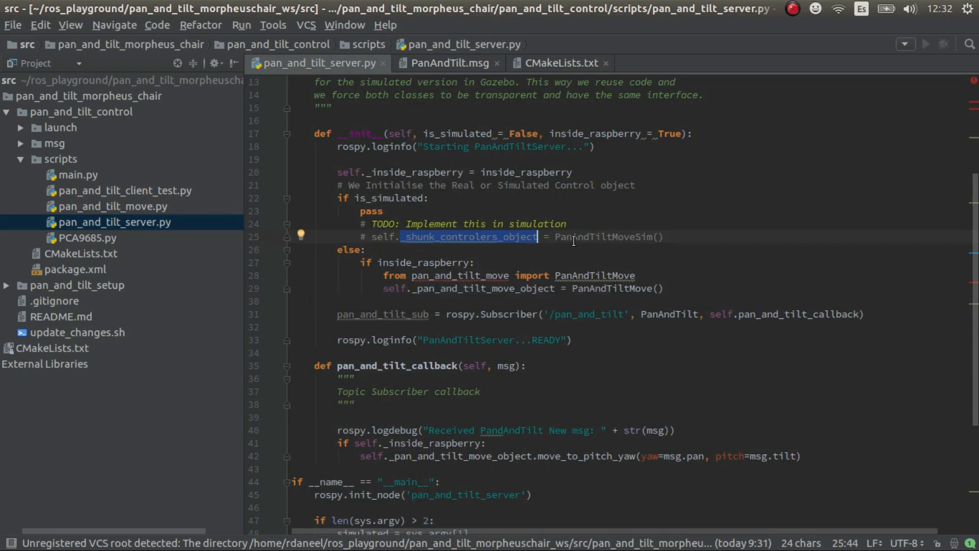
mouse_move(517, 324)
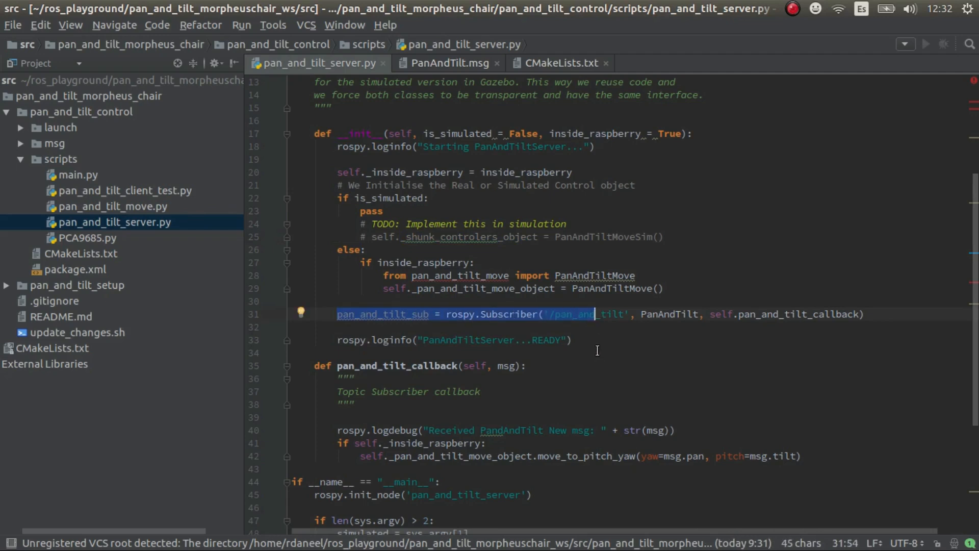
double_click(668, 315)
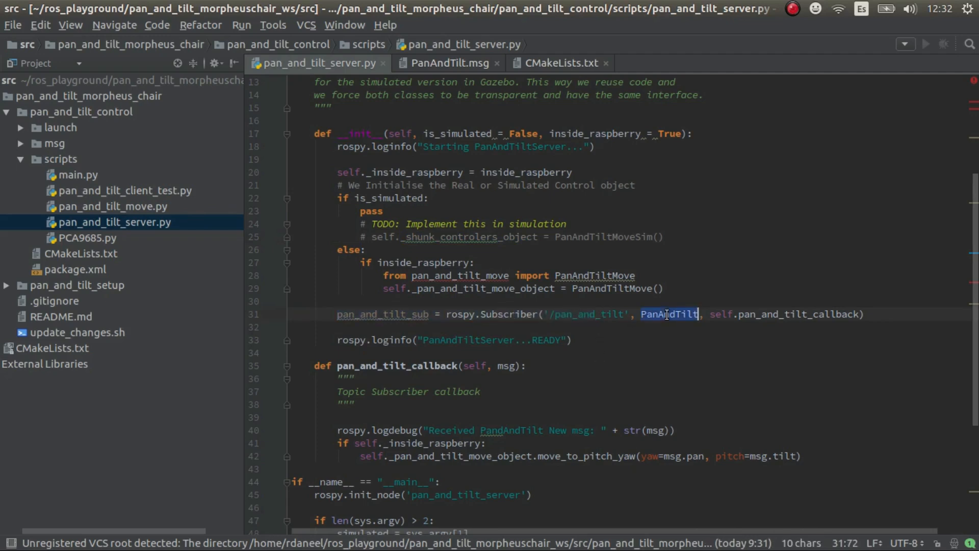
scroll("up", 3)
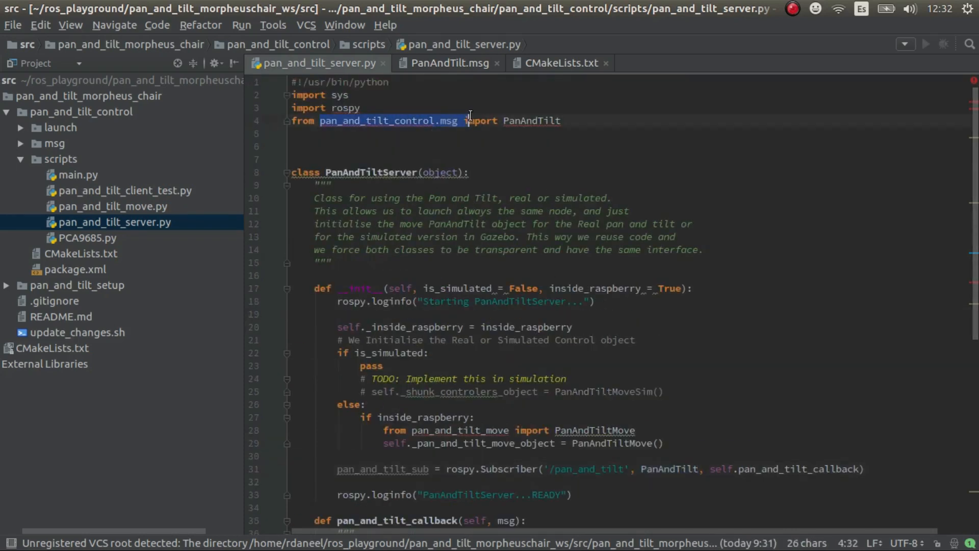
scroll("down", 3)
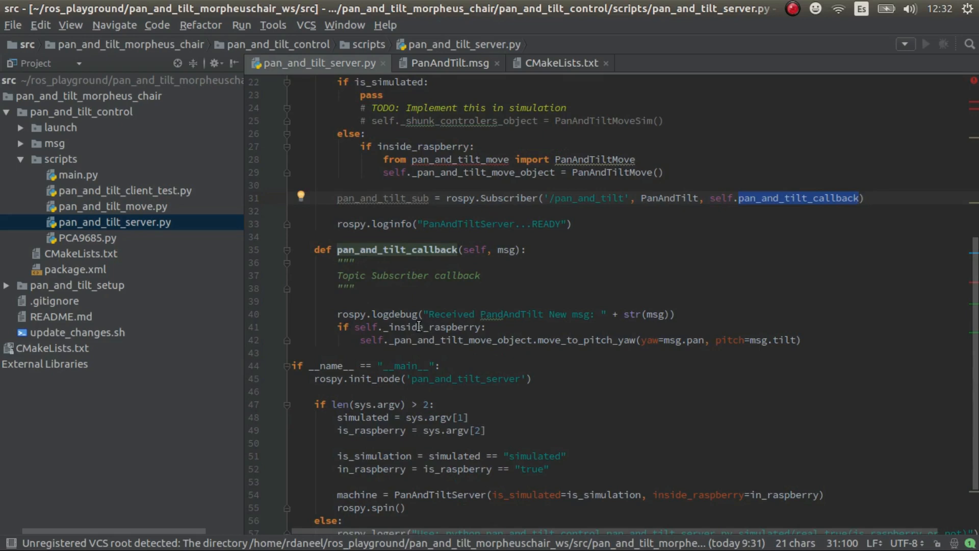
double_click(431, 327)
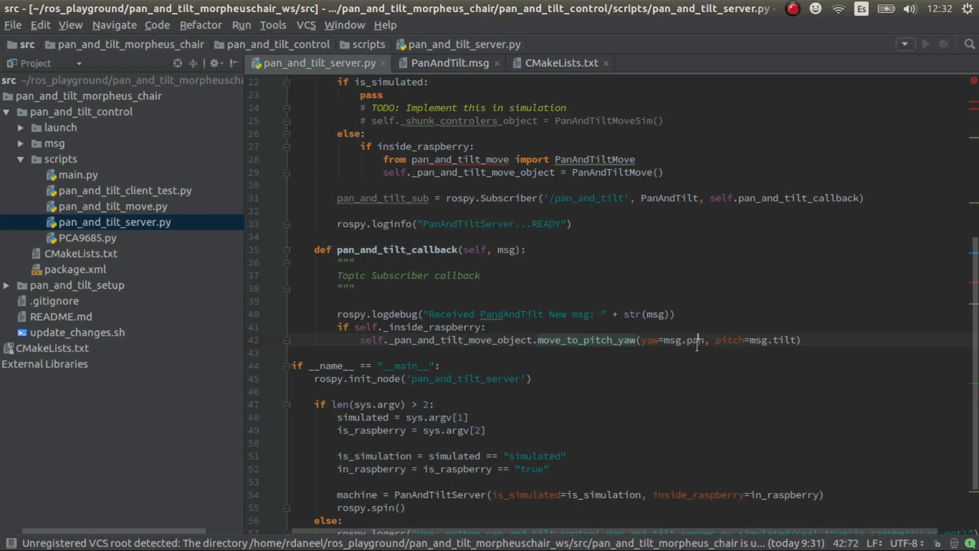
double_click(624, 340)
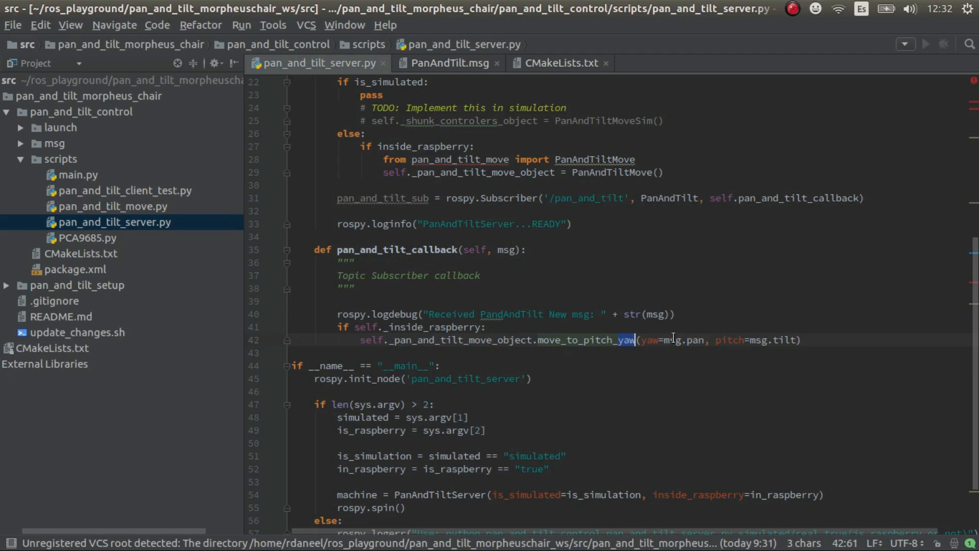
mouse_move(536, 398)
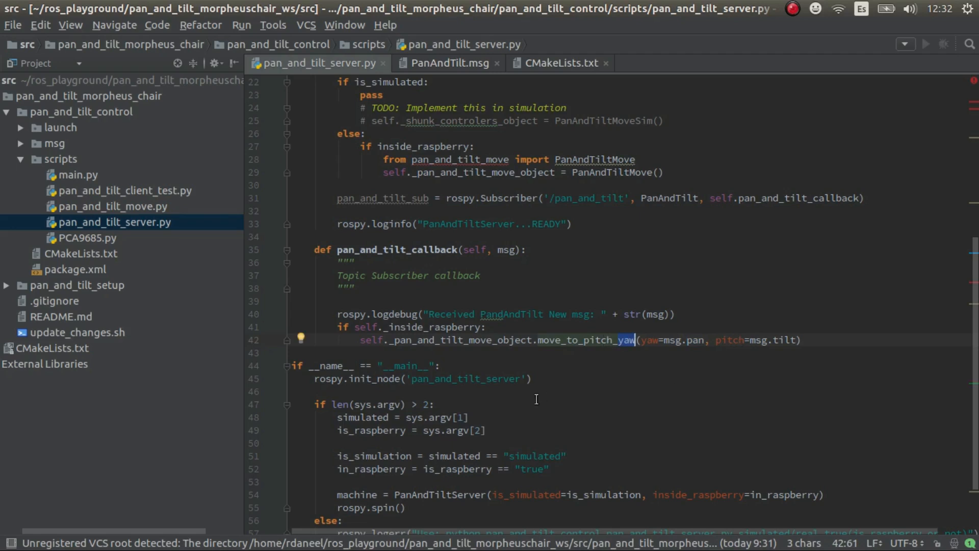
scroll("down", 3)
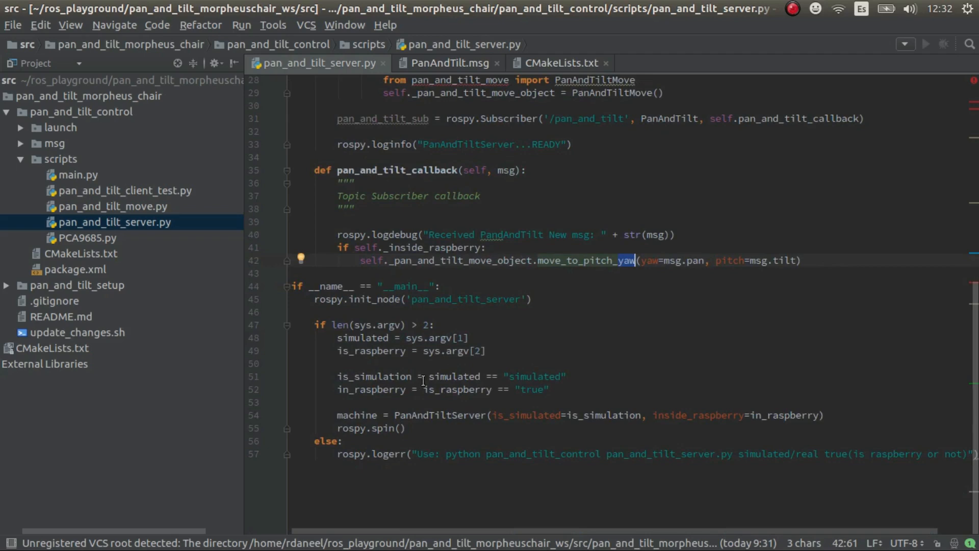
mouse_move(430, 403)
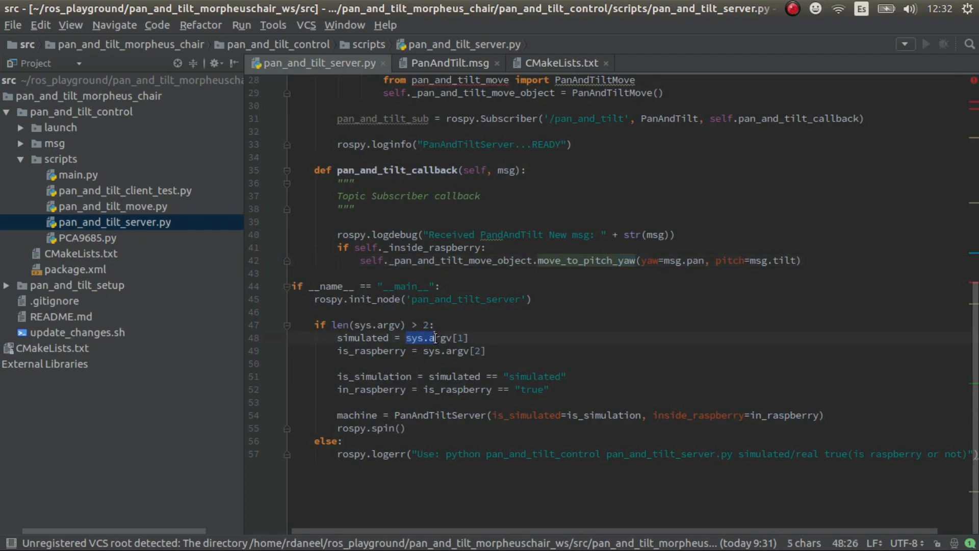
double_click(437, 338)
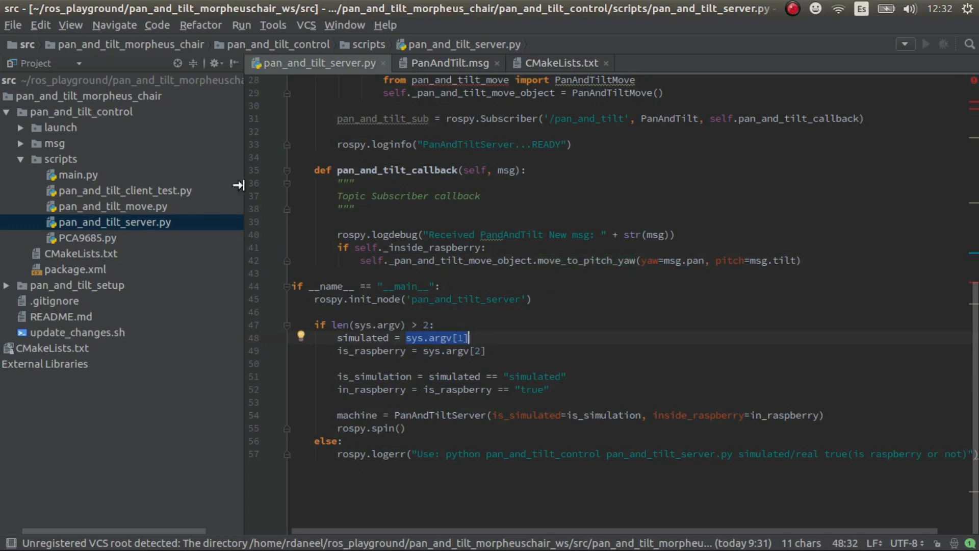
mouse_move(423, 451)
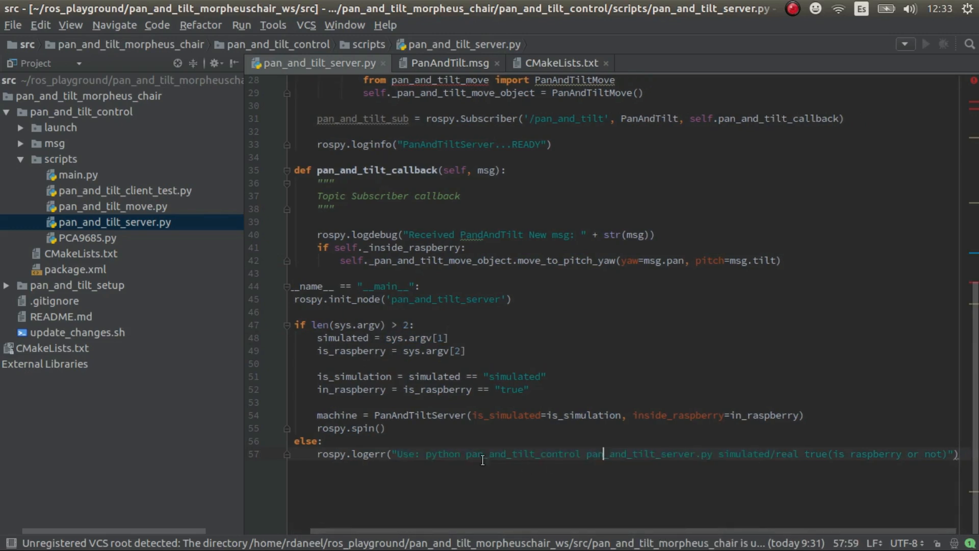
double_click(550, 454)
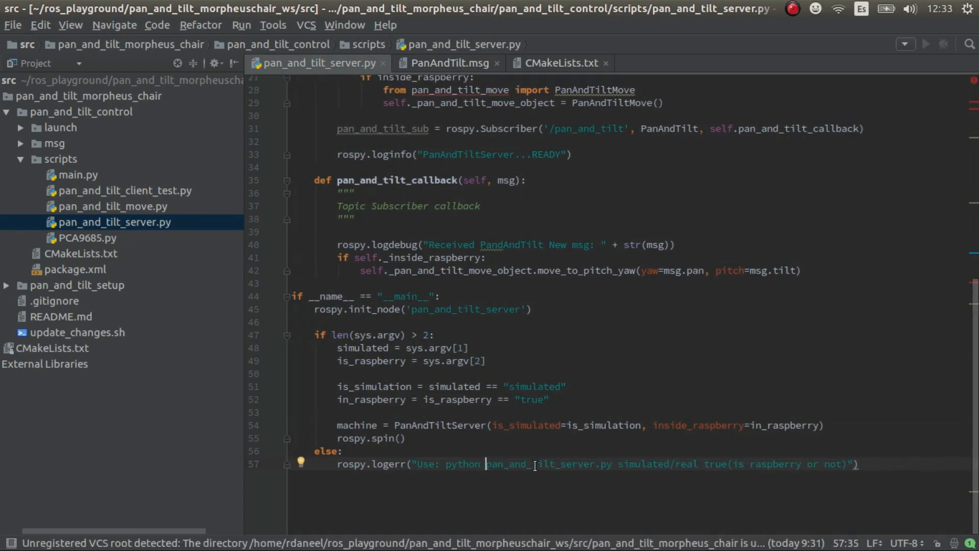
double_click(537, 464)
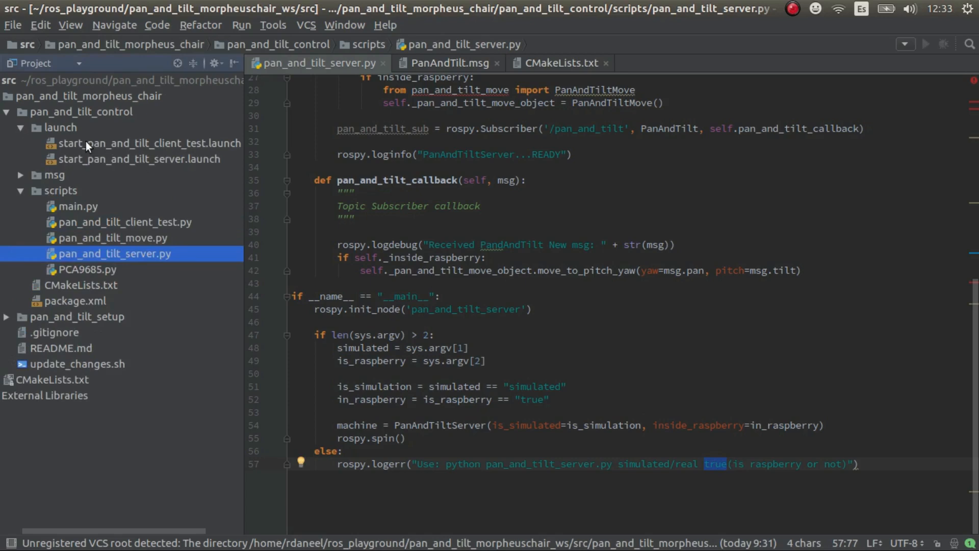
mouse_move(92, 165)
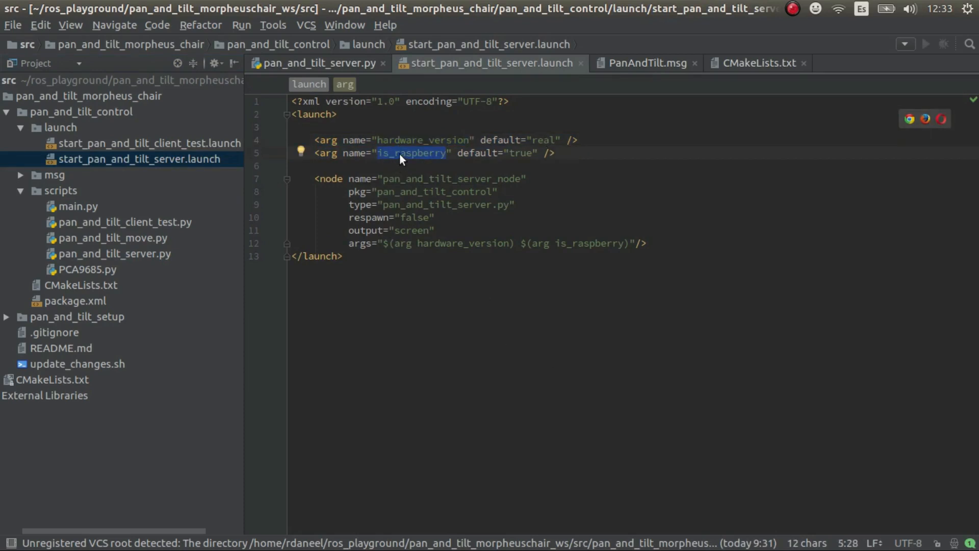
mouse_move(295, 182)
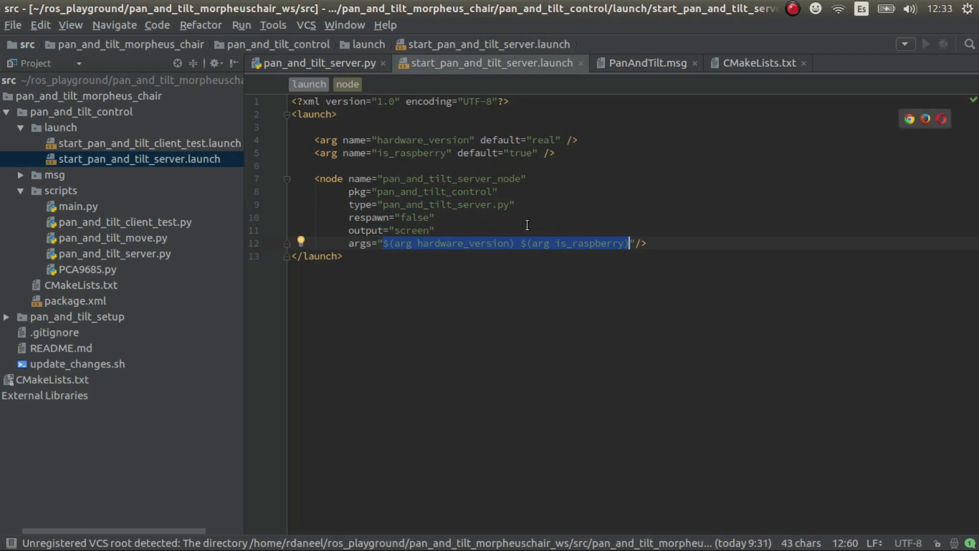
mouse_move(623, 77)
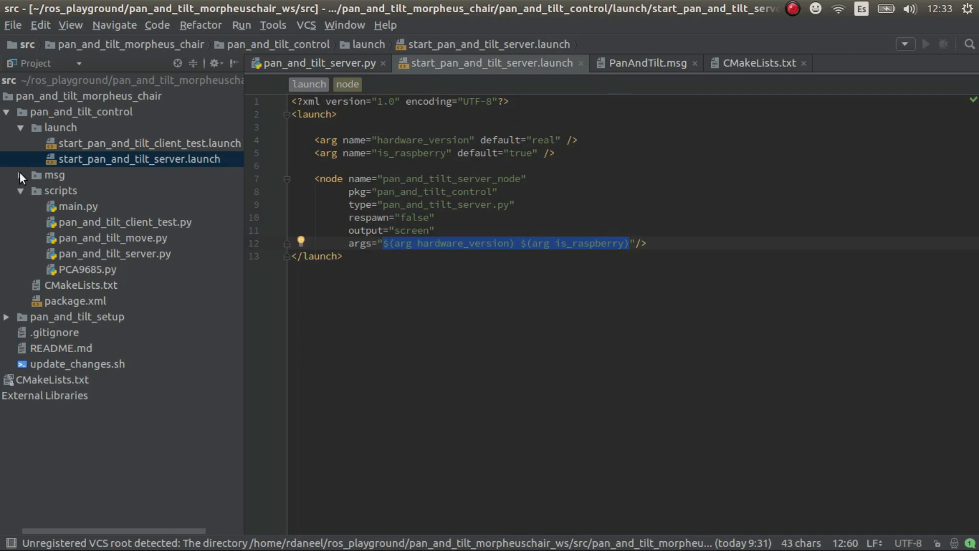
- Show PanAndTilt.msg from the msg folder and highlight the float32 type of its tilt field
left_click(55, 174)
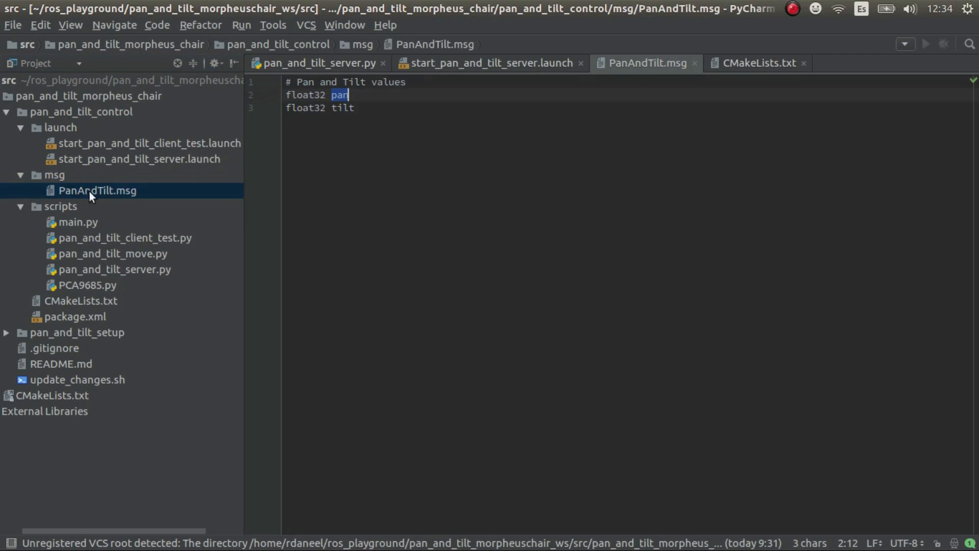
mouse_move(330, 150)
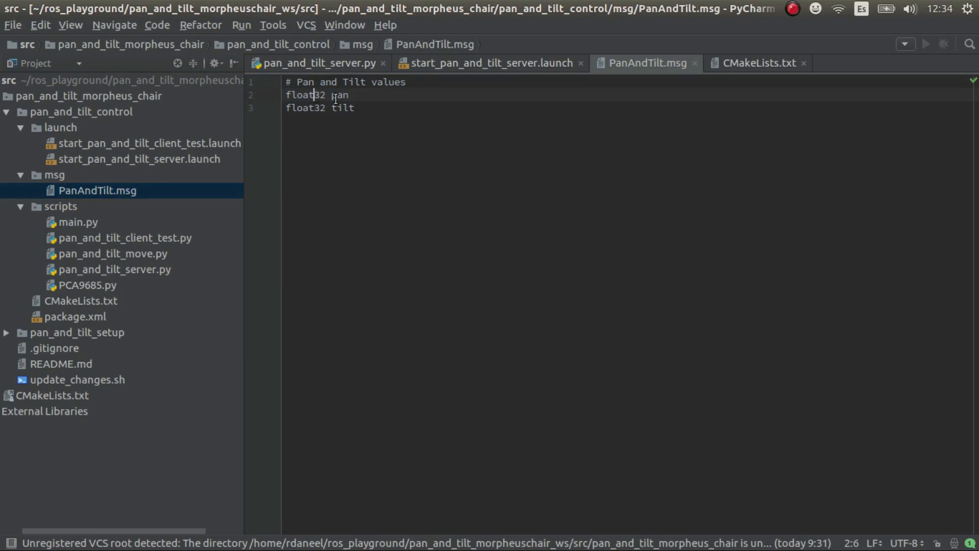
double_click(305, 107)
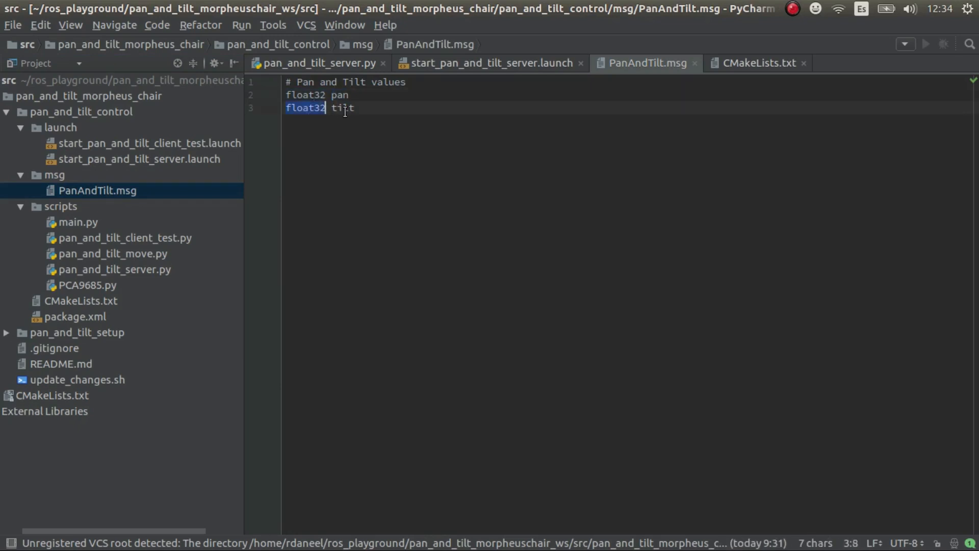
left_click(342, 108)
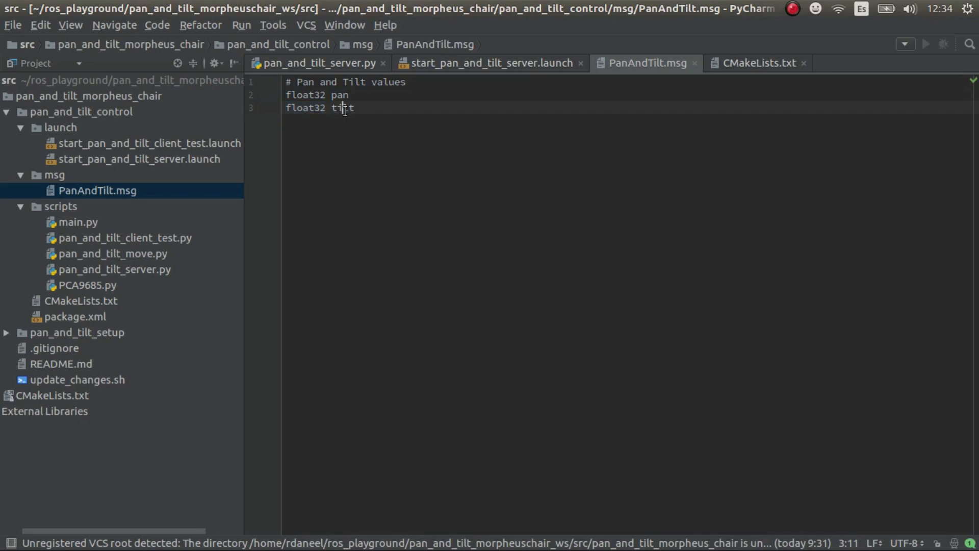
mouse_move(282, 168)
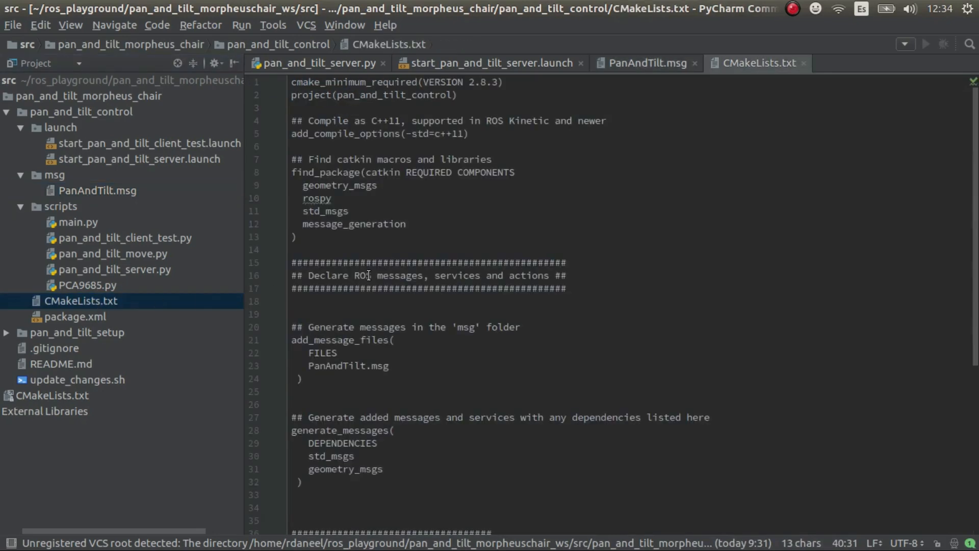
mouse_move(413, 238)
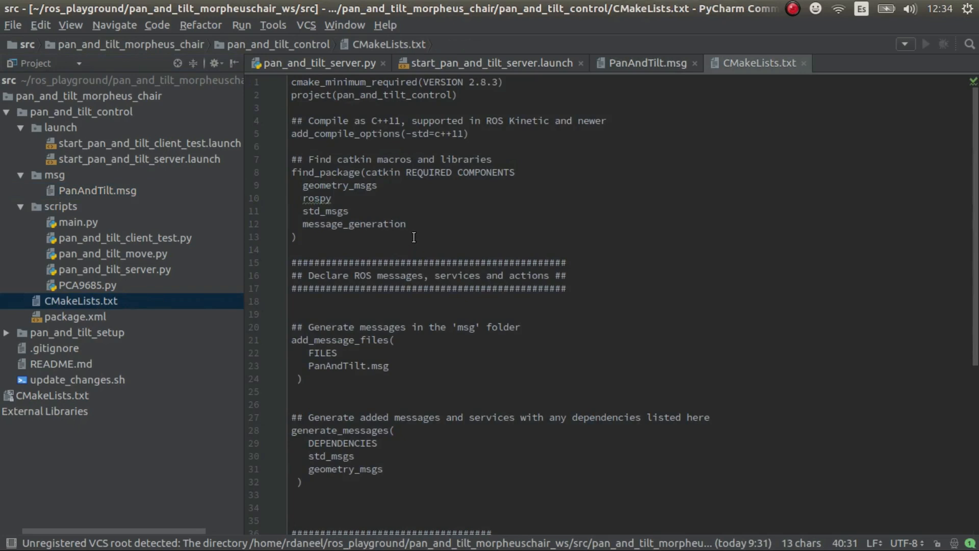
mouse_move(426, 200)
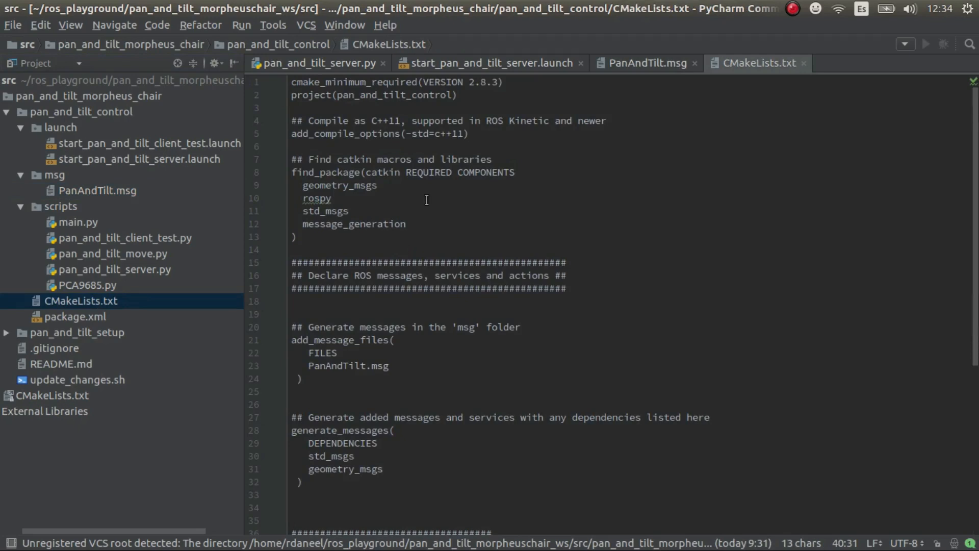
left_click(644, 63)
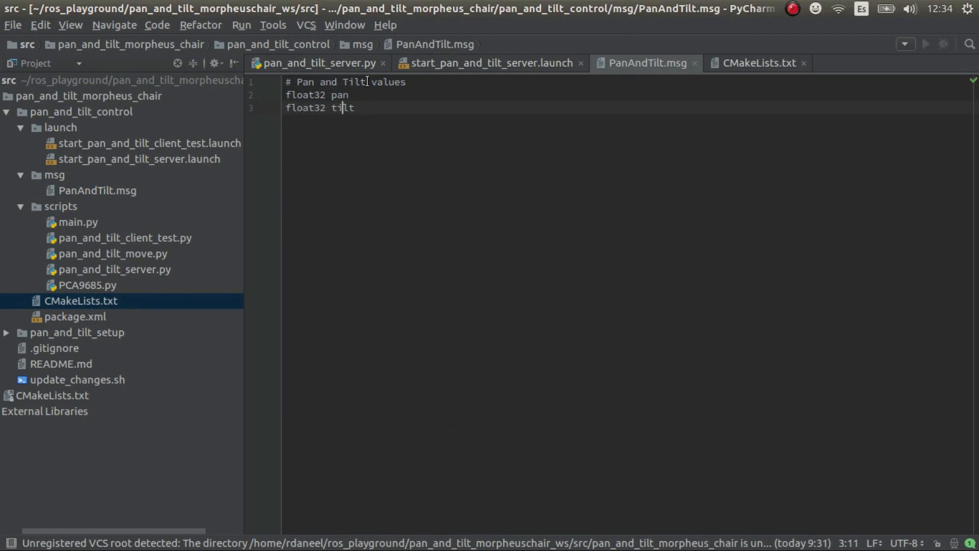
left_click(318, 63)
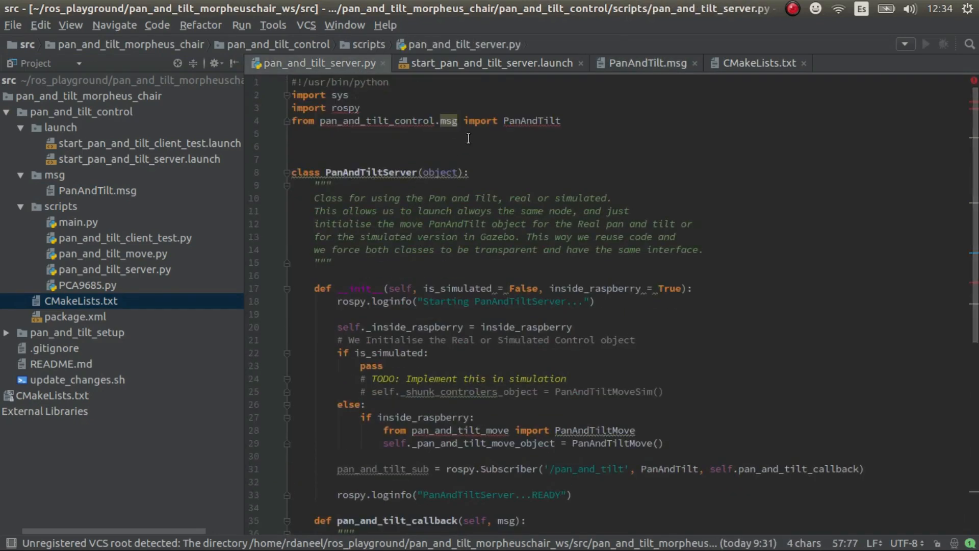
double_click(531, 120)
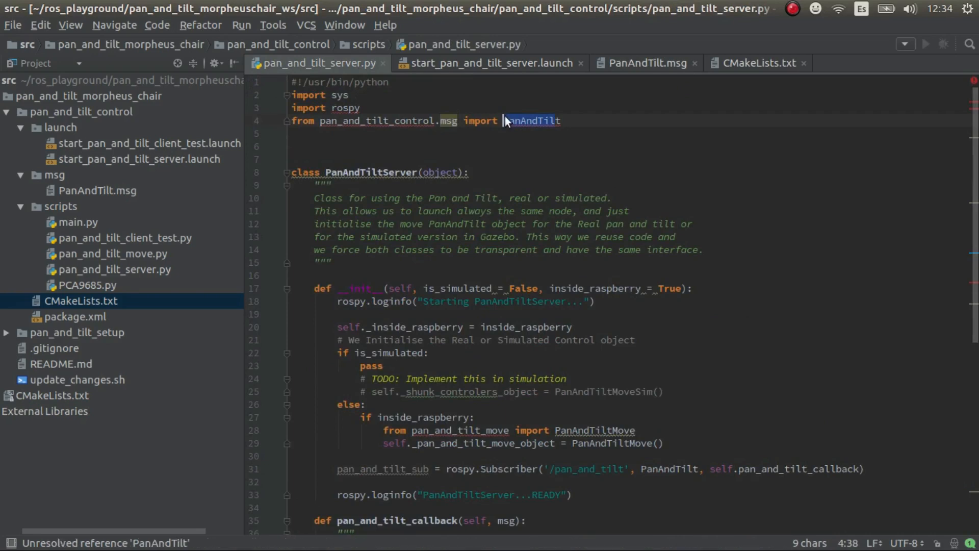
mouse_move(530, 121)
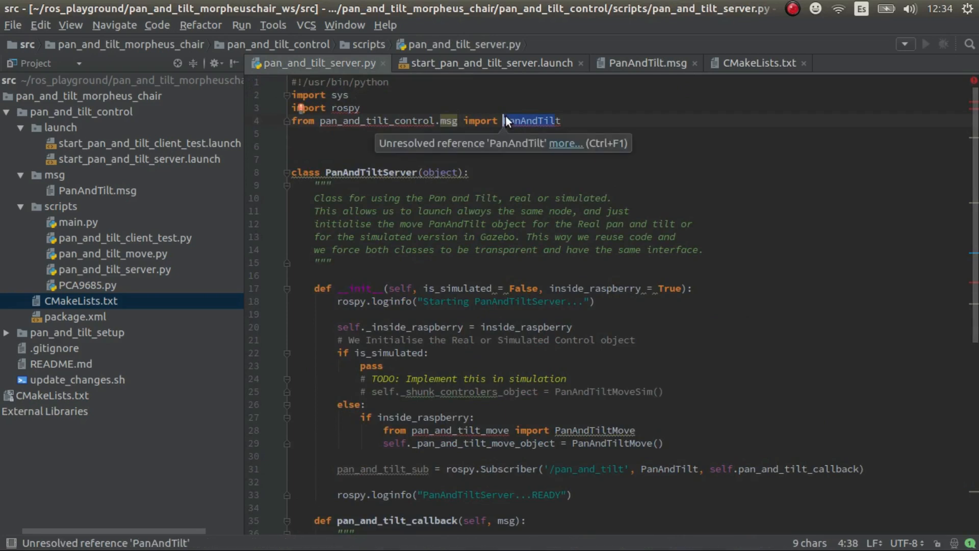
mouse_move(527, 99)
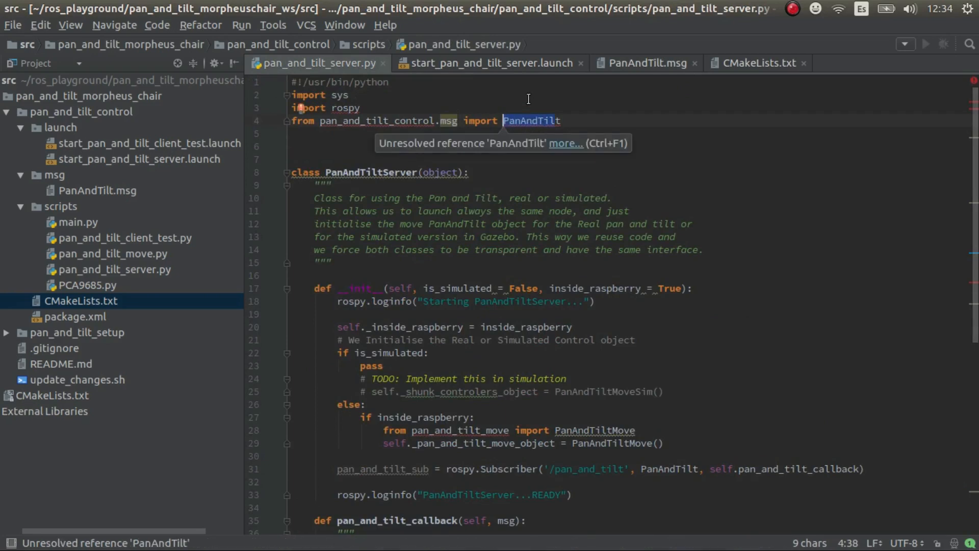
left_click(755, 62)
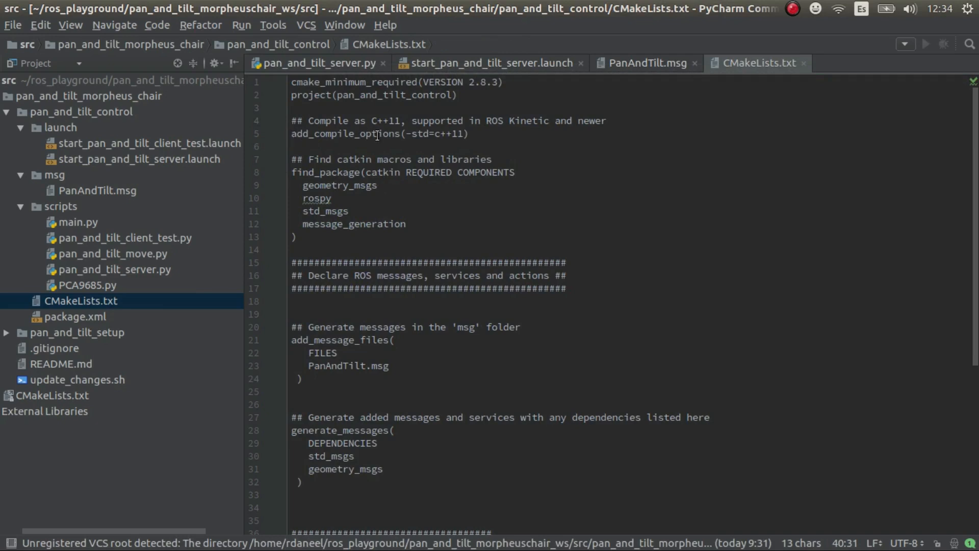
left_click(438, 134)
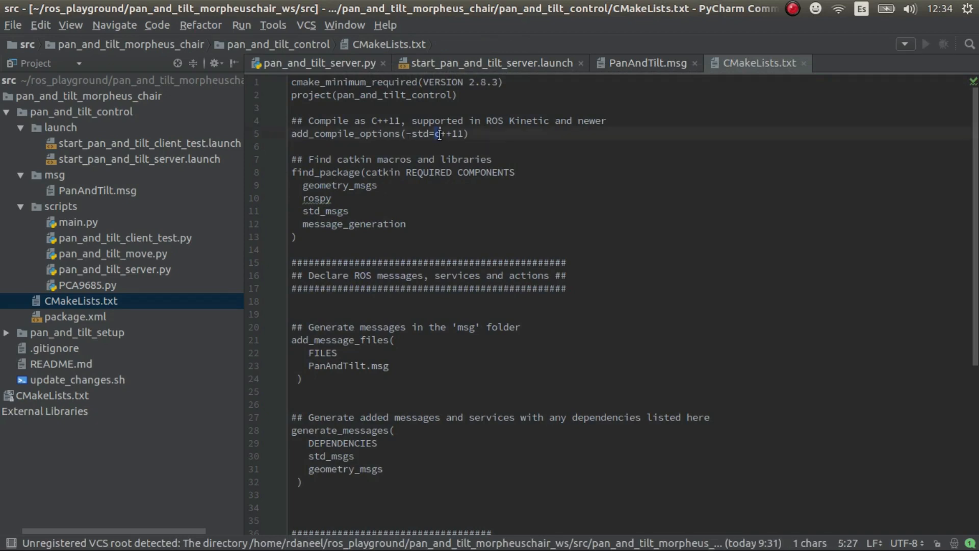
left_click(330, 198)
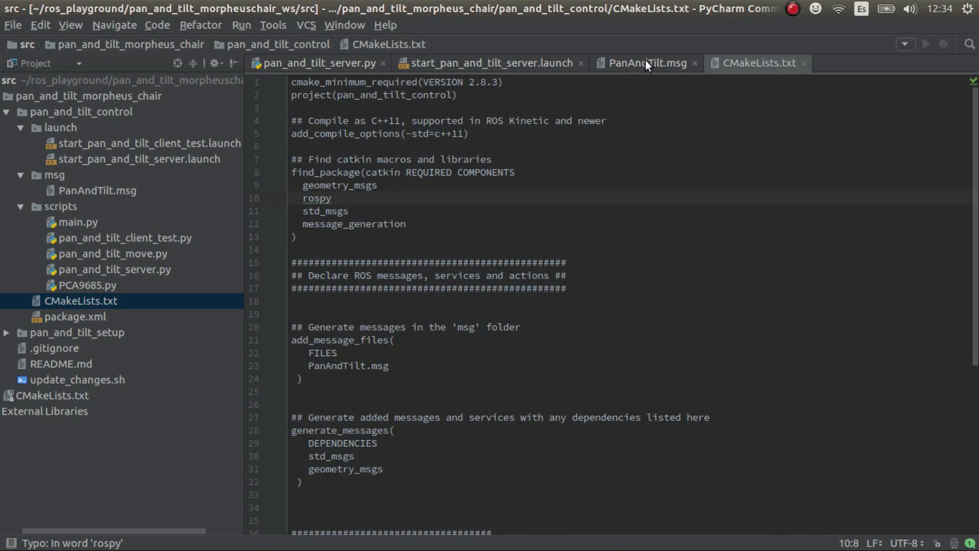
mouse_move(315, 212)
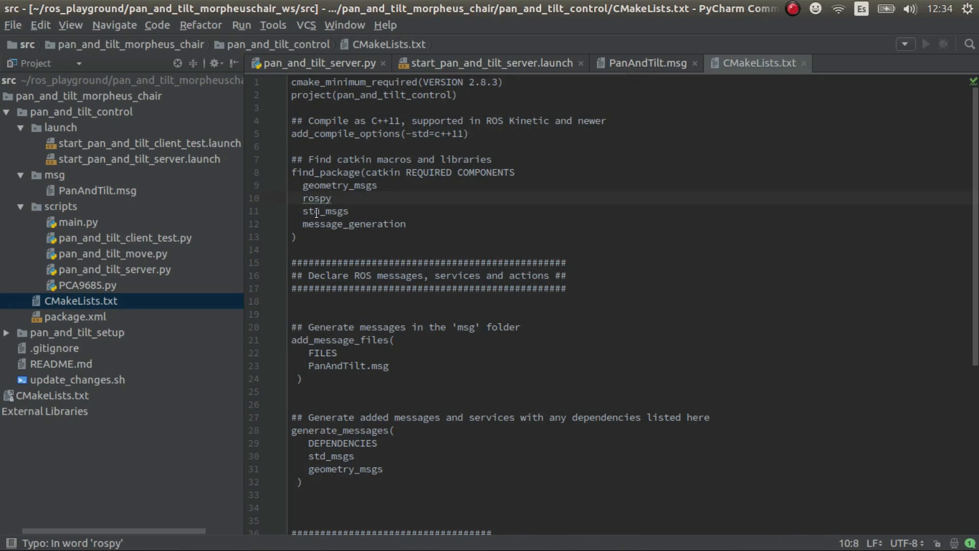
double_click(326, 211)
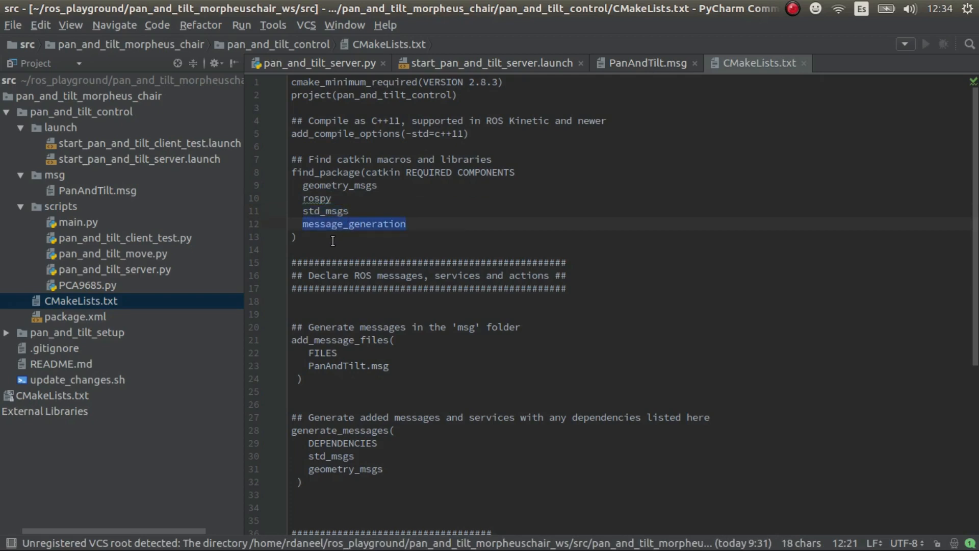
mouse_move(354, 242)
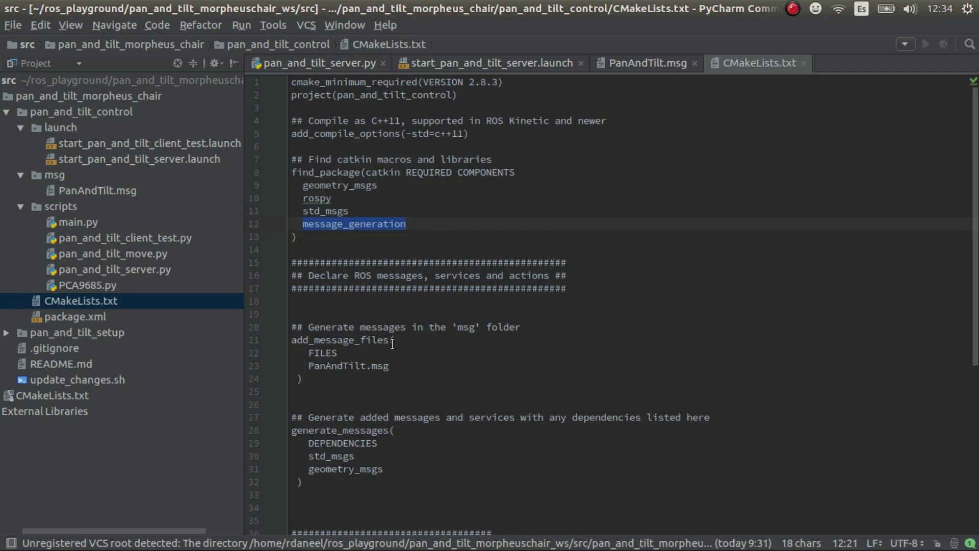
scroll("down", 3)
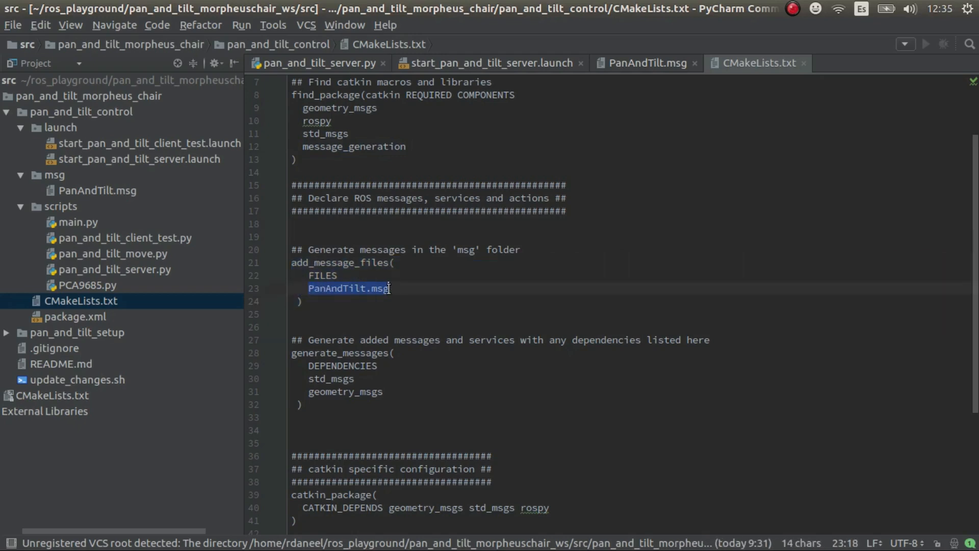
scroll("down", 3)
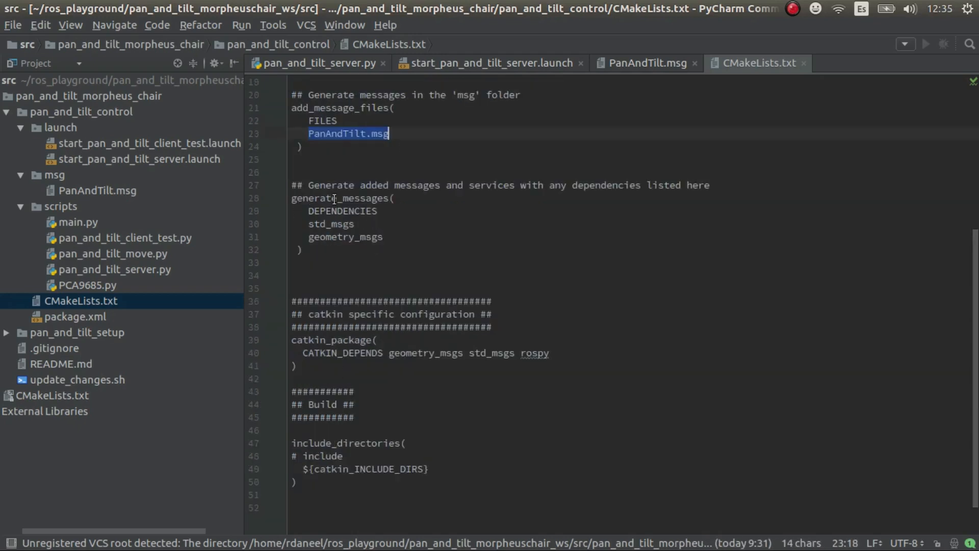
left_click(324, 223)
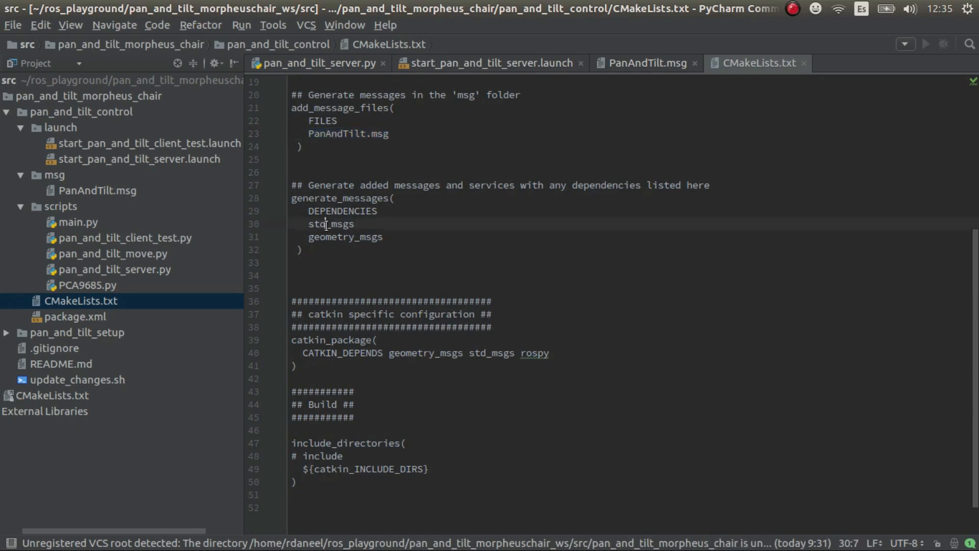
double_click(329, 223)
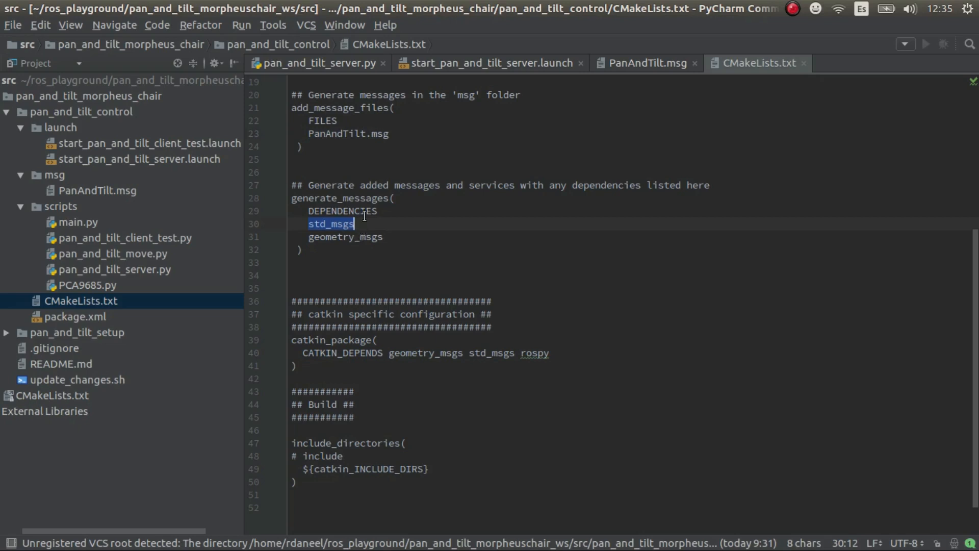
left_click(349, 237)
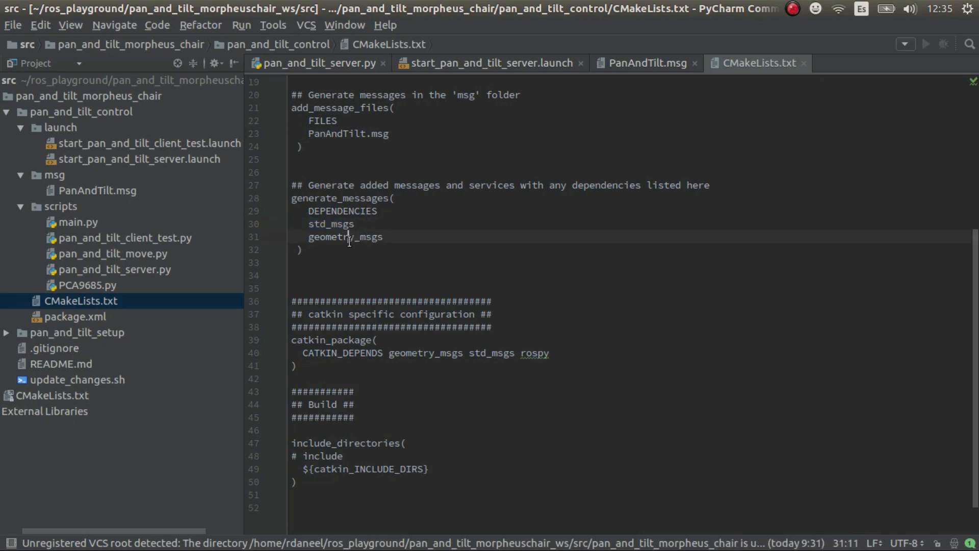
double_click(346, 236)
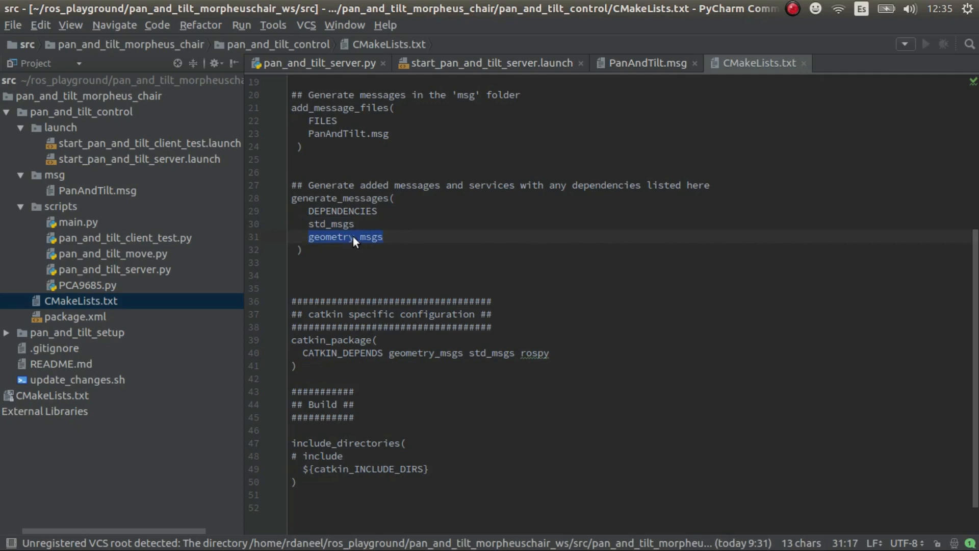
mouse_move(419, 195)
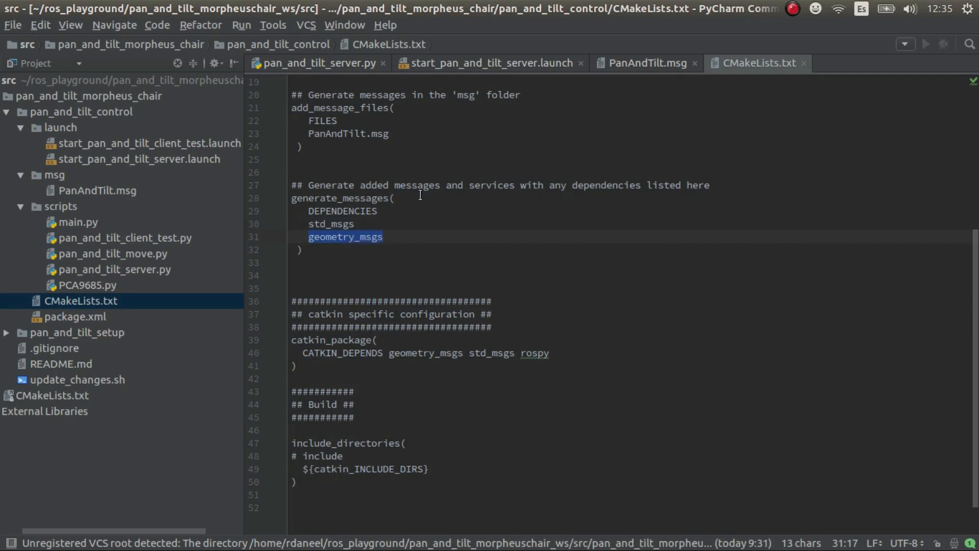
left_click(641, 63)
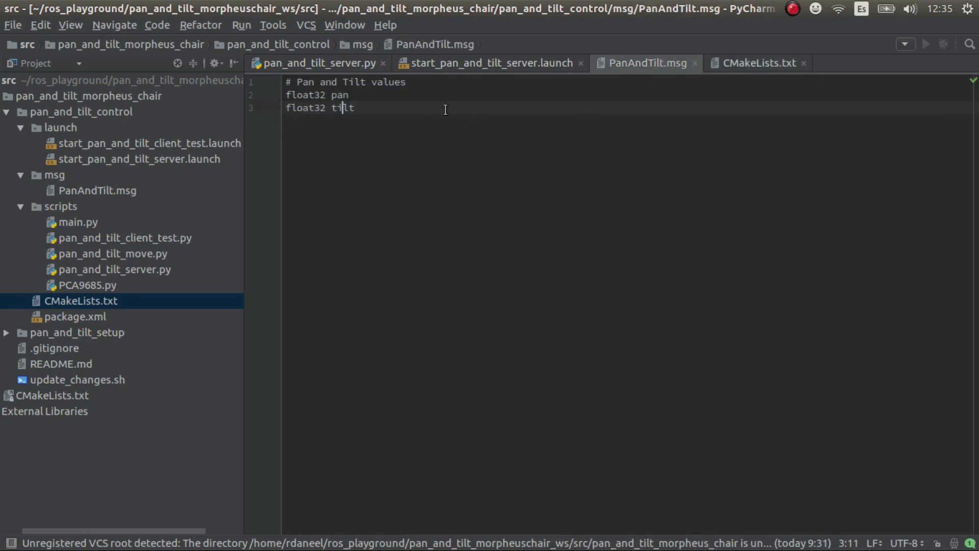
left_click(758, 62)
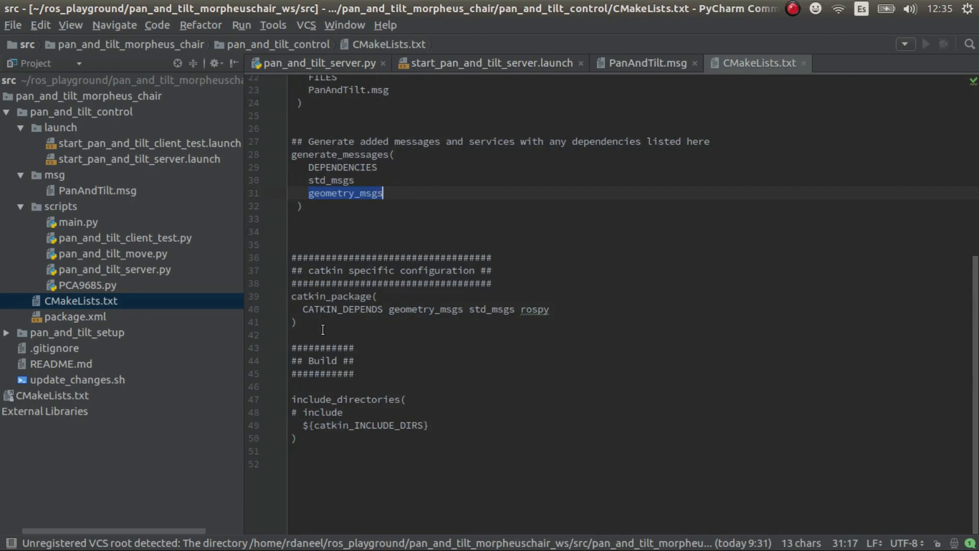
left_click(74, 316)
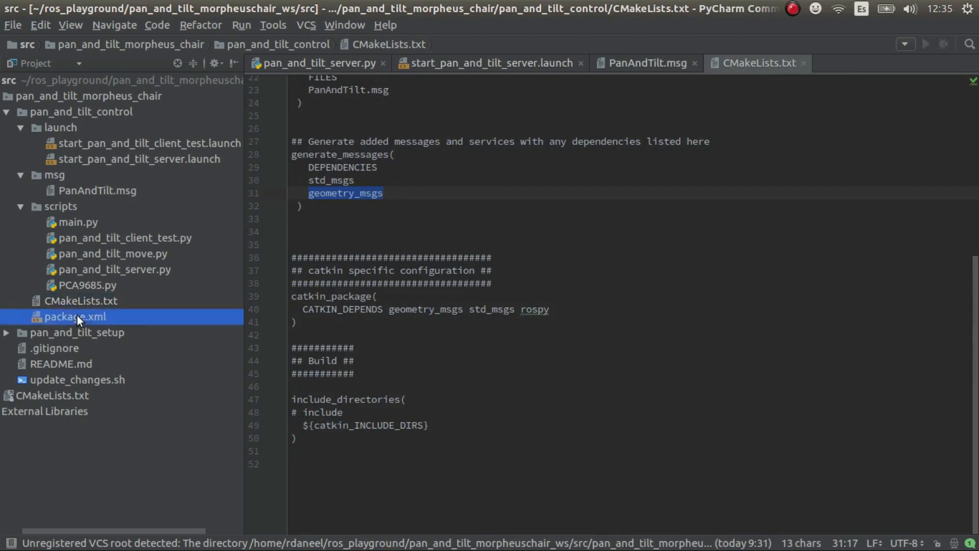
- View package.xml and highlight its message_runtime dependency
double_click(75, 316)
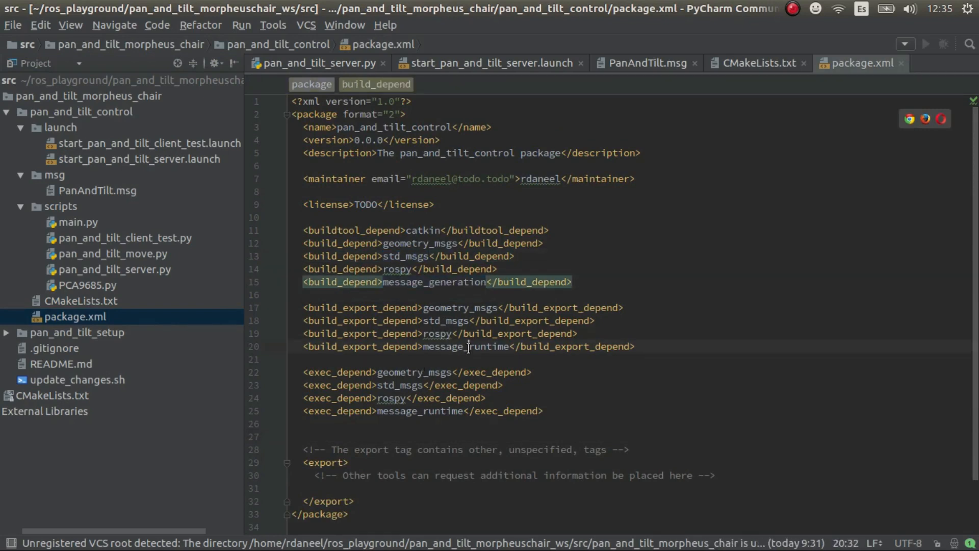
double_click(419, 411)
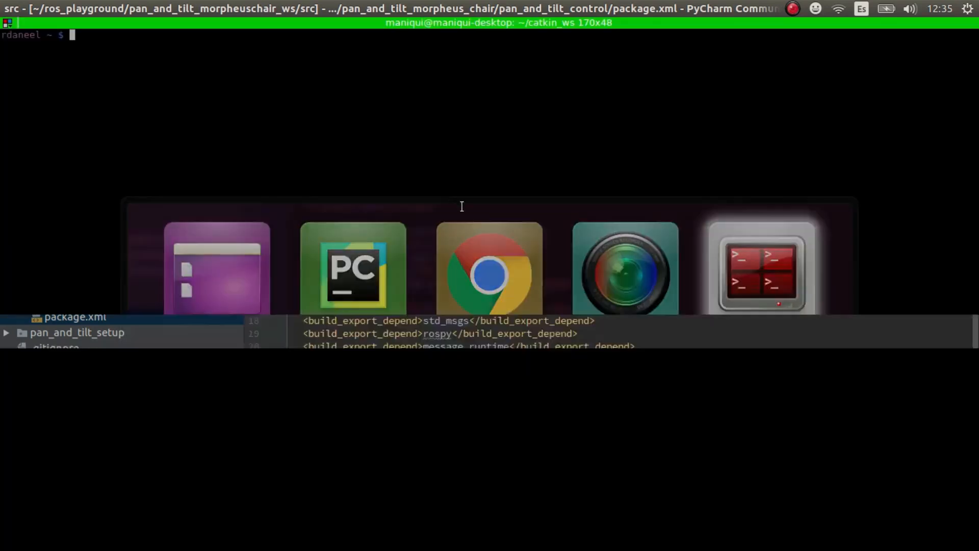
left_click(761, 269)
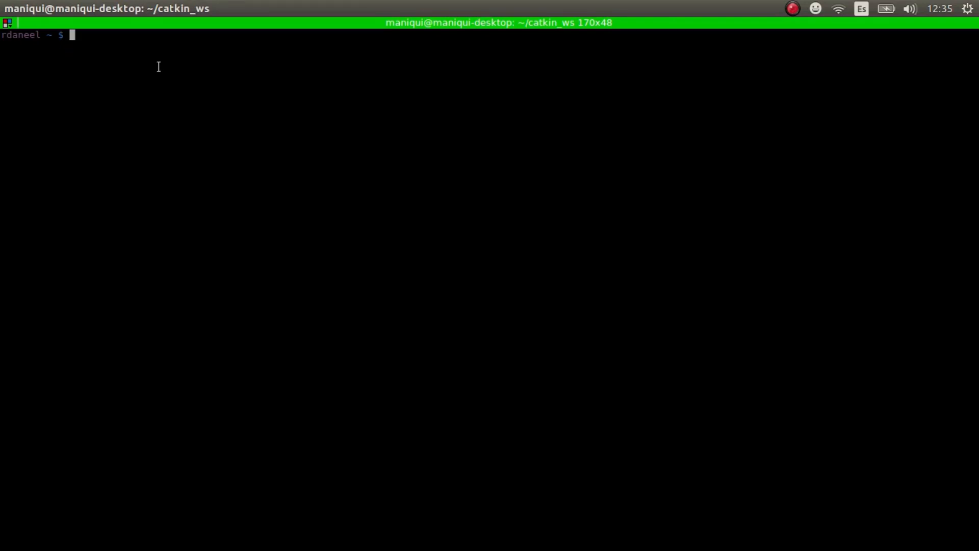
type("ssh -X maniqui@192.168.1.138")
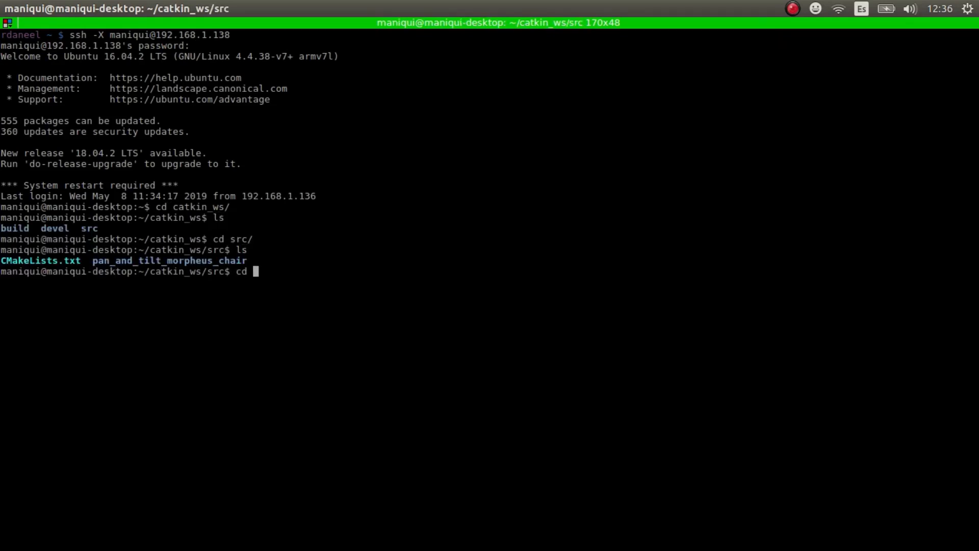
type("pan_and_tilt_morpheus_chair/")
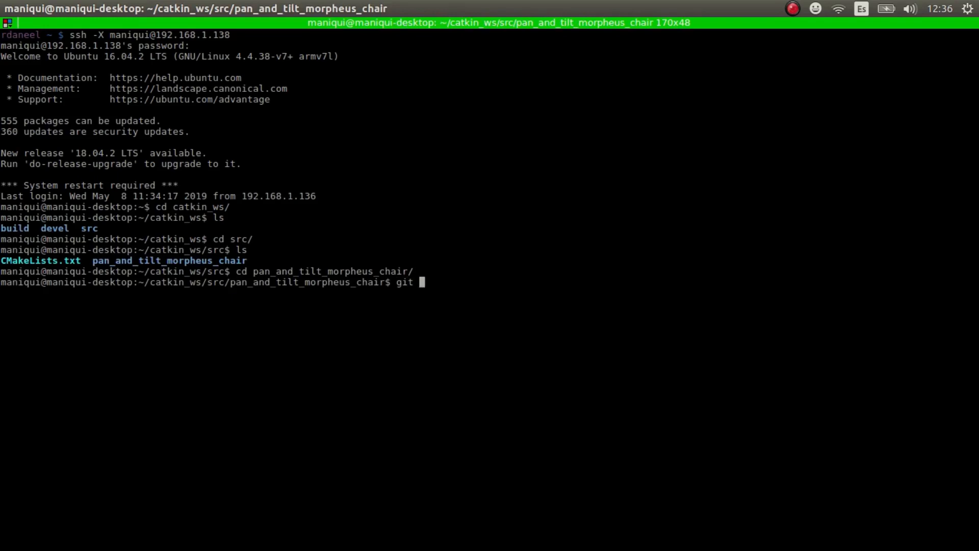
- Run git pull origin master, retrying after the host lookup failure; the package is already up to date
type("pull origin")
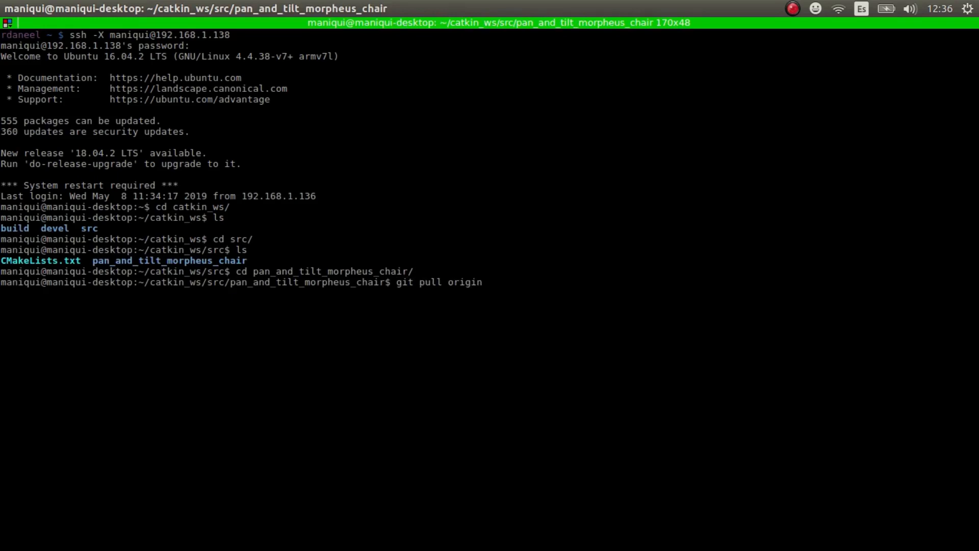
type("master")
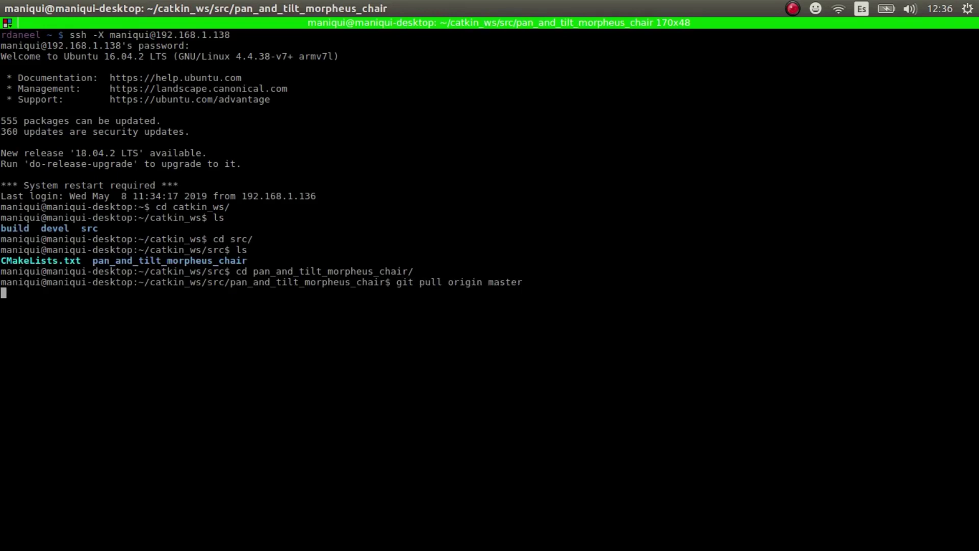
key("Return")
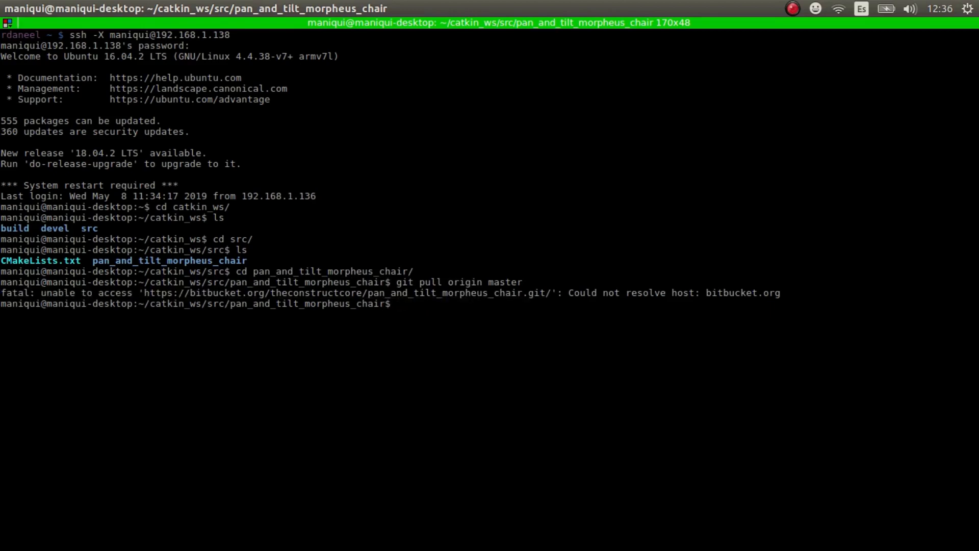
key("Return")
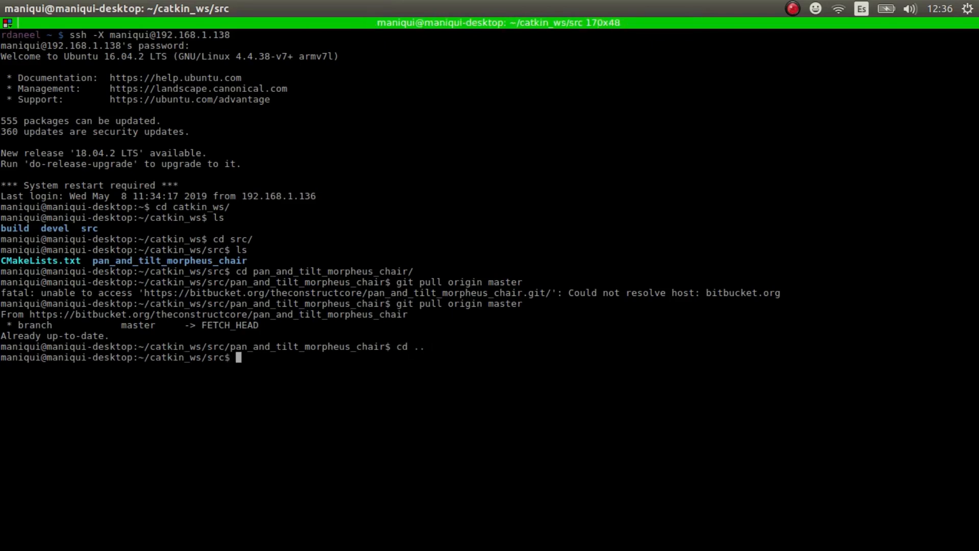
type("catkin_ws$ catkin_")
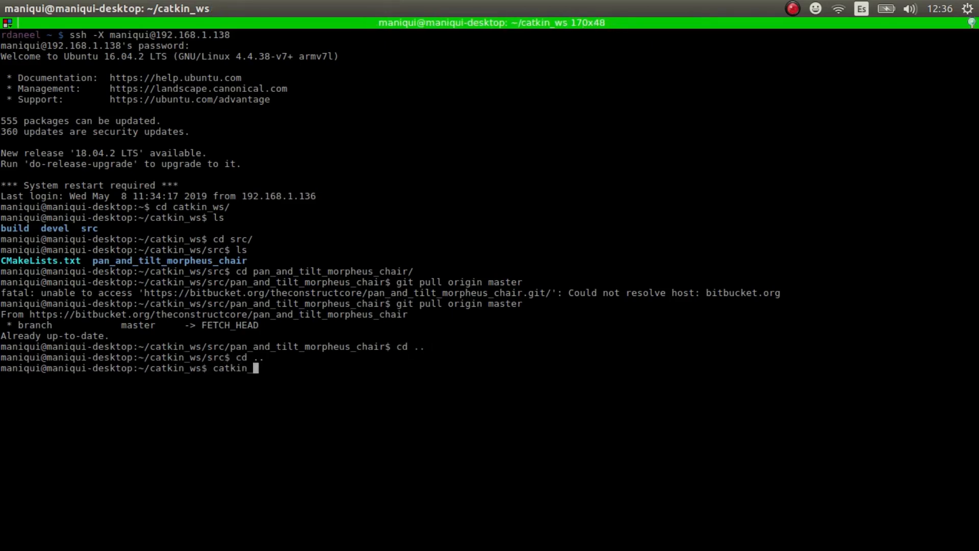
- Run catkin_make, source devel/setup.bash and rospack profile in catkin_ws
key("Return")
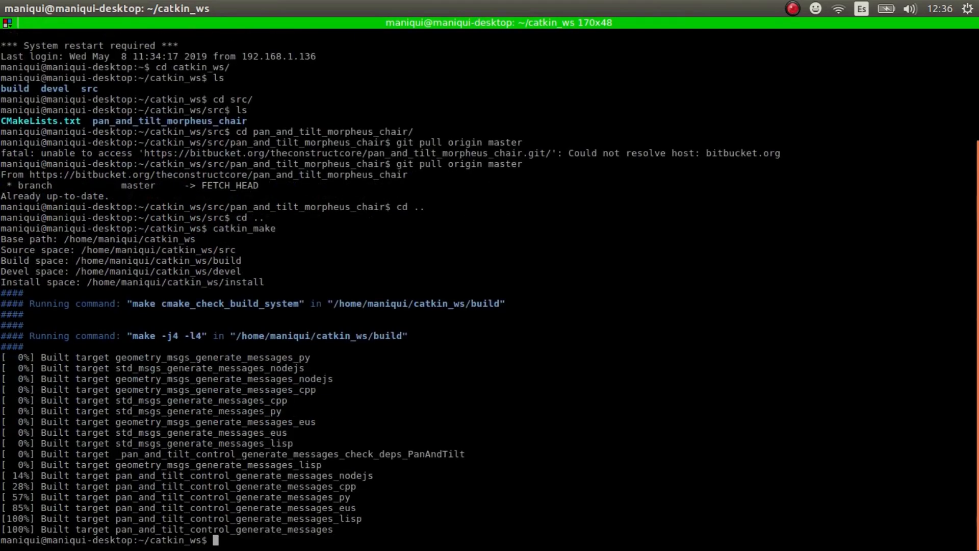
type("source devel/setup.bash")
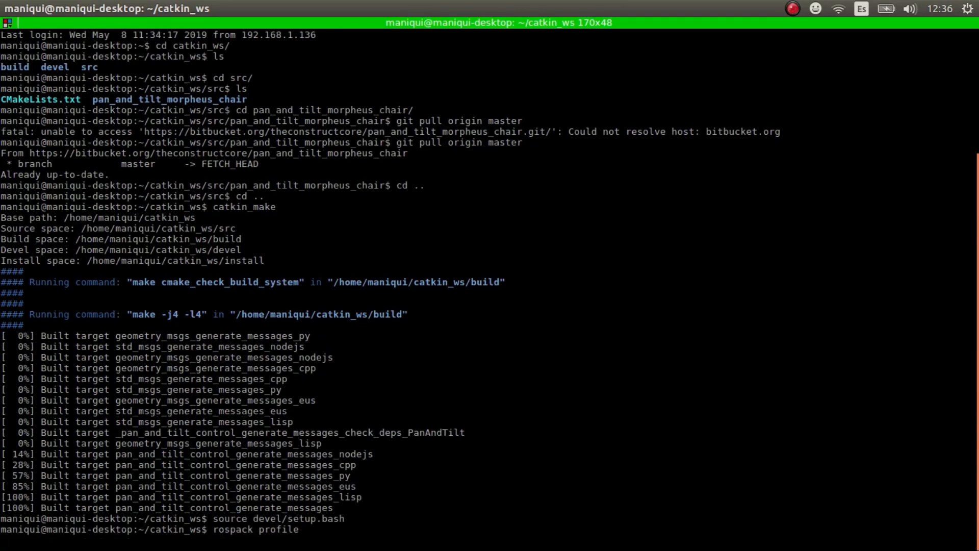
key("Return")
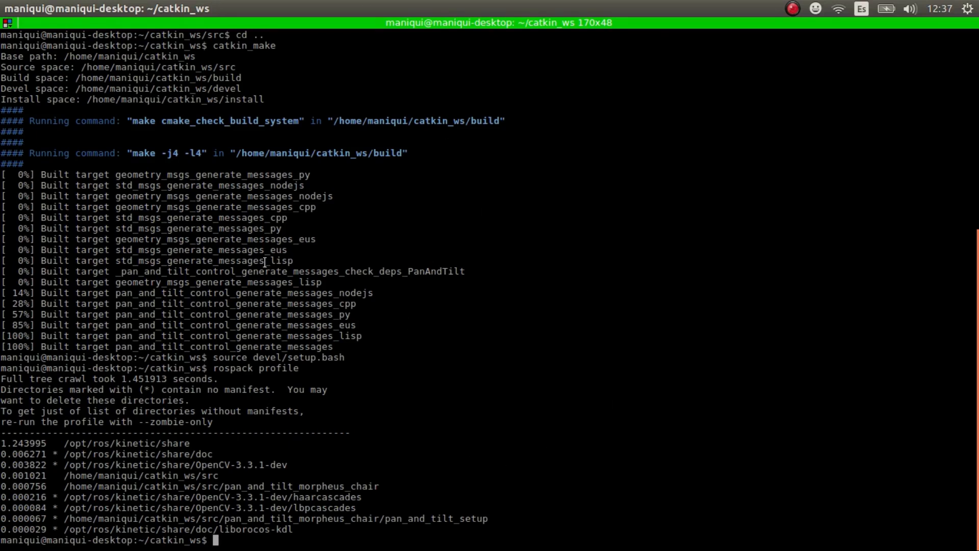
mouse_move(350, 375)
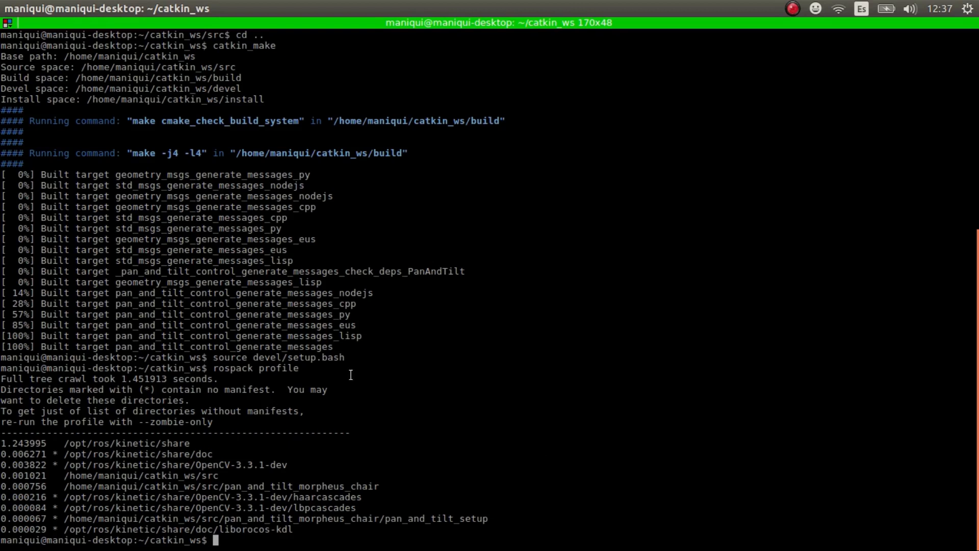
mouse_move(398, 430)
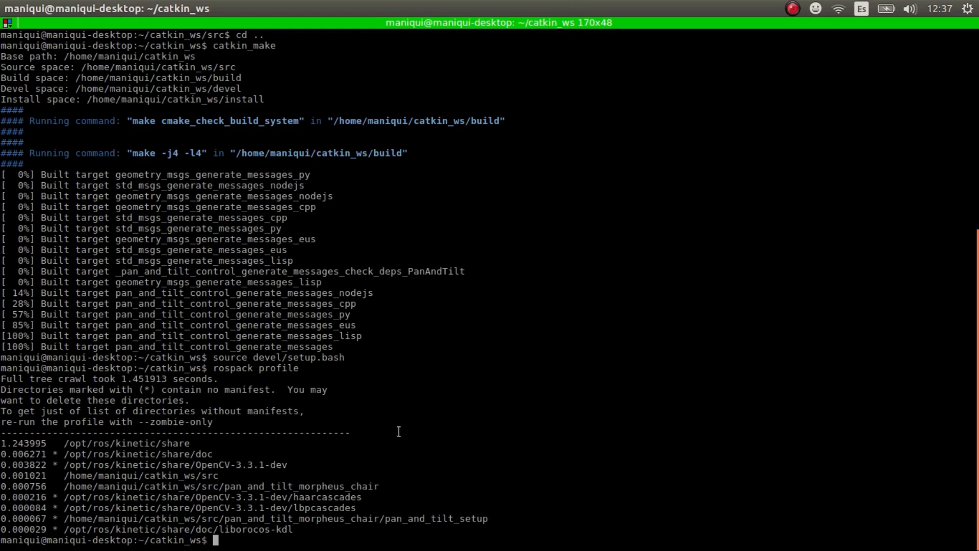
- Run roslaunch pan_and_tilt_control start_pan_and_tilt_server.launch, starting the ROS master and server node
type("roslaunch")
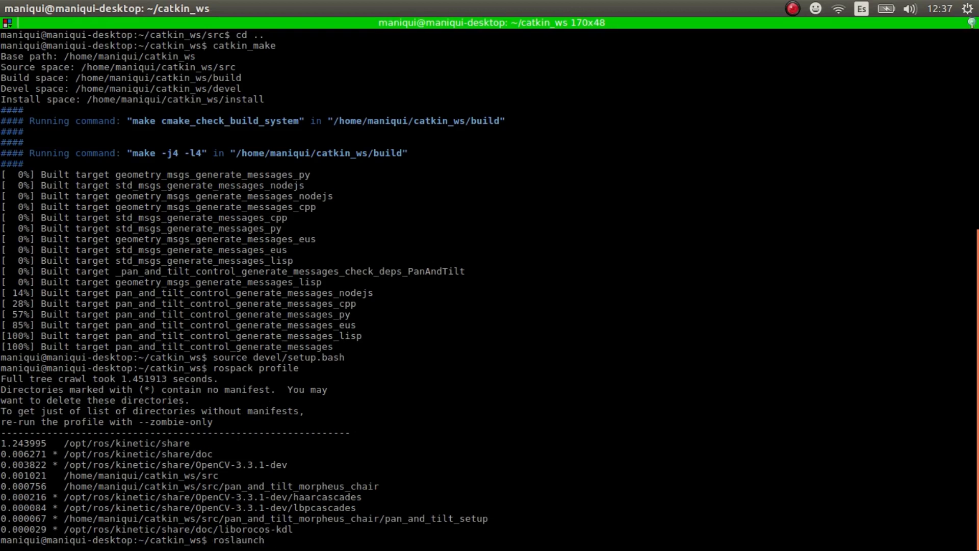
type("pe")
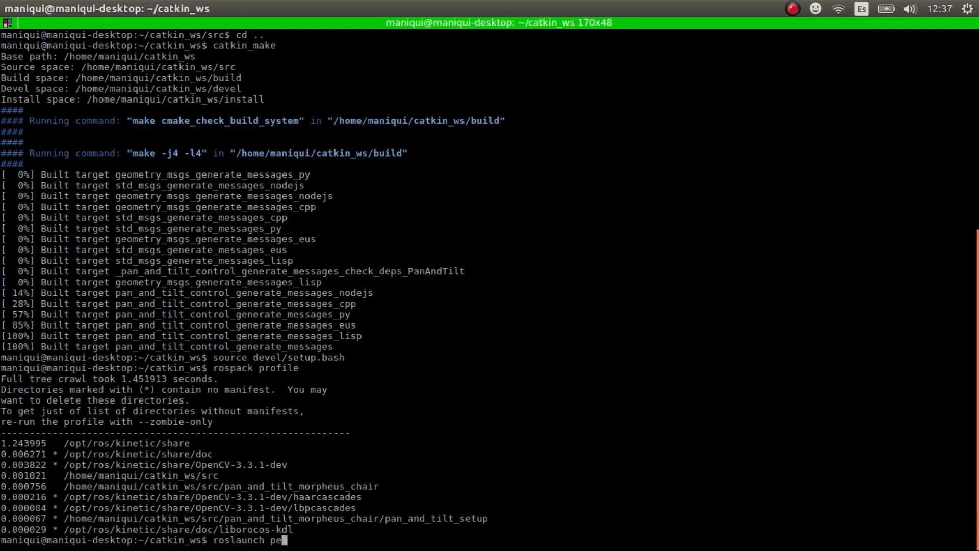
type("an_and_tilt_control")
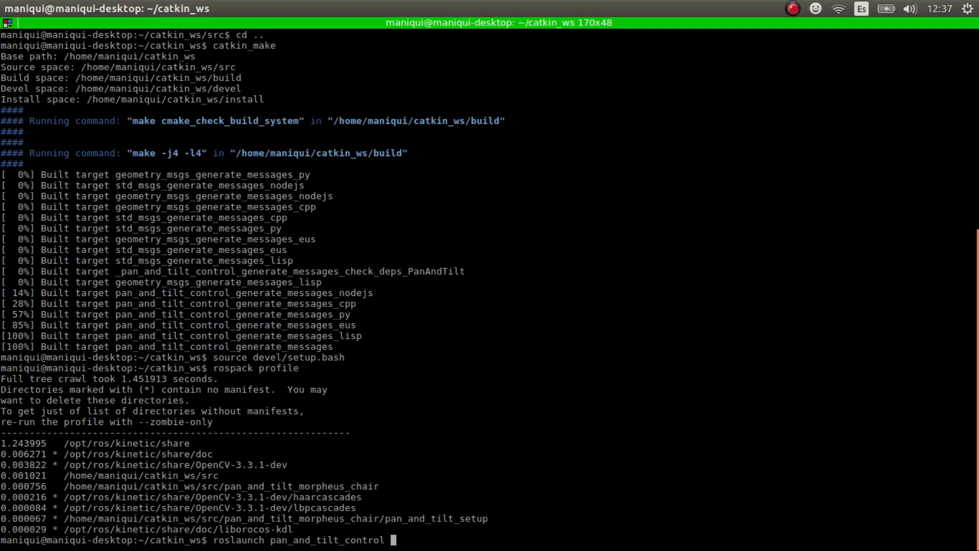
type("start_pan_and_tilt_server.launch")
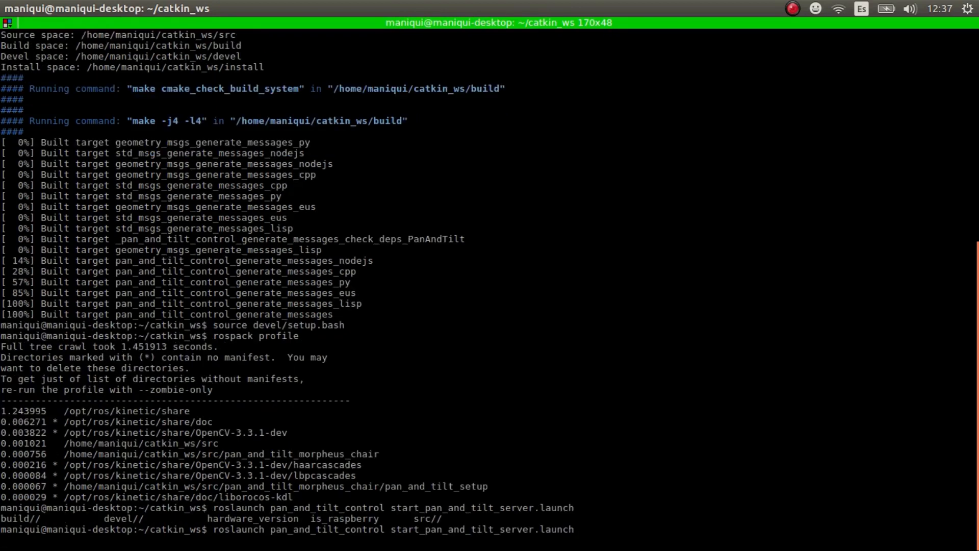
key("Return")
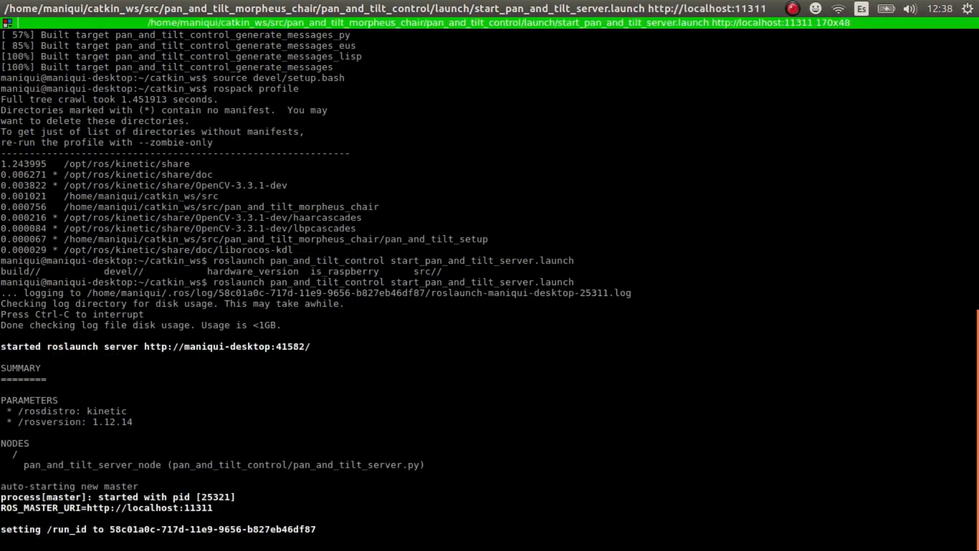
scroll("down", 3)
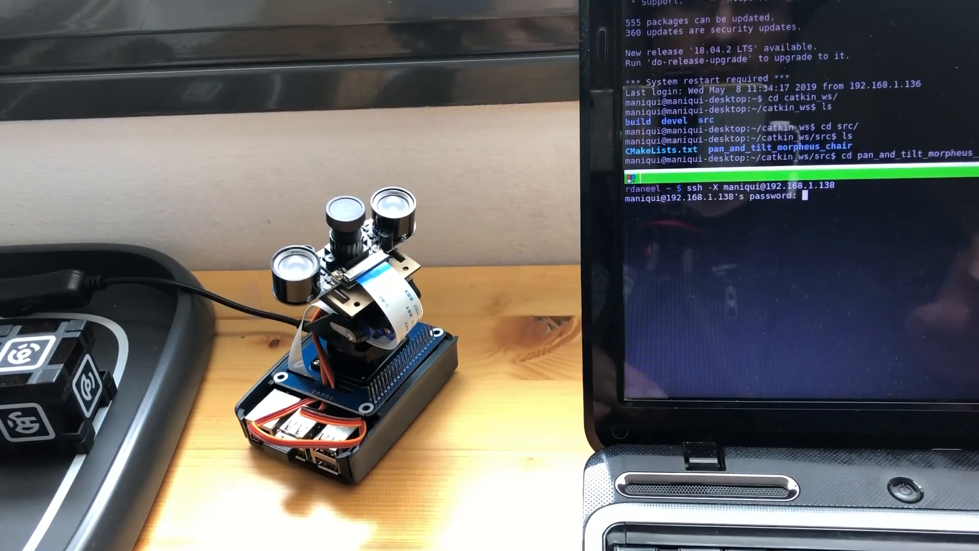
- Log into a second Pi session, source devel/setup.bash and query the /pan_and_tilt topic
key("Return")
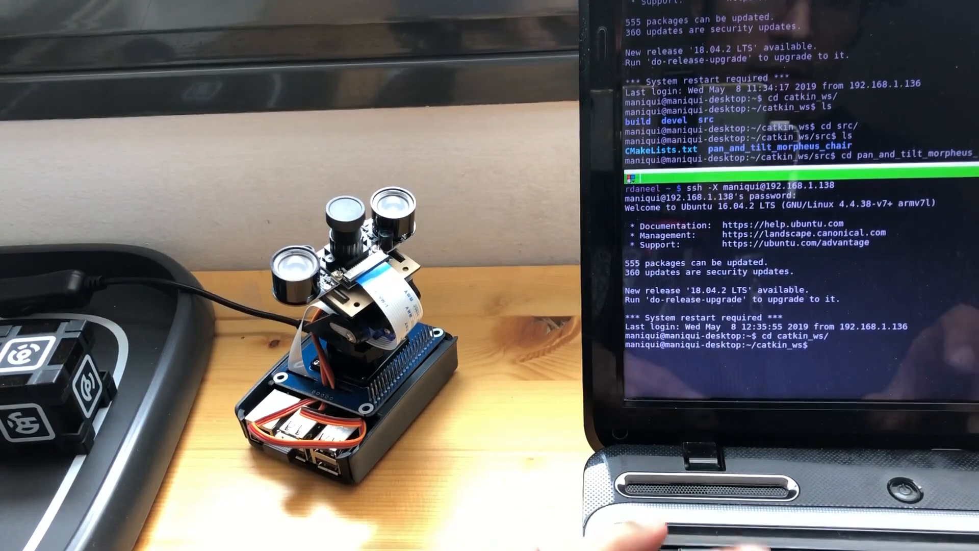
type("source devel/se")
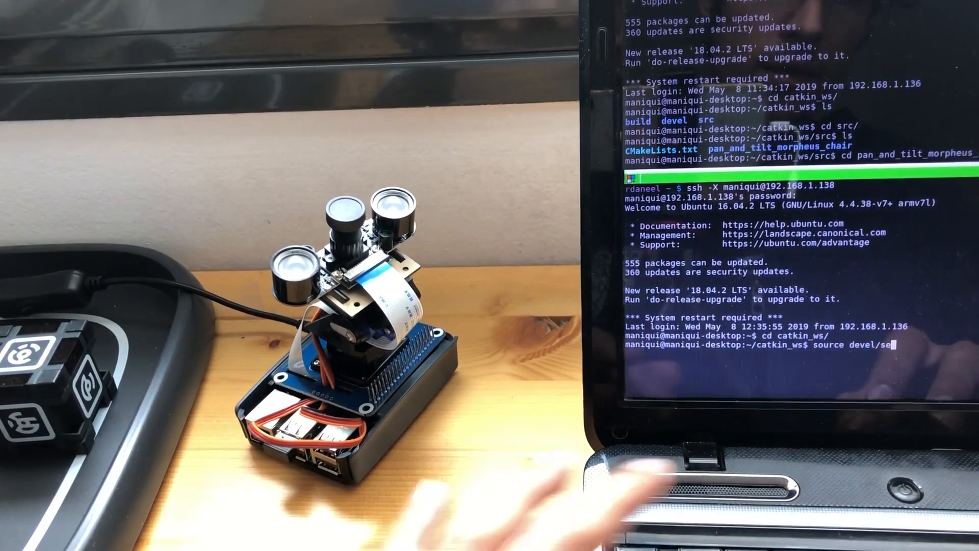
key("Return")
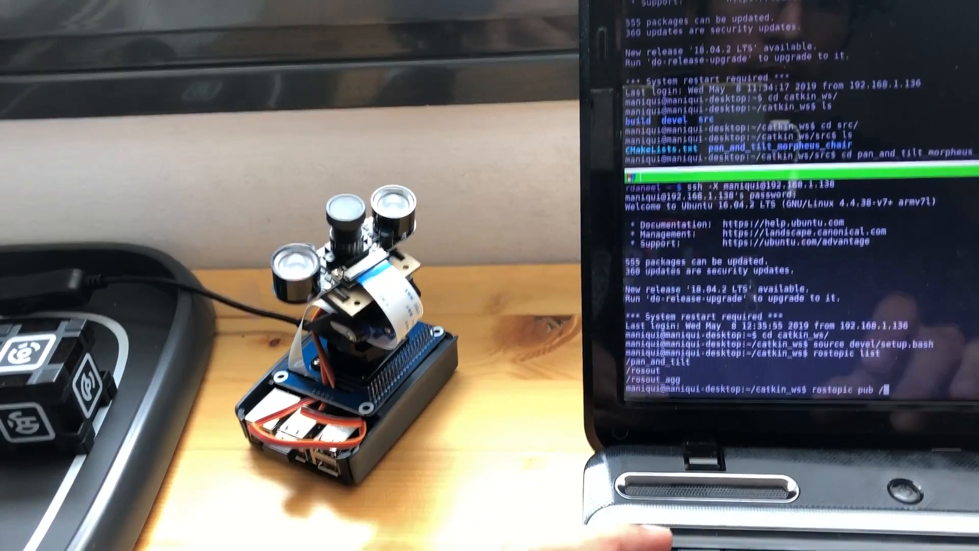
type("pan")
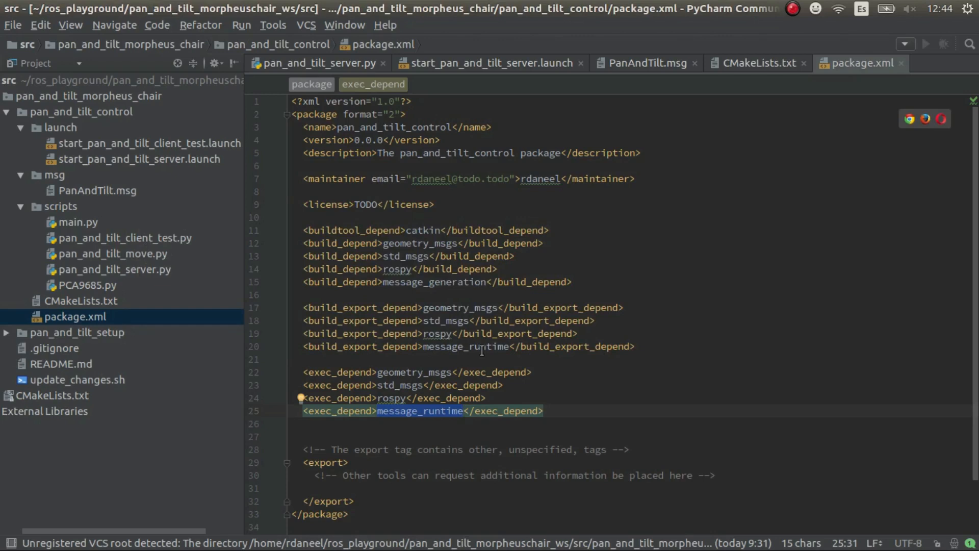
mouse_move(161, 243)
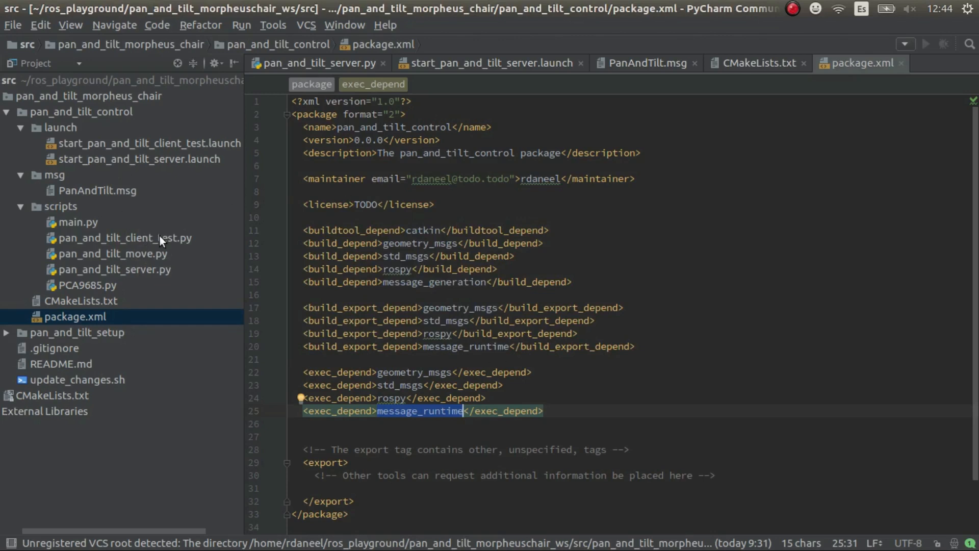
mouse_move(165, 247)
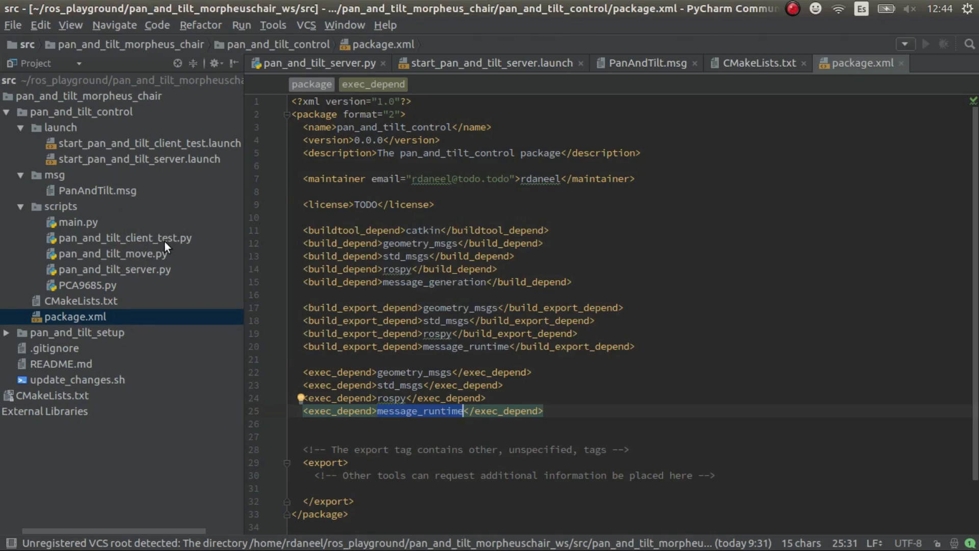
mouse_move(160, 268)
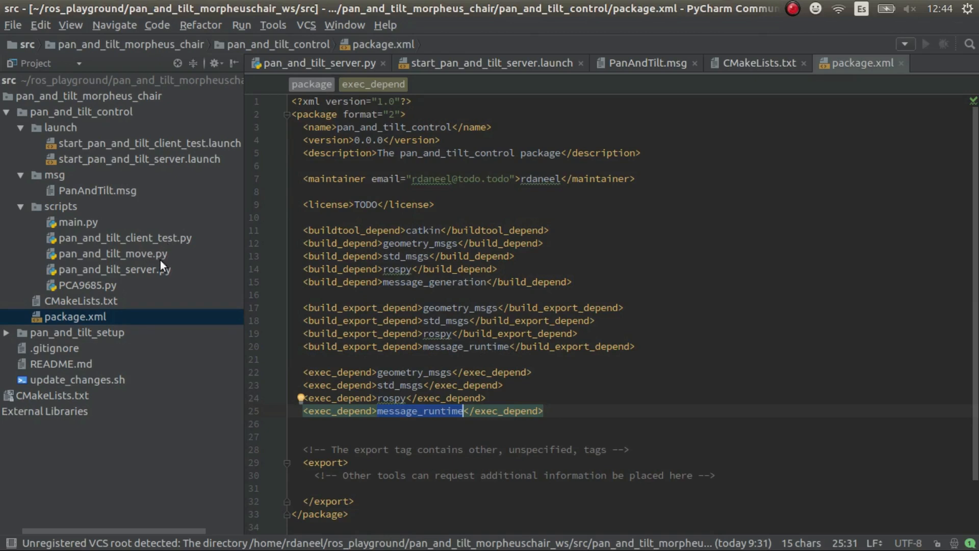
mouse_move(193, 197)
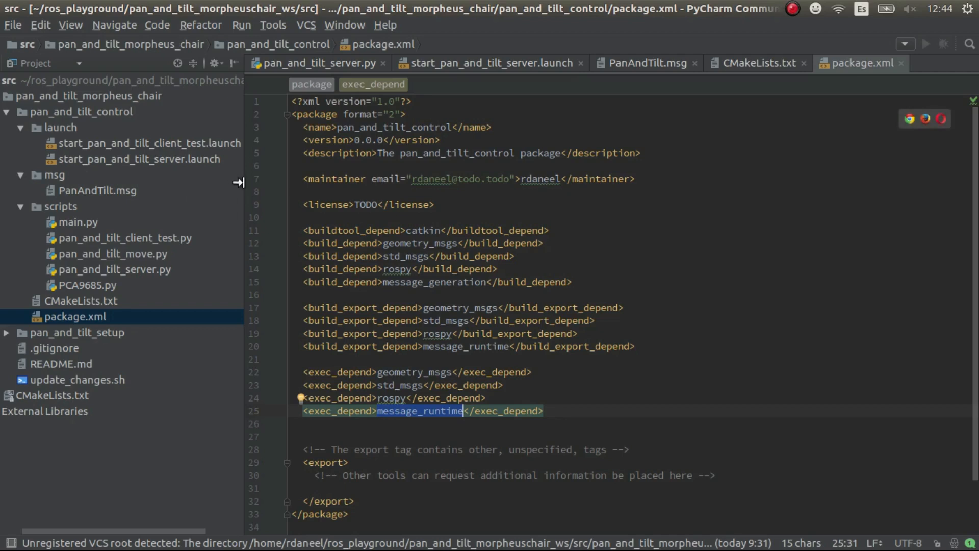
mouse_move(131, 244)
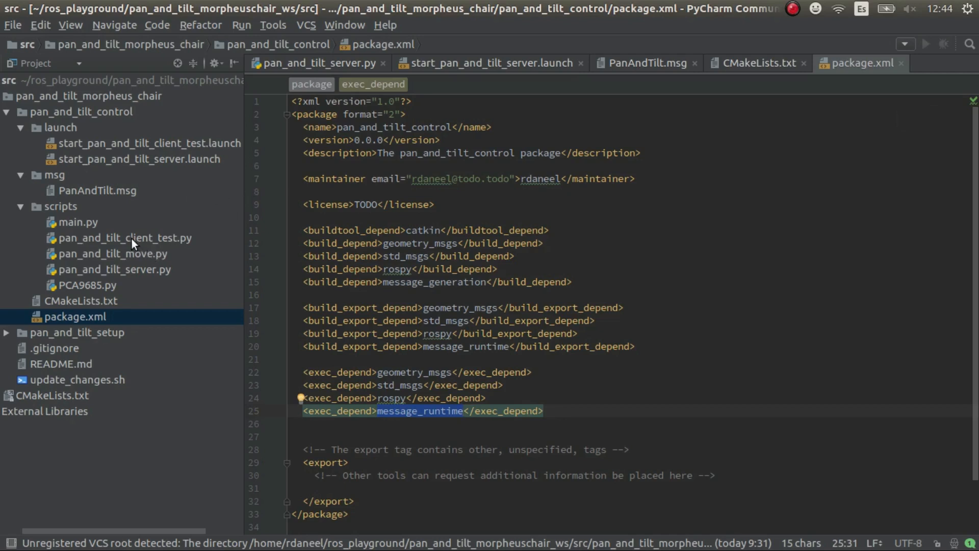
mouse_move(109, 242)
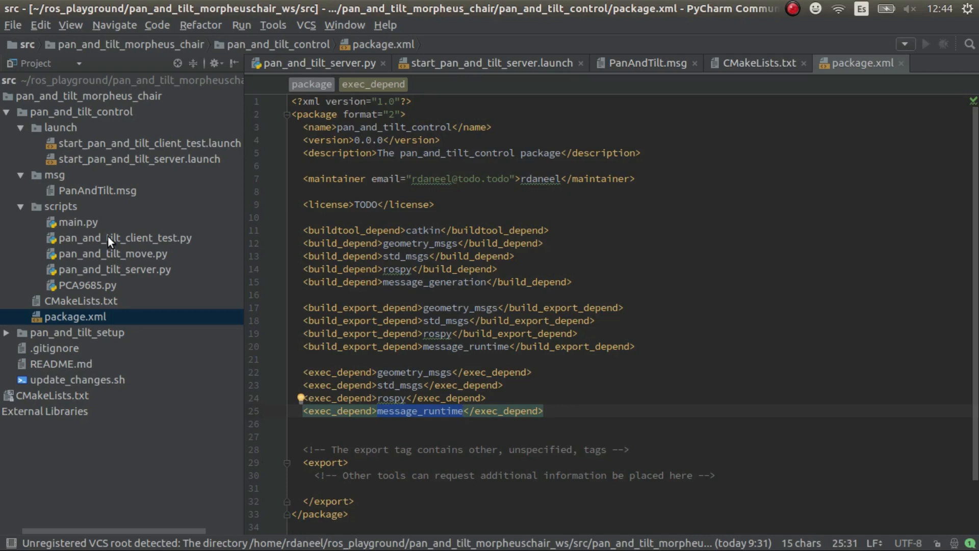
mouse_move(40, 282)
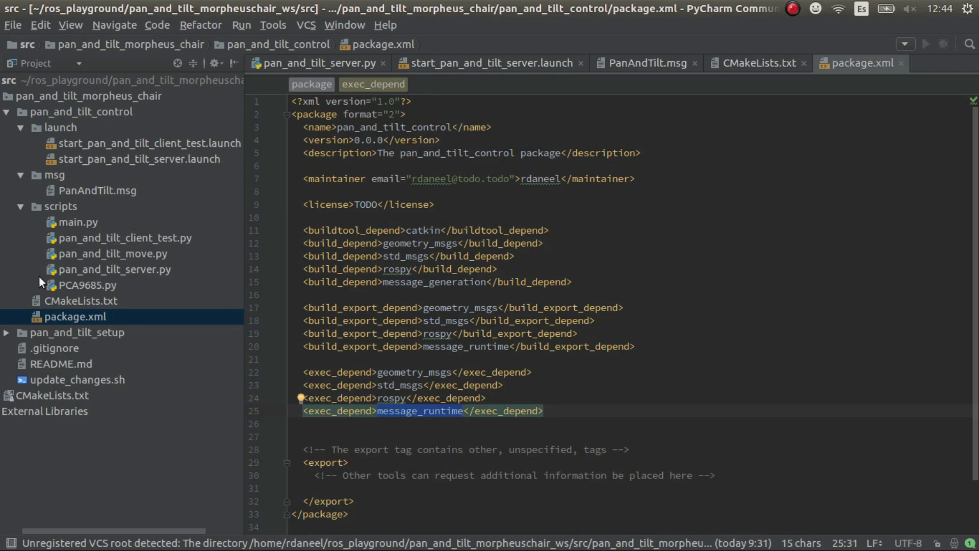
mouse_move(100, 244)
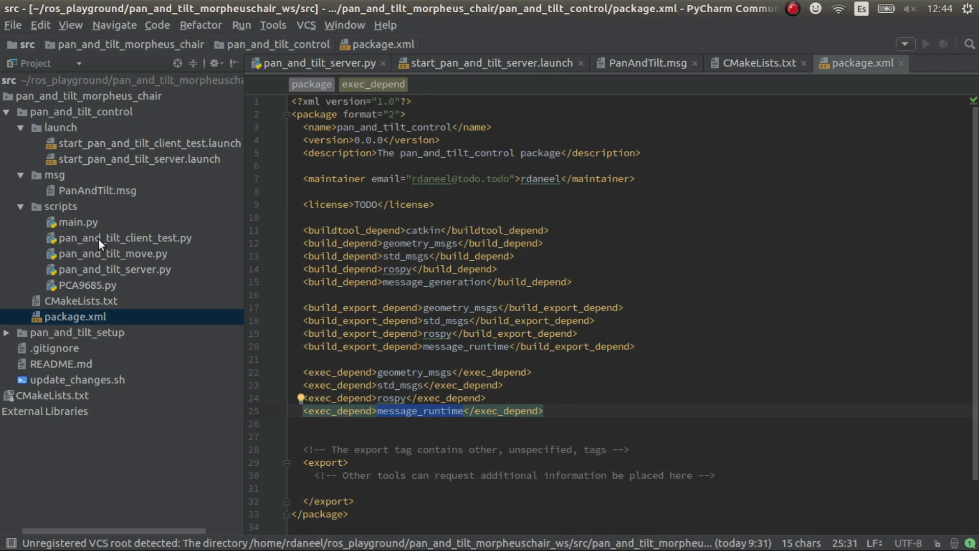
- View pan_and_tilt_client_test.py's PanAndTilt publisher and the pan_and_tilt_move method with its tilt parameter
double_click(124, 237)
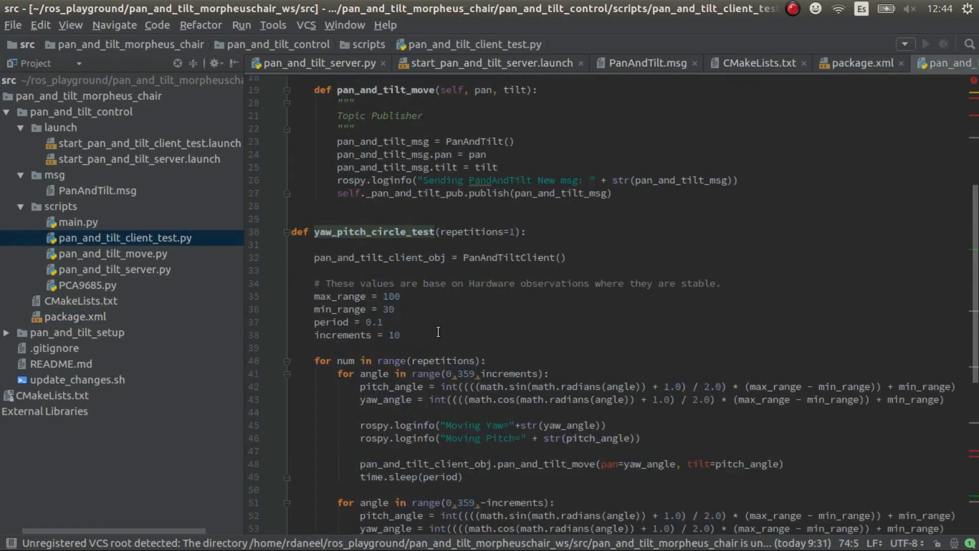
scroll("up", 3)
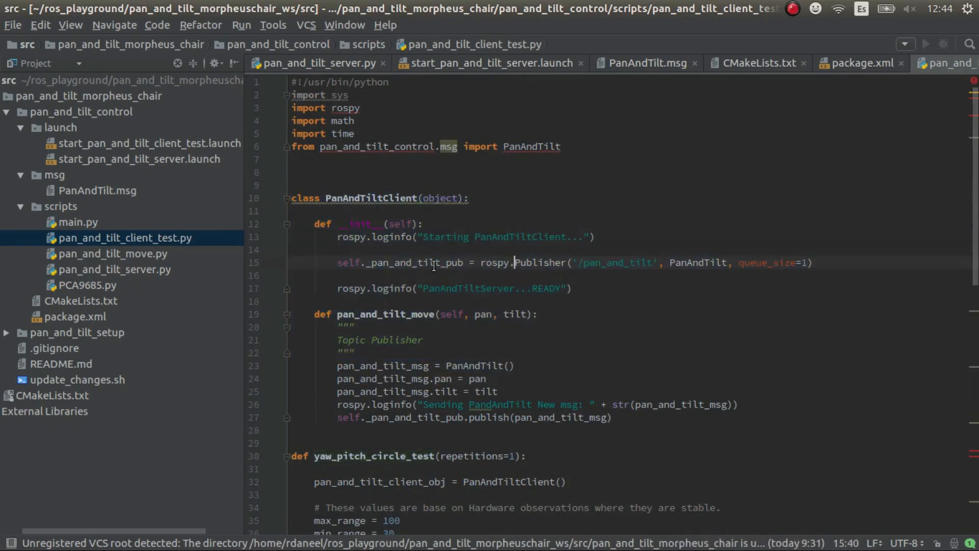
double_click(603, 262)
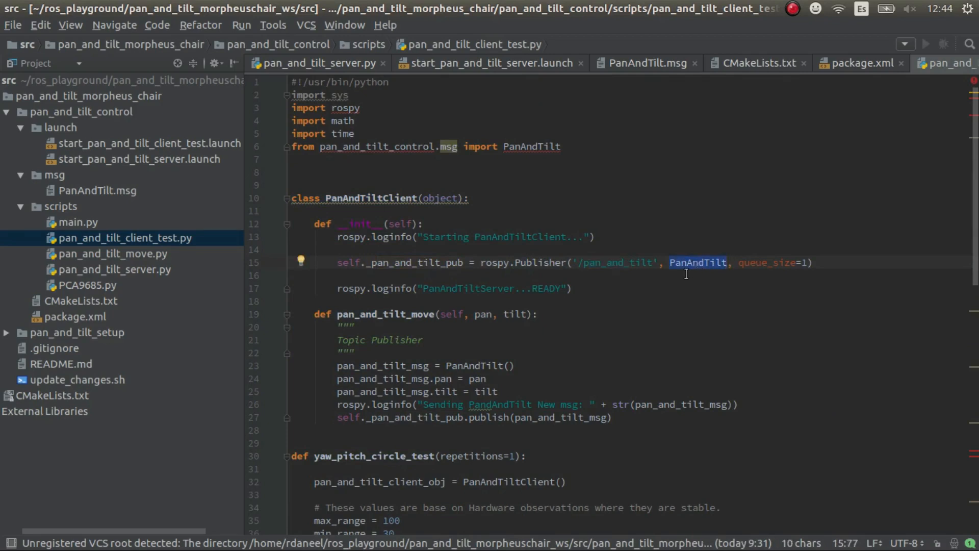
scroll("down", 3)
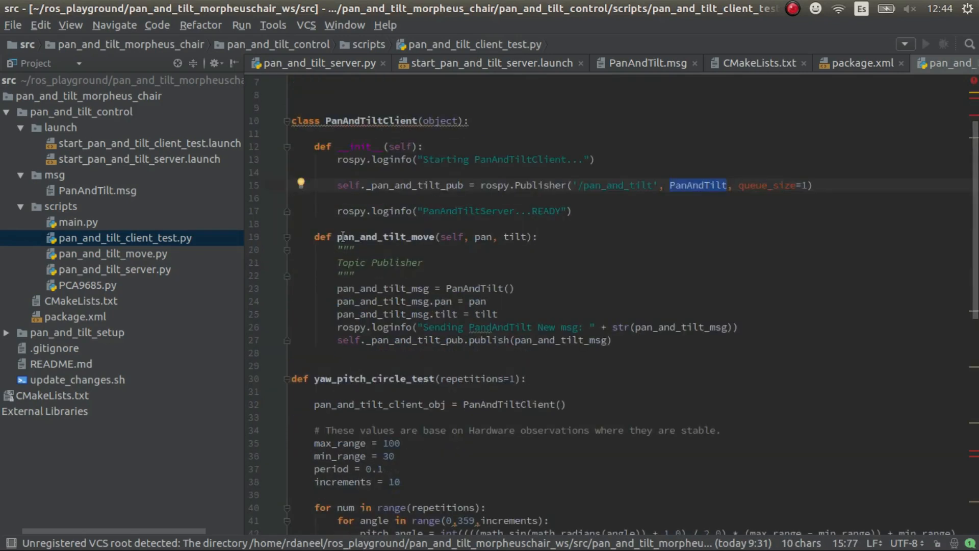
double_click(377, 236)
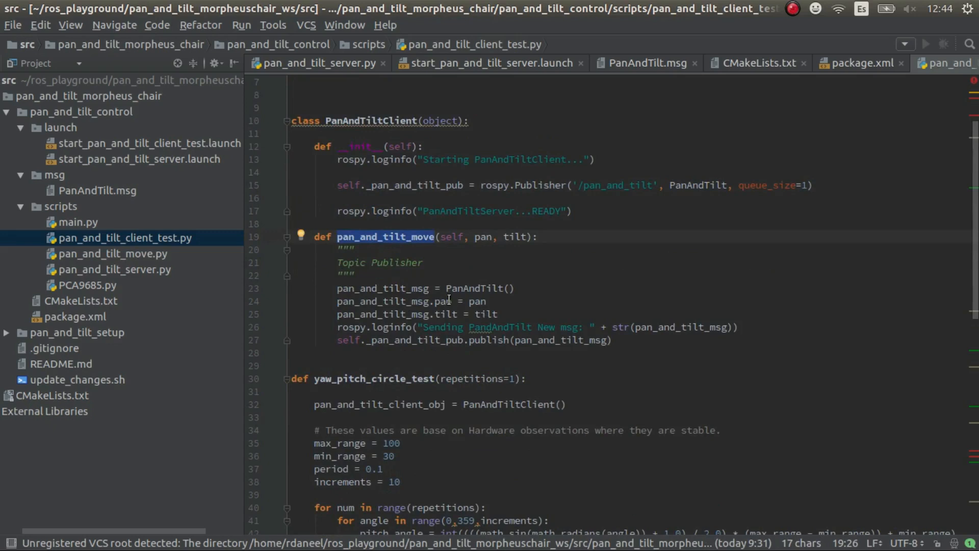
left_click(515, 237)
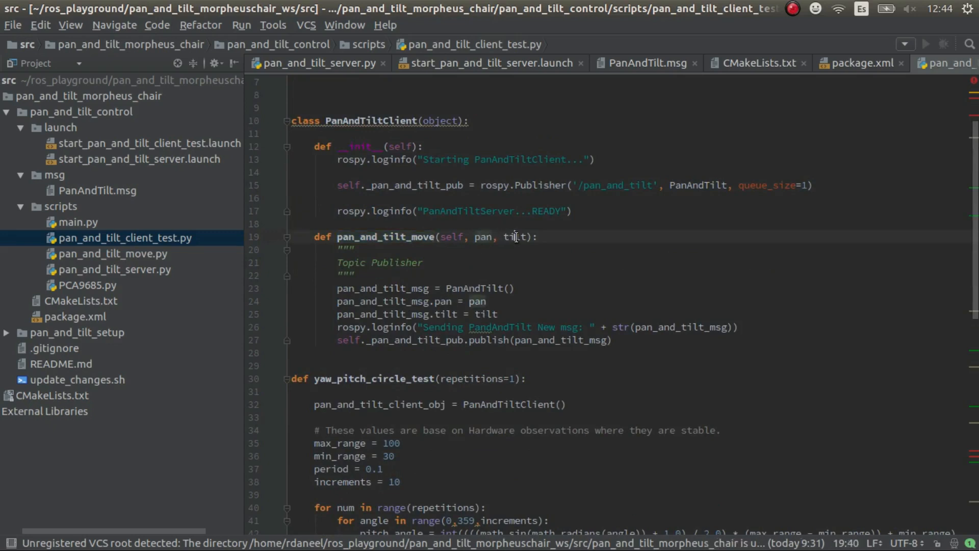
- Highlight the PanAndTilt message creation, the publisher sending it, and the client object line
double_click(476, 287)
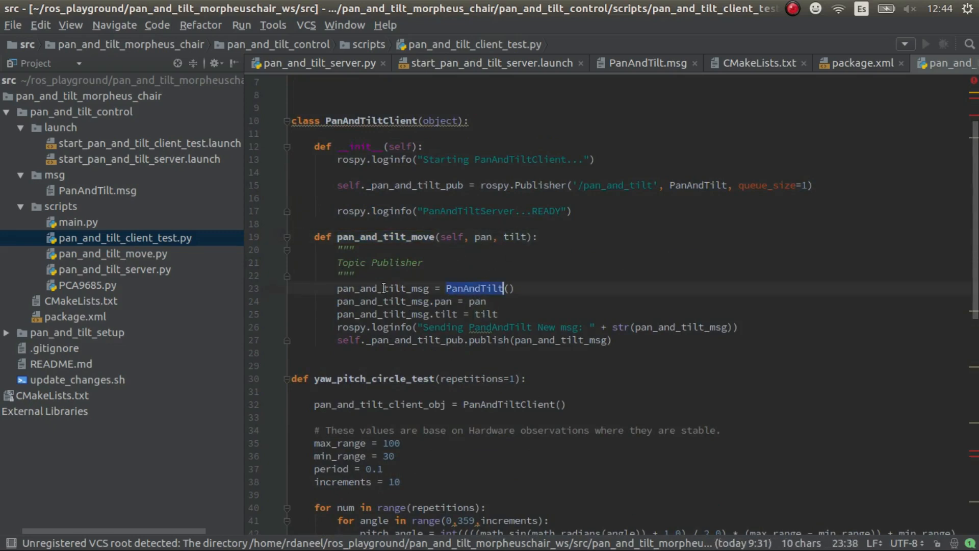
double_click(562, 340)
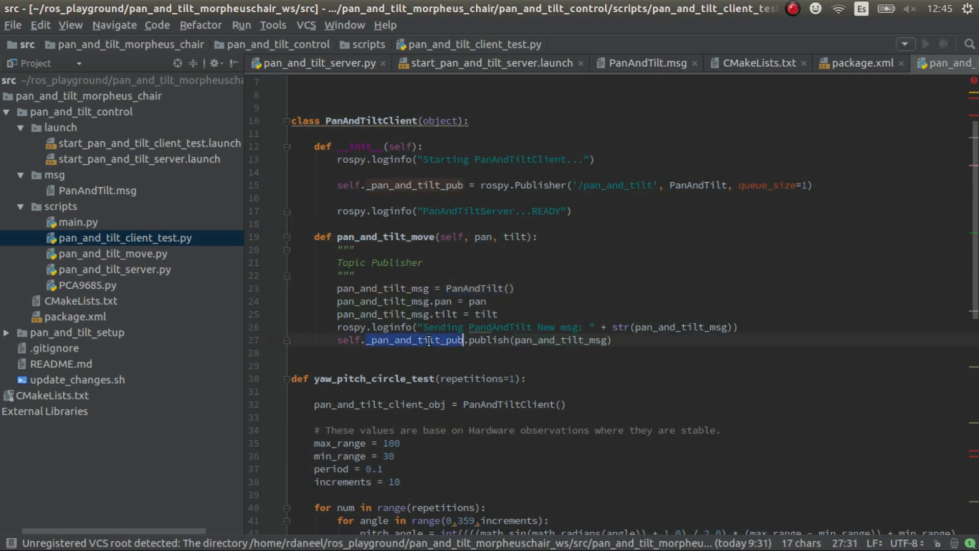
scroll("down", 3)
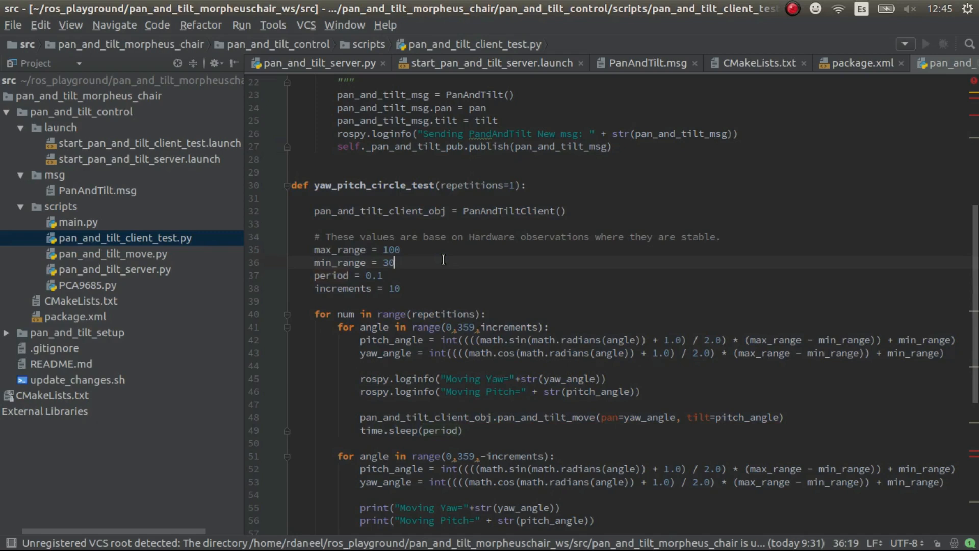
mouse_move(286, 231)
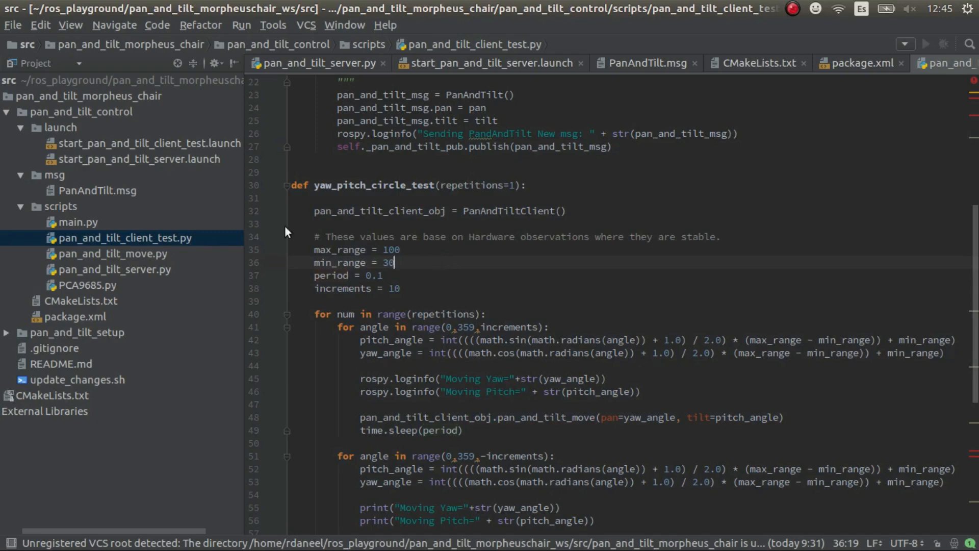
mouse_move(138, 263)
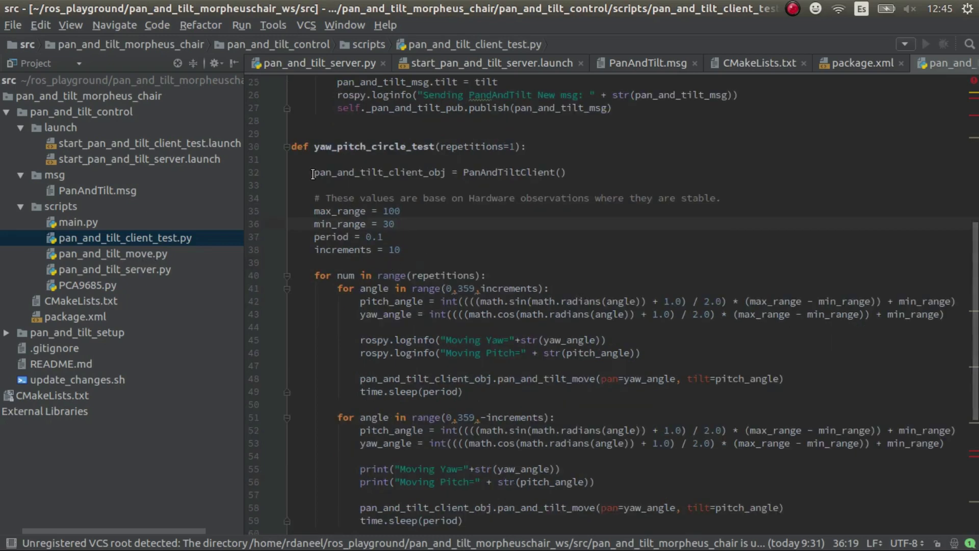
triple_click(438, 171)
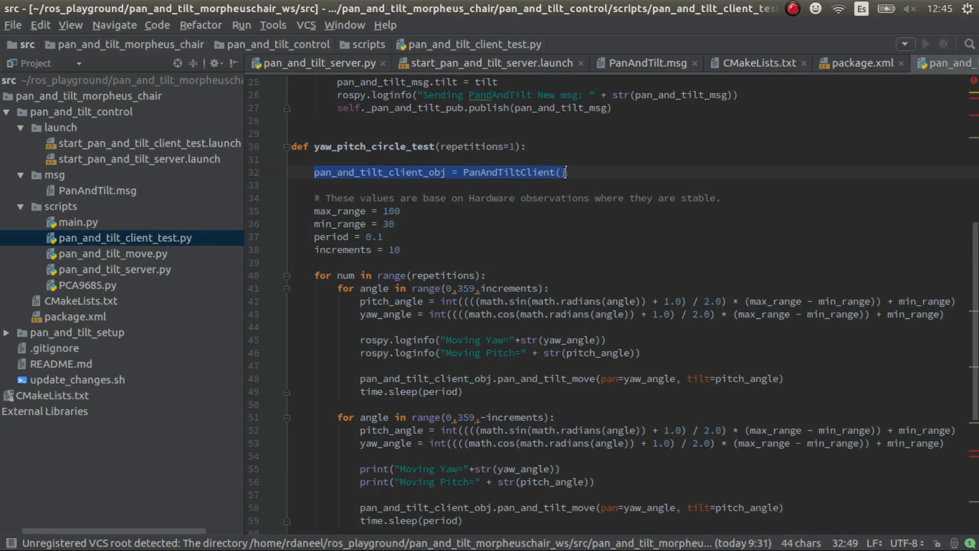
- Review the circle test's move call tilt argument down to the raw_input test and __main__ block
scroll("down", 3)
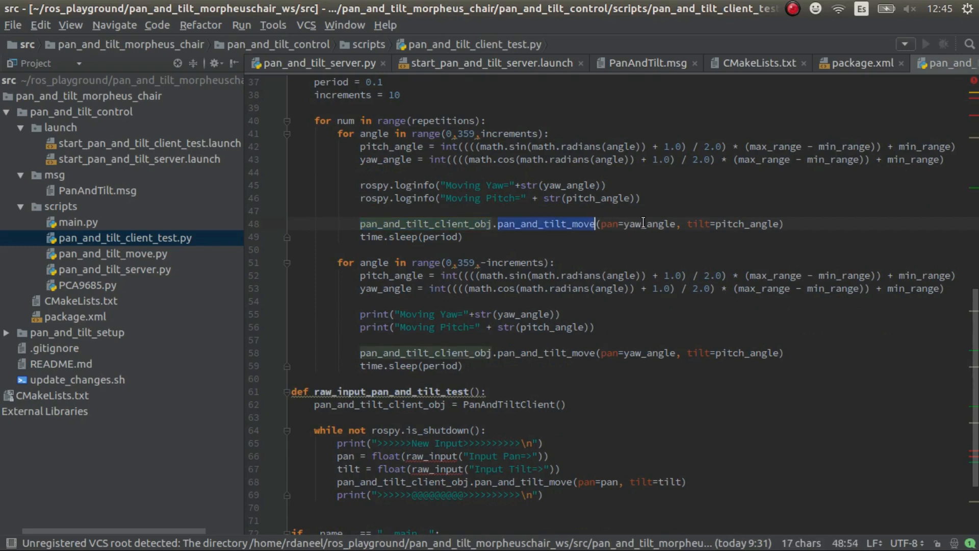
double_click(745, 223)
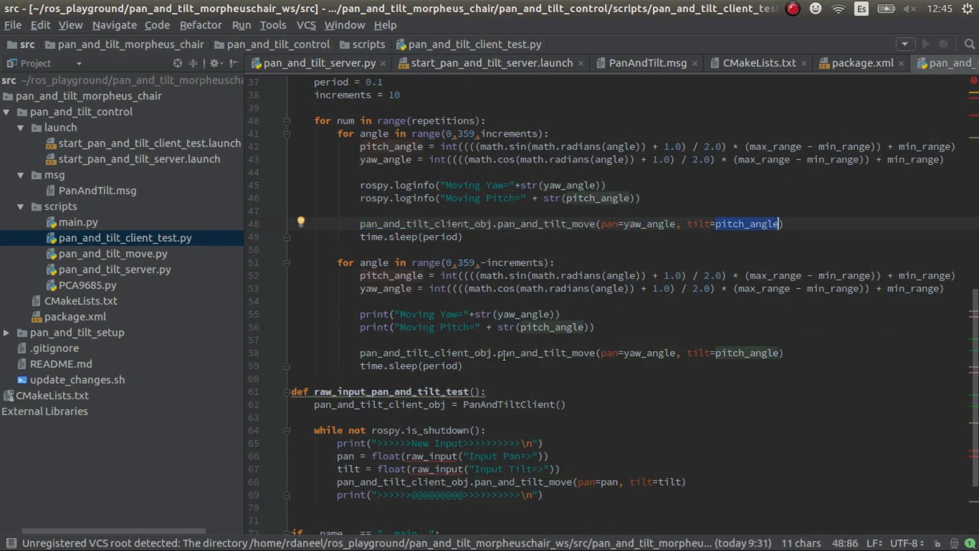
scroll("down", 3)
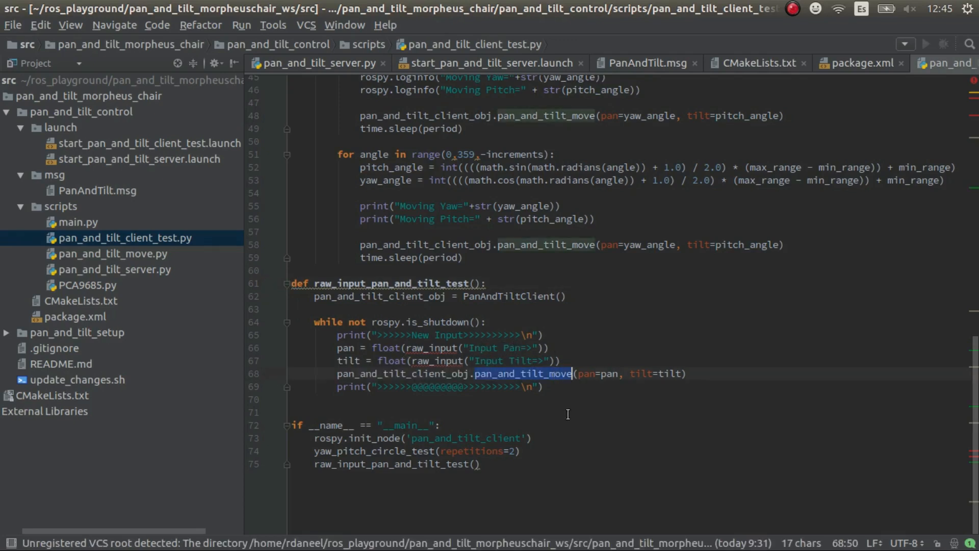
left_click(543, 386)
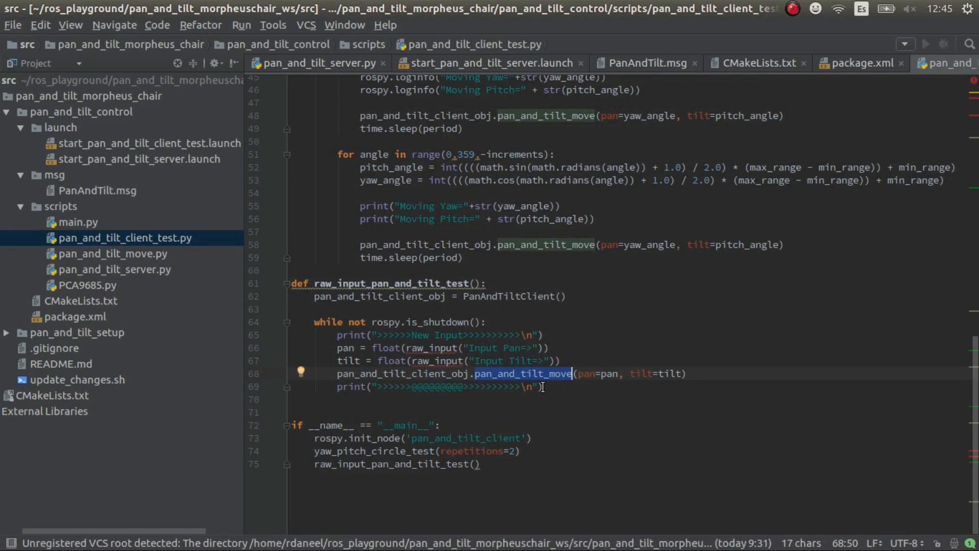
mouse_move(146, 152)
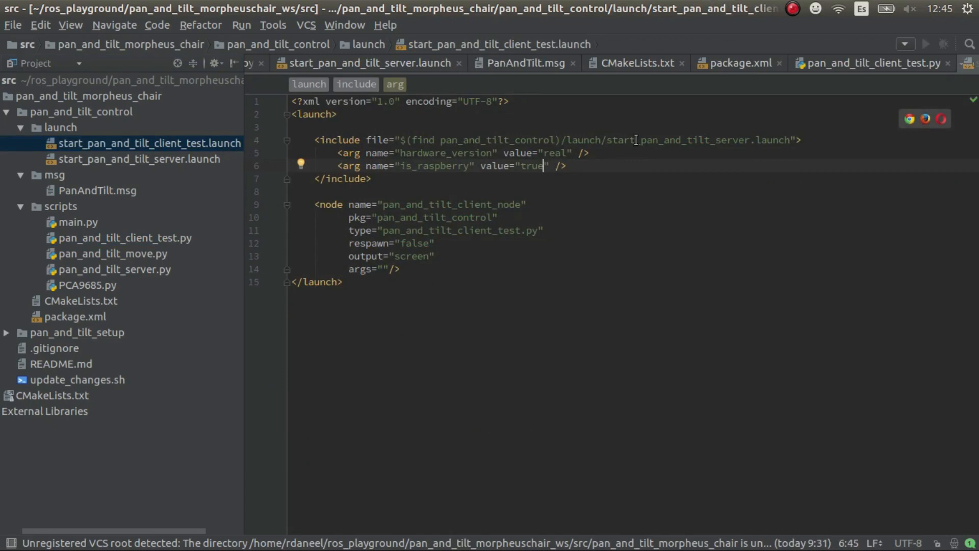
double_click(557, 153)
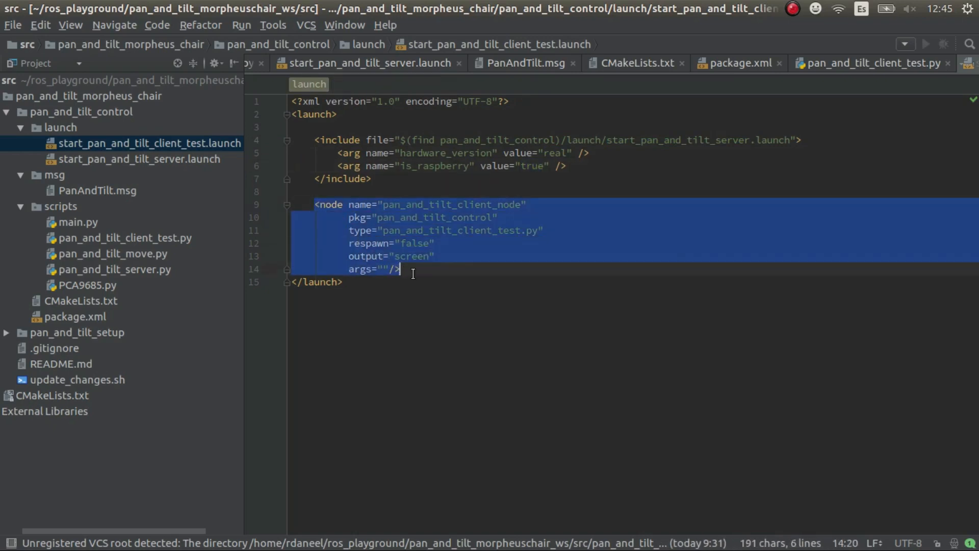
left_click(459, 230)
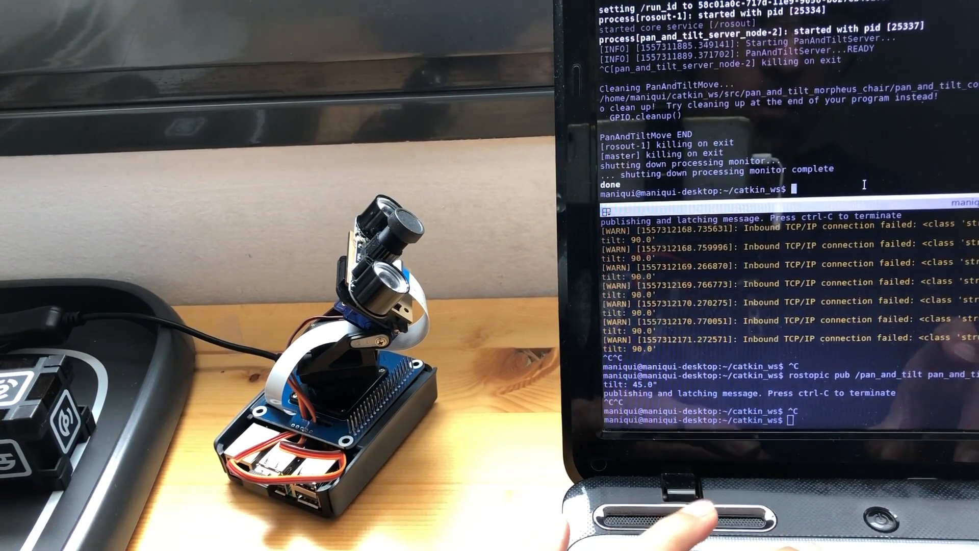
- Enter roslaunch pan_and_tilt_control for the client test launch file
type("roslaunch")
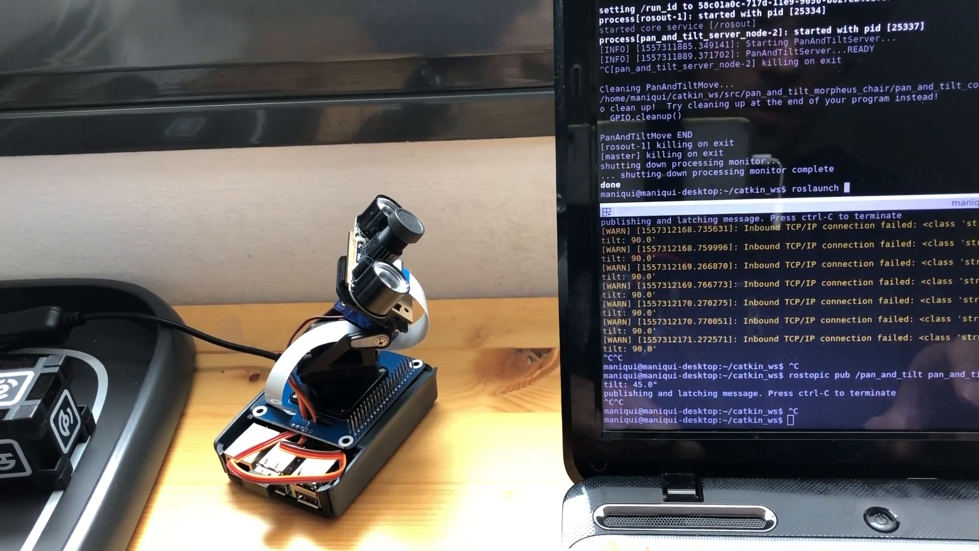
type("pan_and_tilt_control")
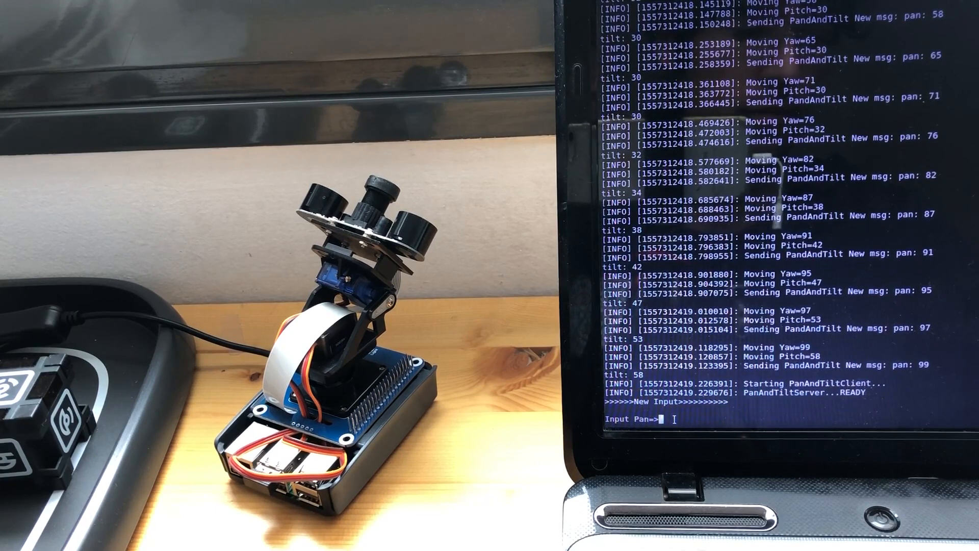
- Send pan 100 with tilt 10.0 to move the rig, then a second pan value of 20.0
type("100.0")
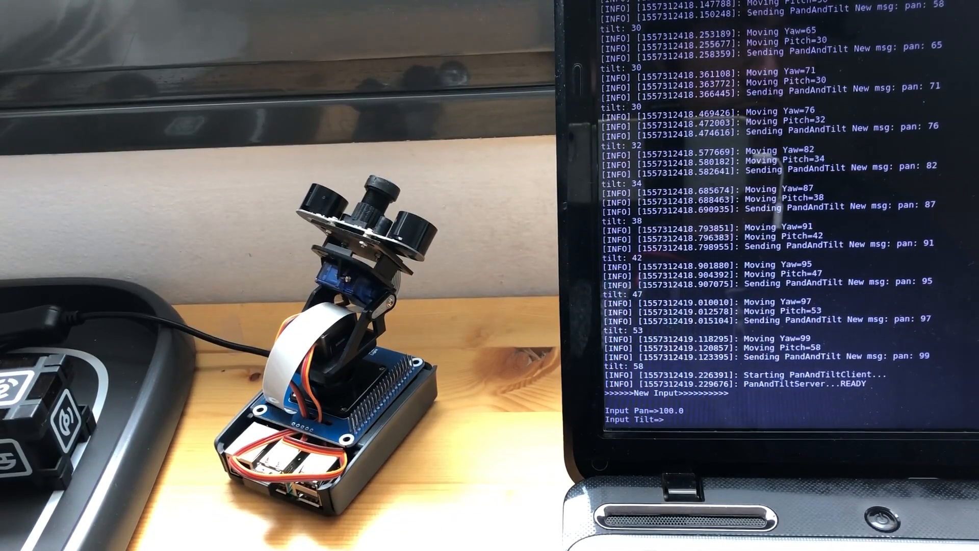
type("10.0")
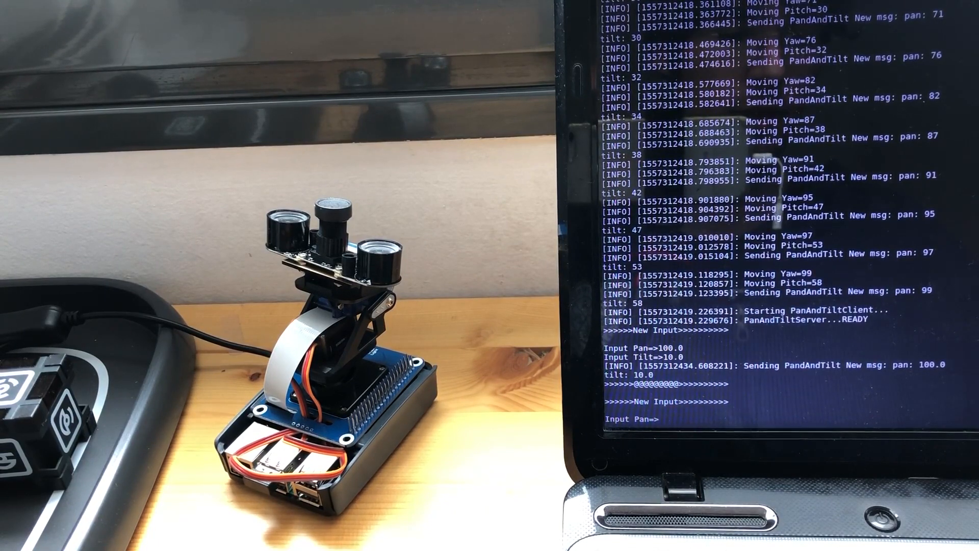
type("20.0")
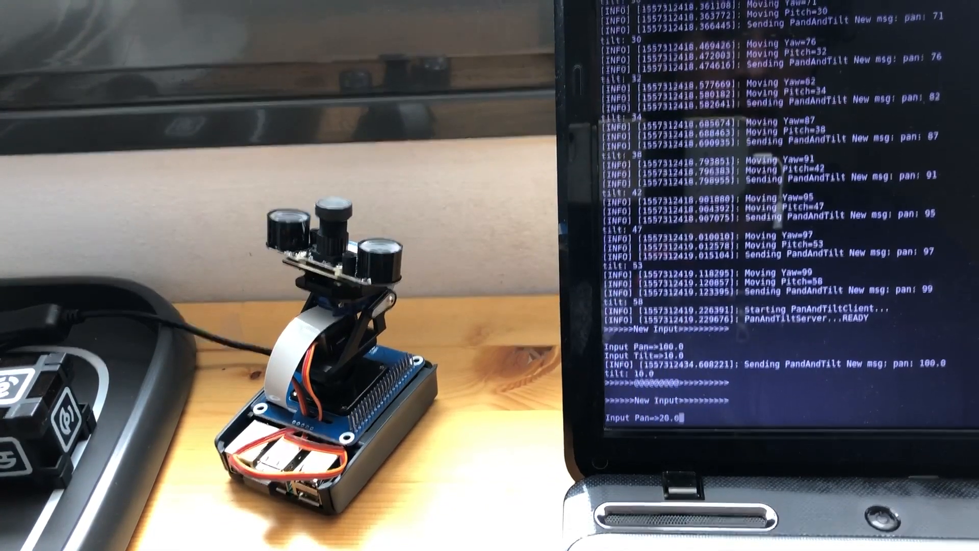
key("Return")
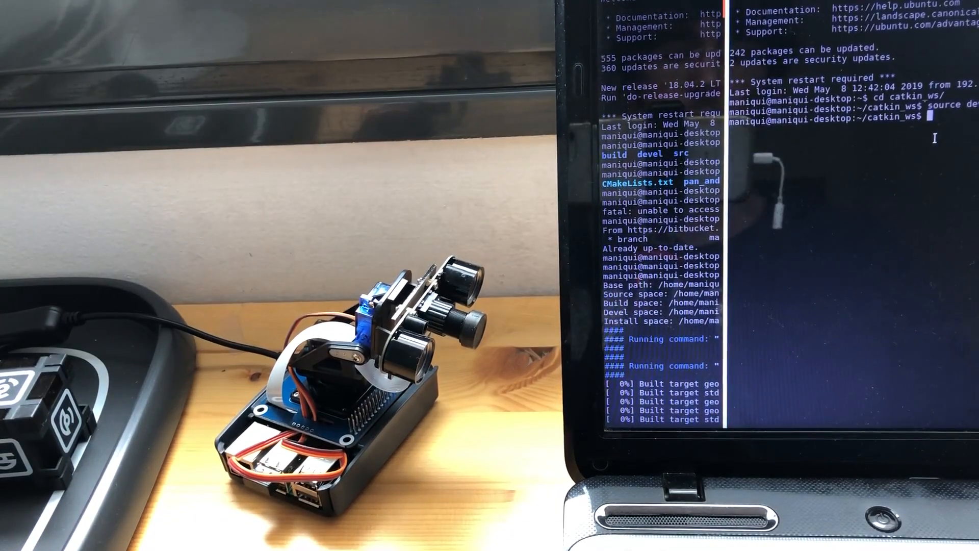
- Echo /pan_and_tilt while sending pan 20.0, tilt 35, then interrupt the client with Ctrl+C
type("rostopic list")
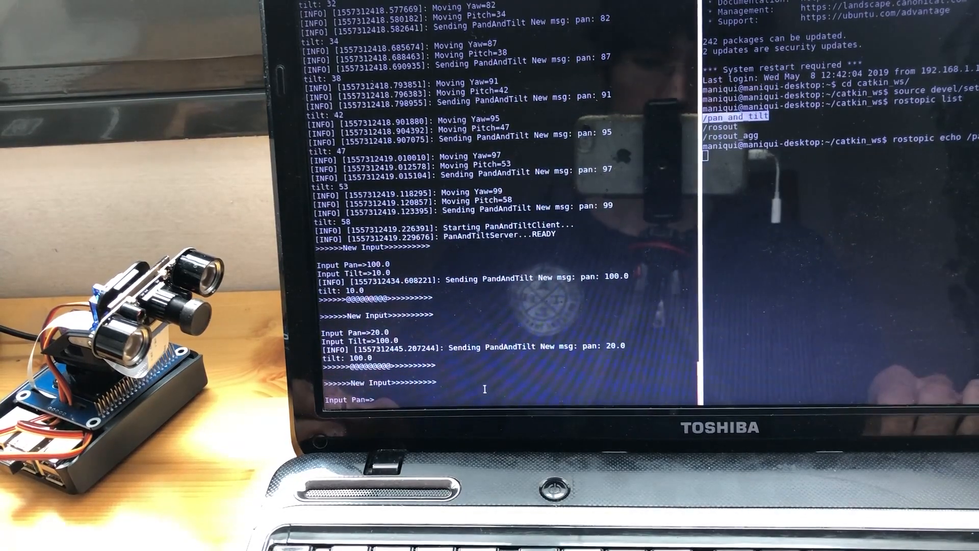
type("20.0")
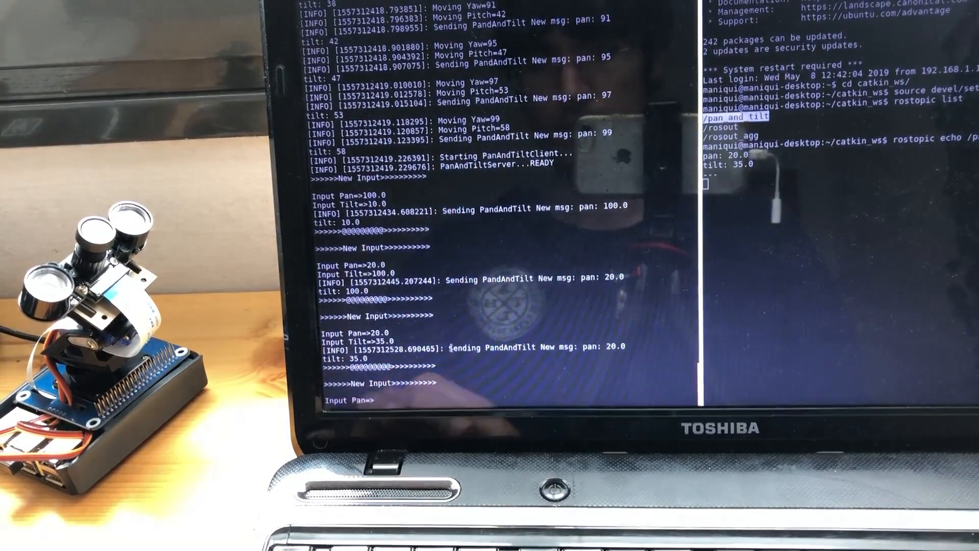
key("ctrl+c")
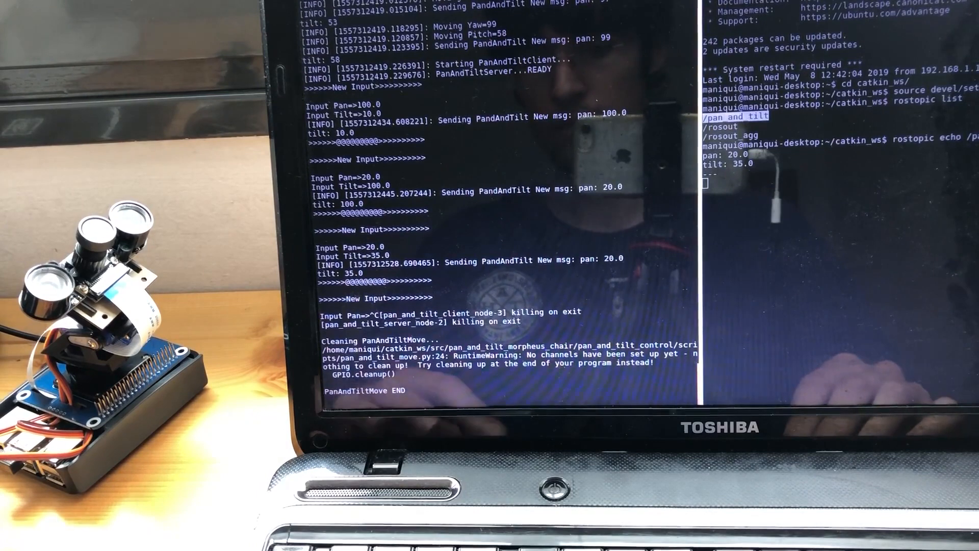